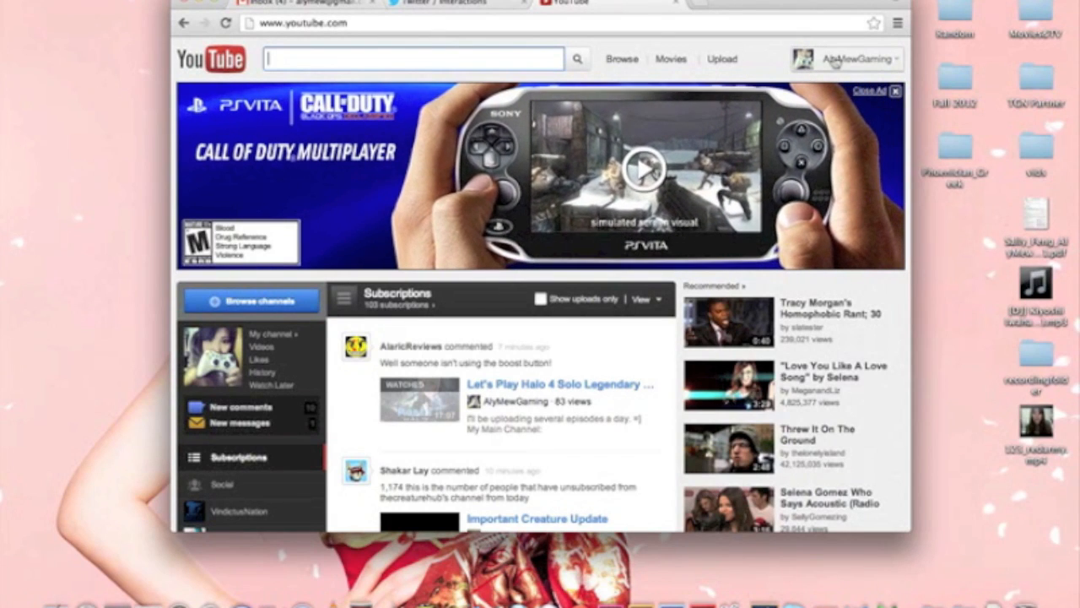
# Open Video Manager from the account menu, then head to Live Events.
pyautogui.click(859, 58)
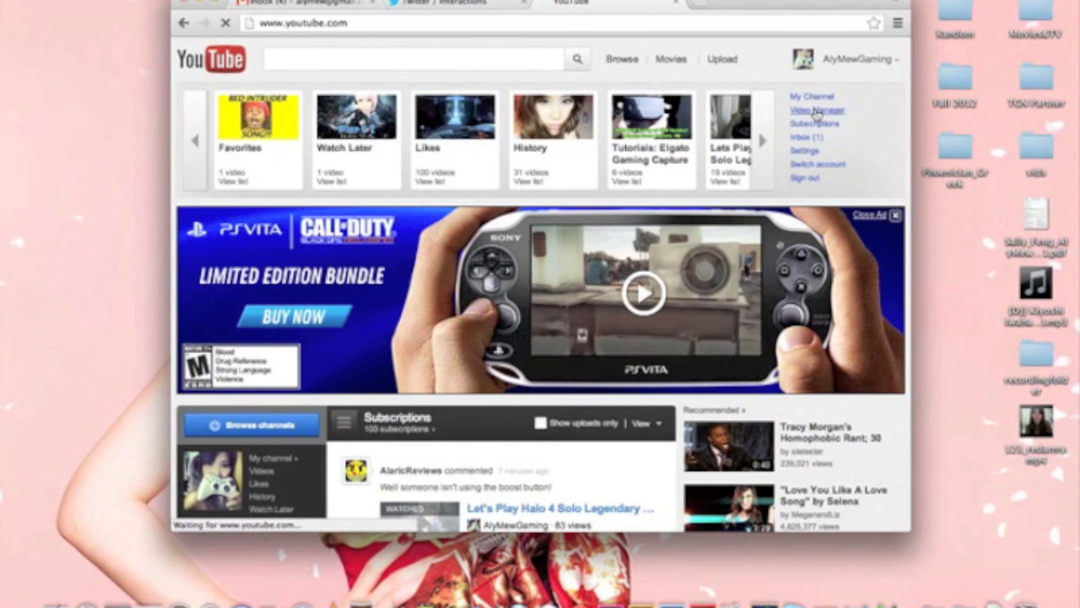
pyautogui.click(816, 112)
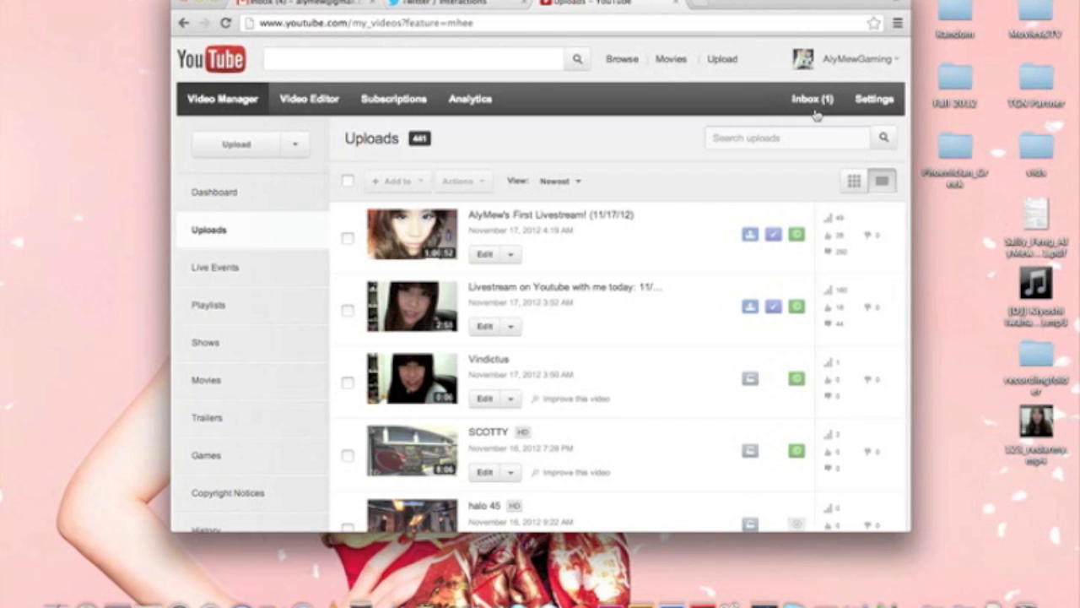
pyautogui.moveTo(523, 115)
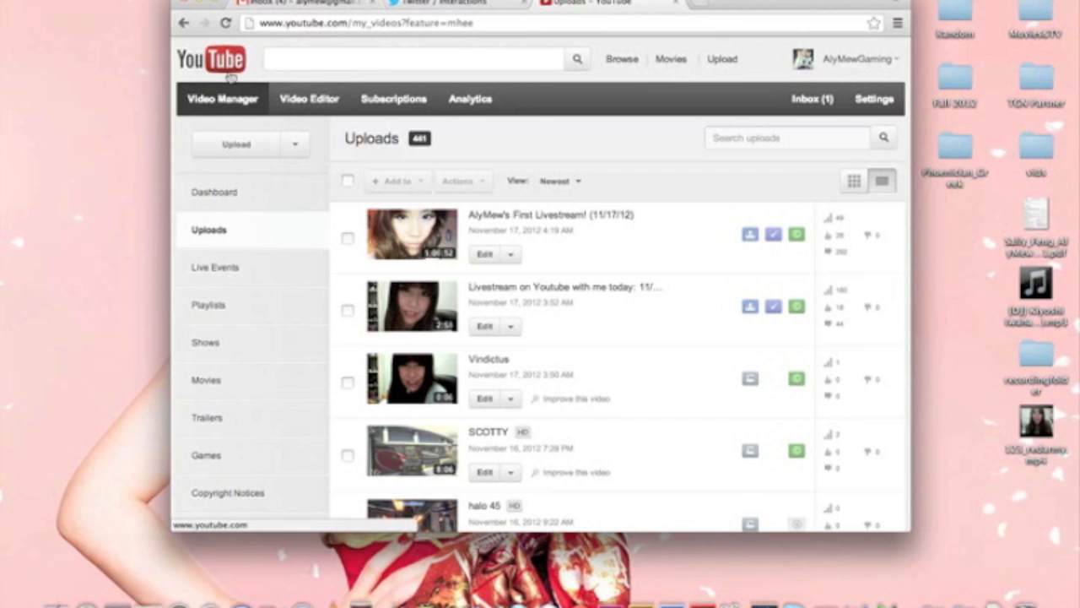
pyautogui.moveTo(216, 267)
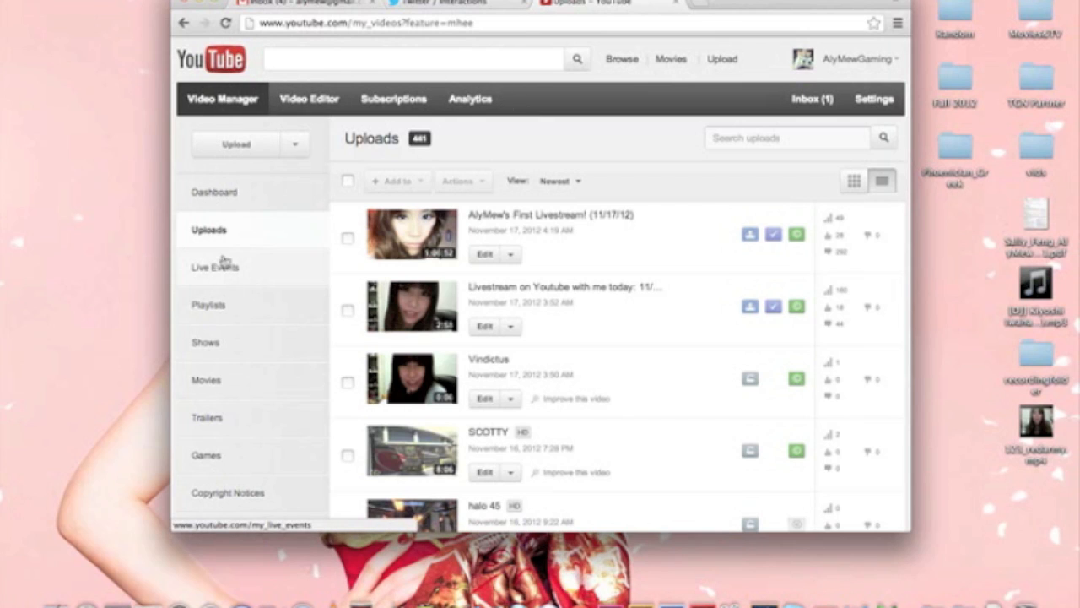
pyautogui.moveTo(230, 273)
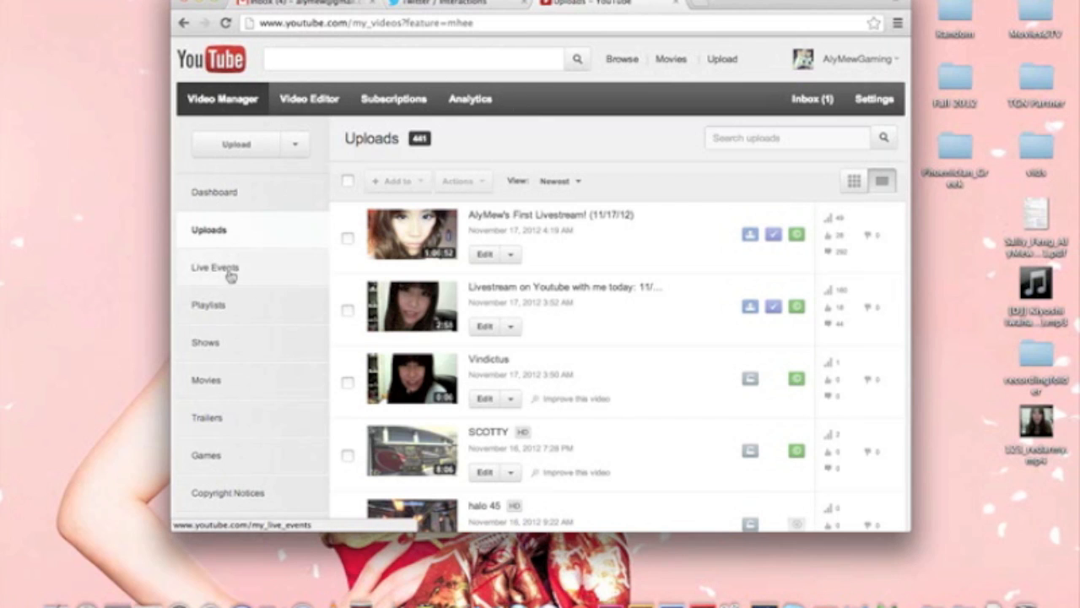
pyautogui.moveTo(531, 216)
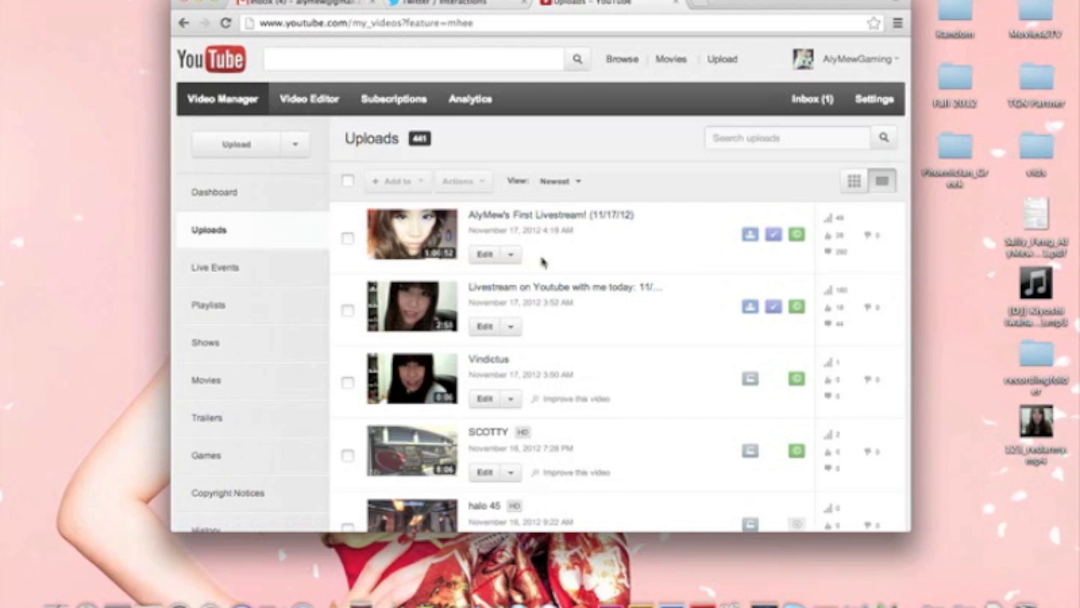
pyautogui.click(206, 267)
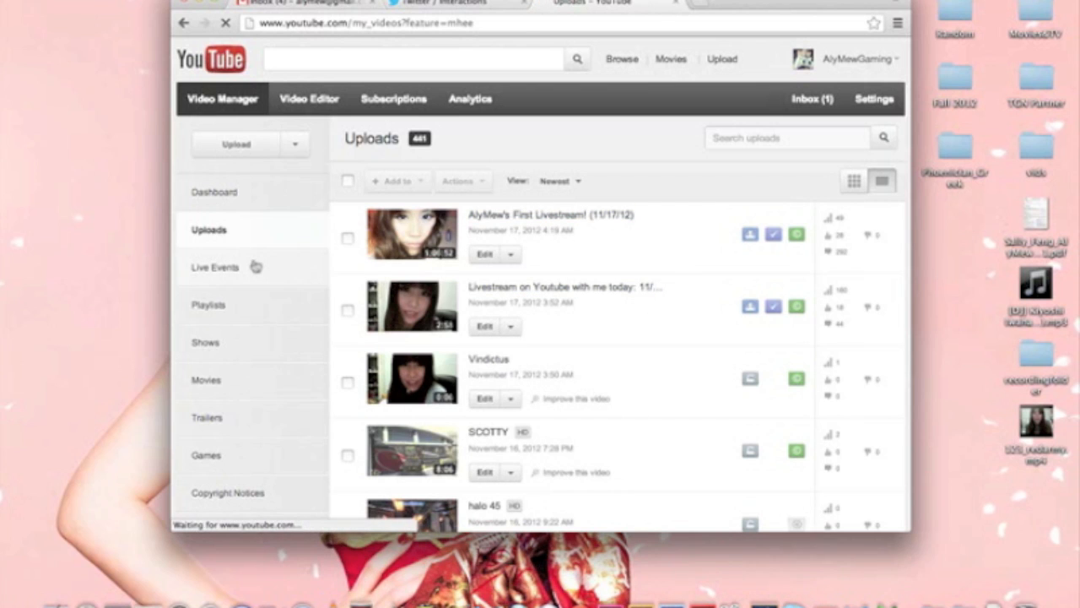
# View the empty Live Events page and start a new live event.
pyautogui.click(206, 266)
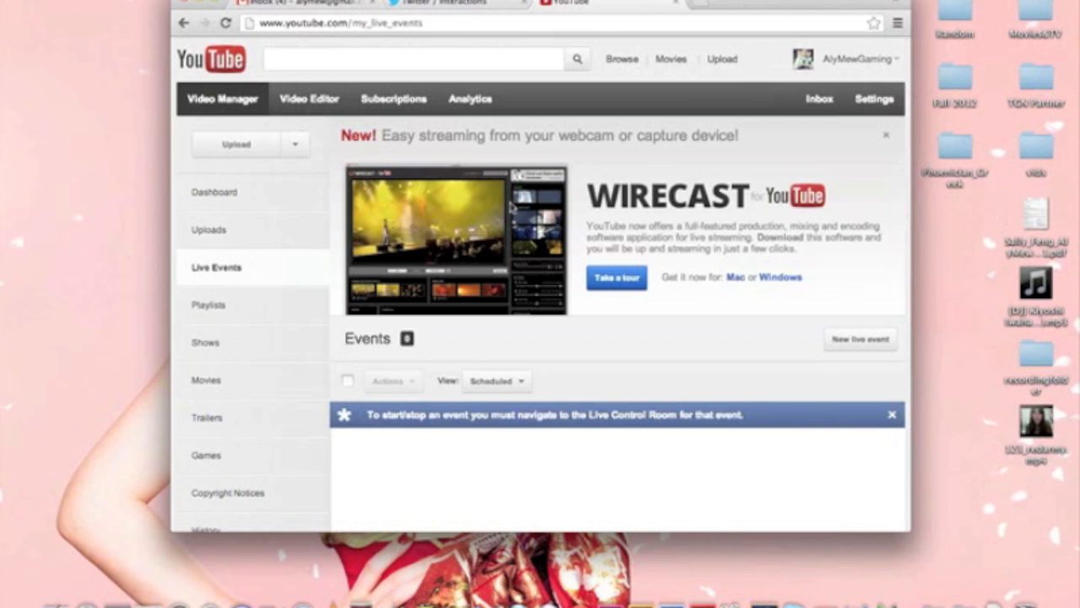
pyautogui.scroll(-3)
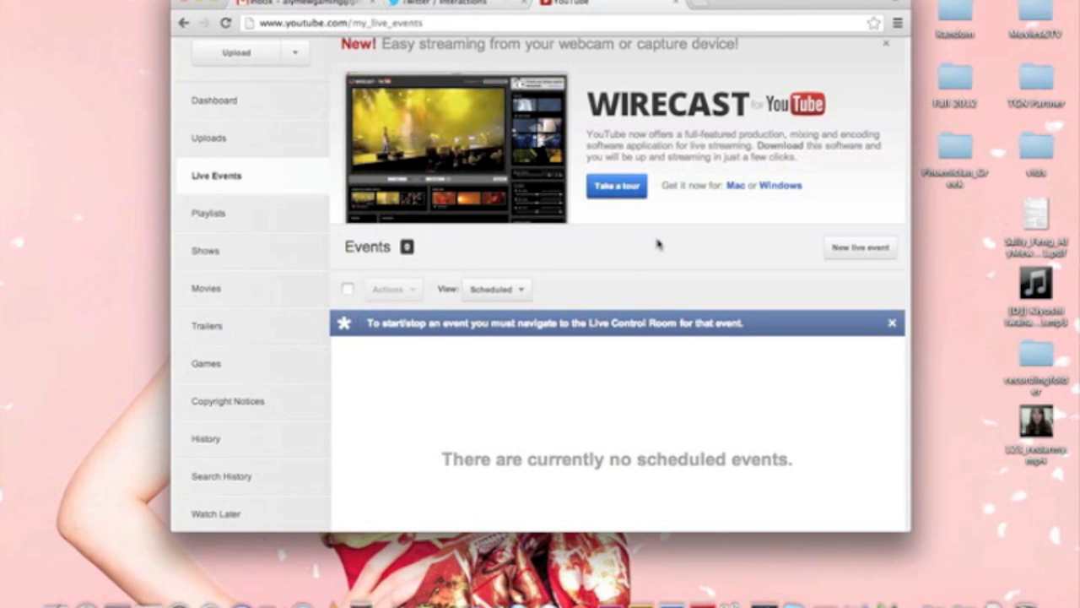
pyautogui.moveTo(717, 118)
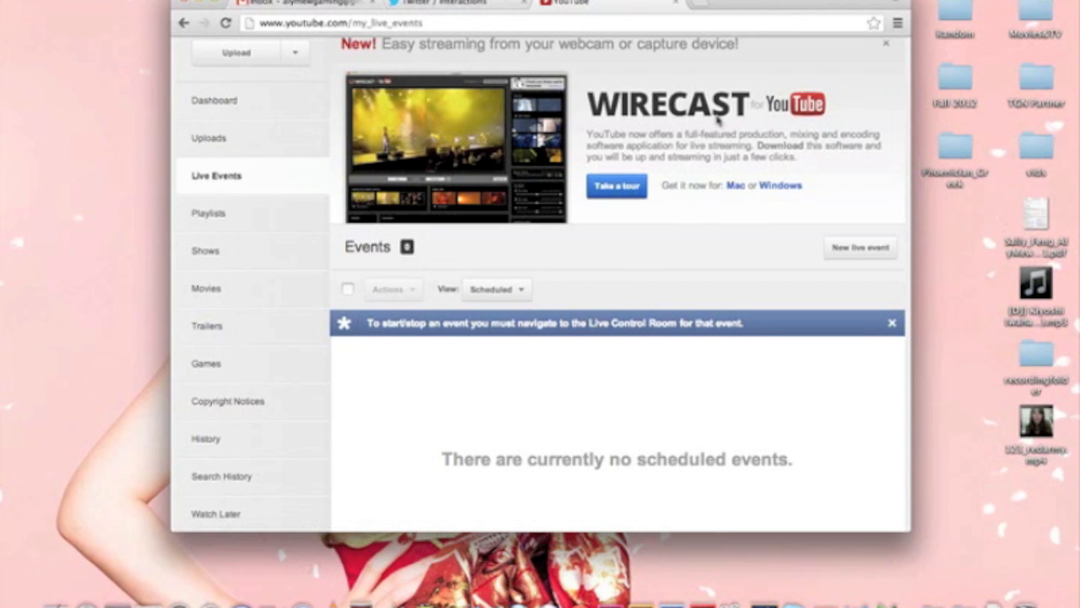
pyautogui.moveTo(734, 186)
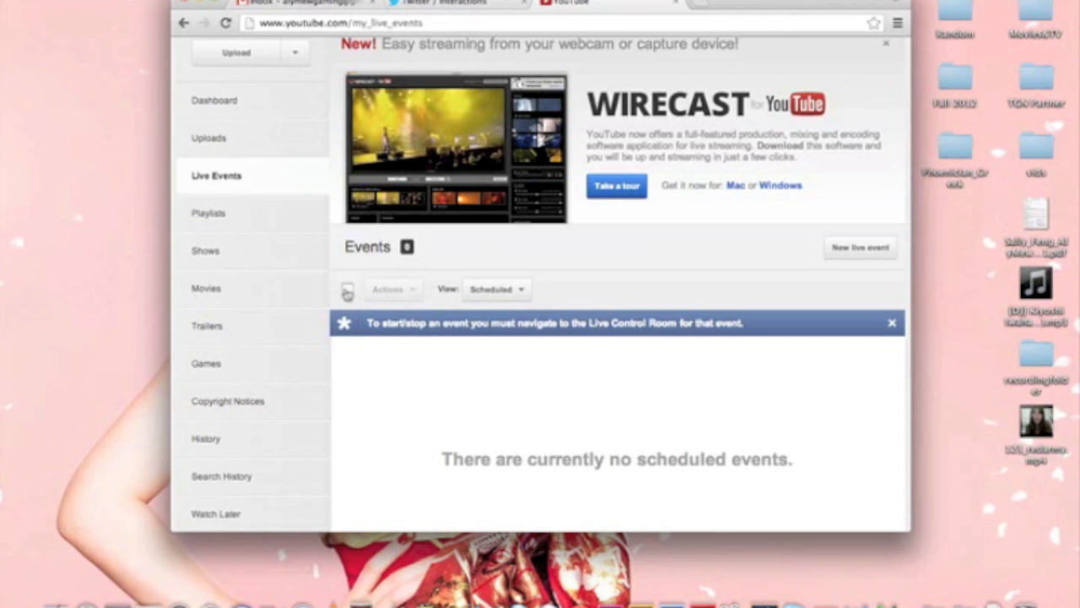
pyautogui.click(497, 288)
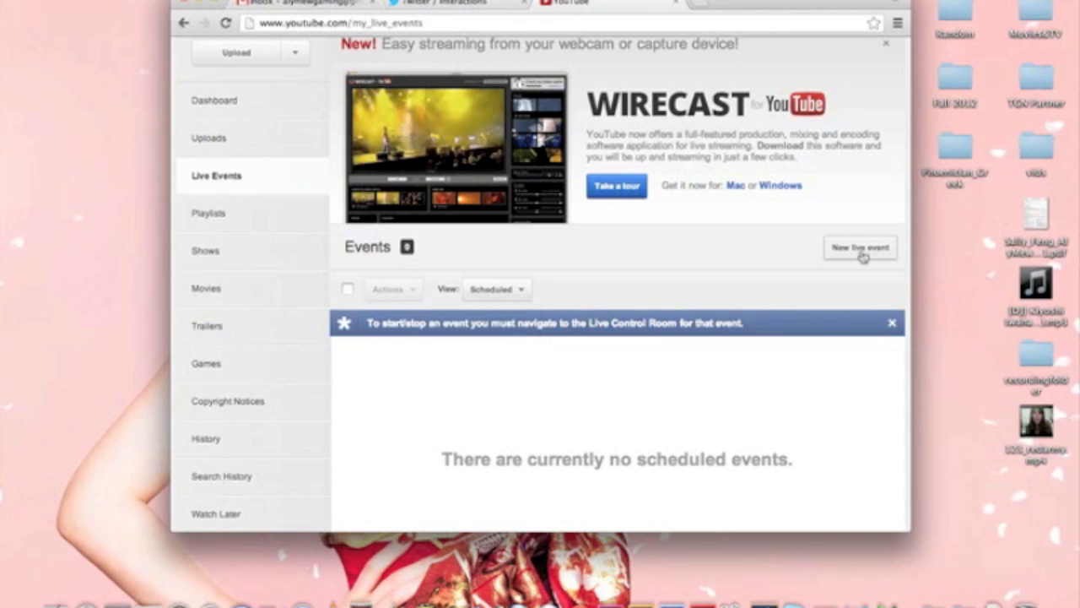
pyautogui.click(859, 246)
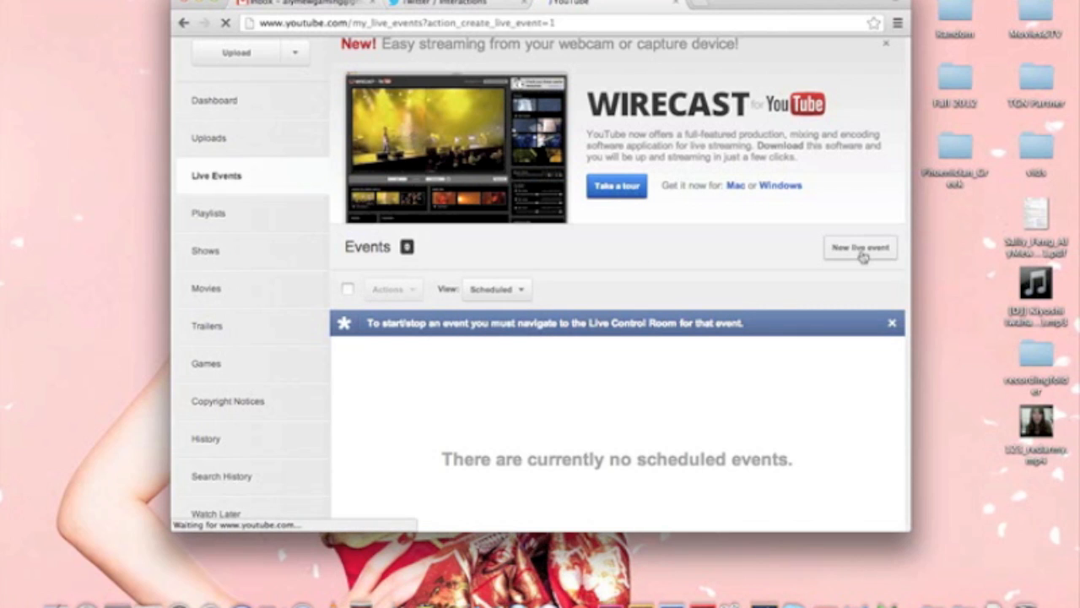
# Enter the event title 'Q/A with AlyMew', correcting a mistyped start.
pyautogui.click(859, 246)
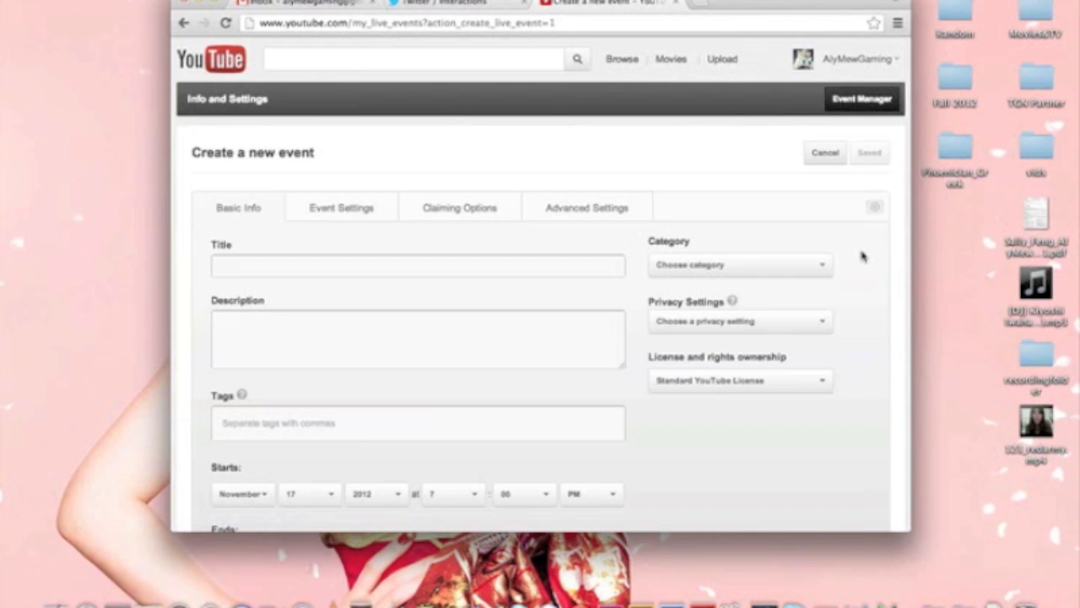
pyautogui.moveTo(564, 253)
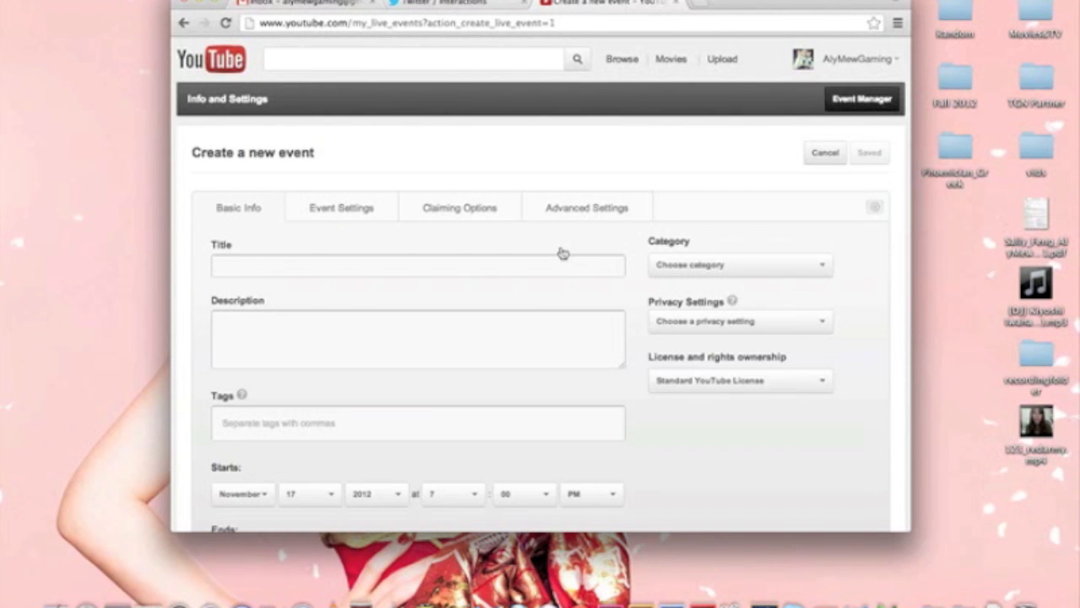
pyautogui.click(419, 265)
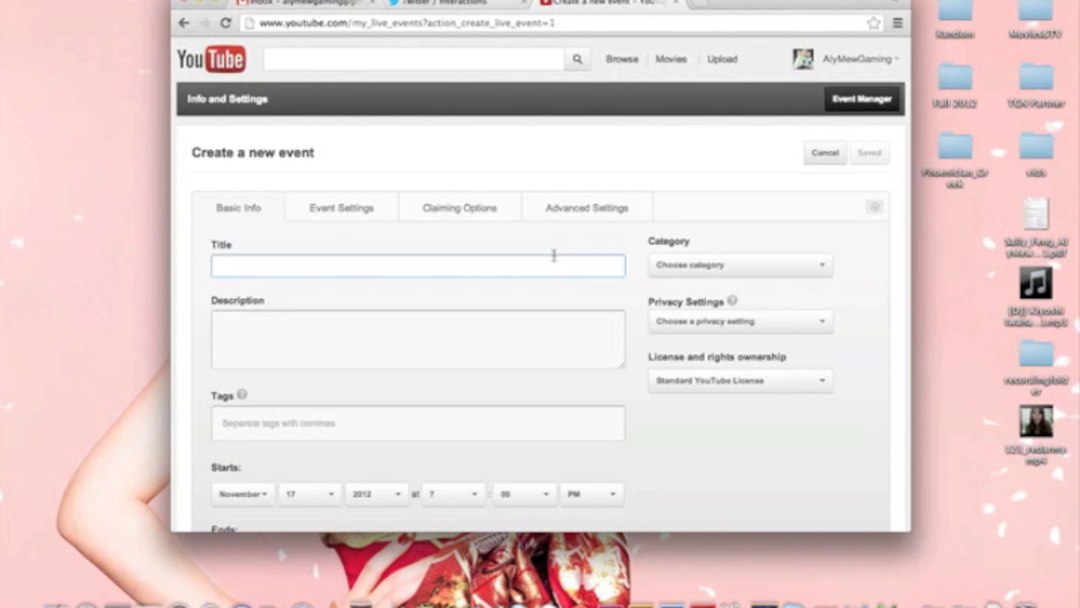
pyautogui.write('Playi')
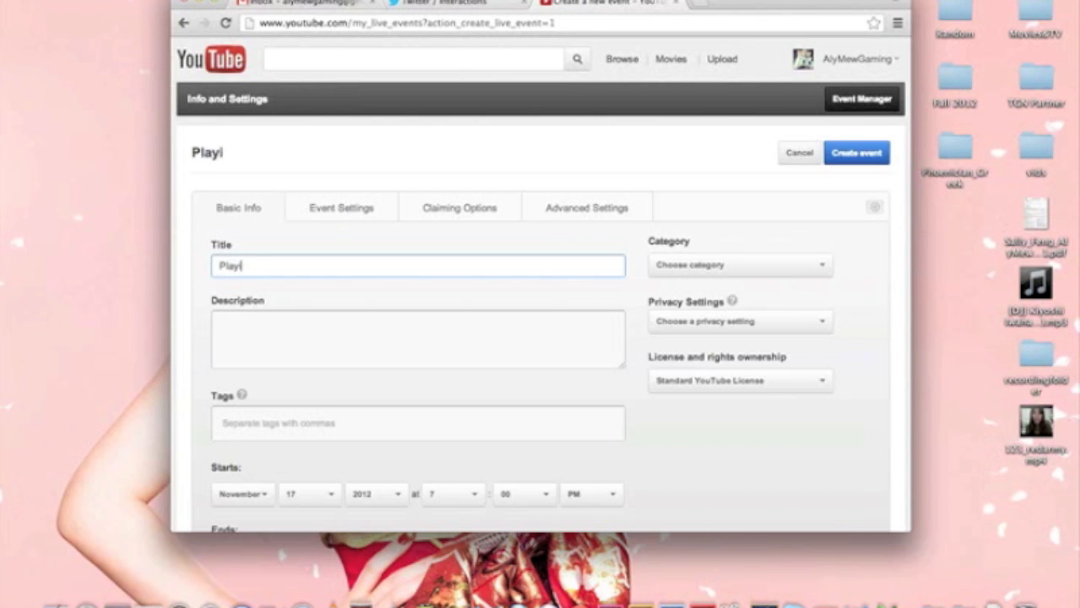
pyautogui.press('Backspace')
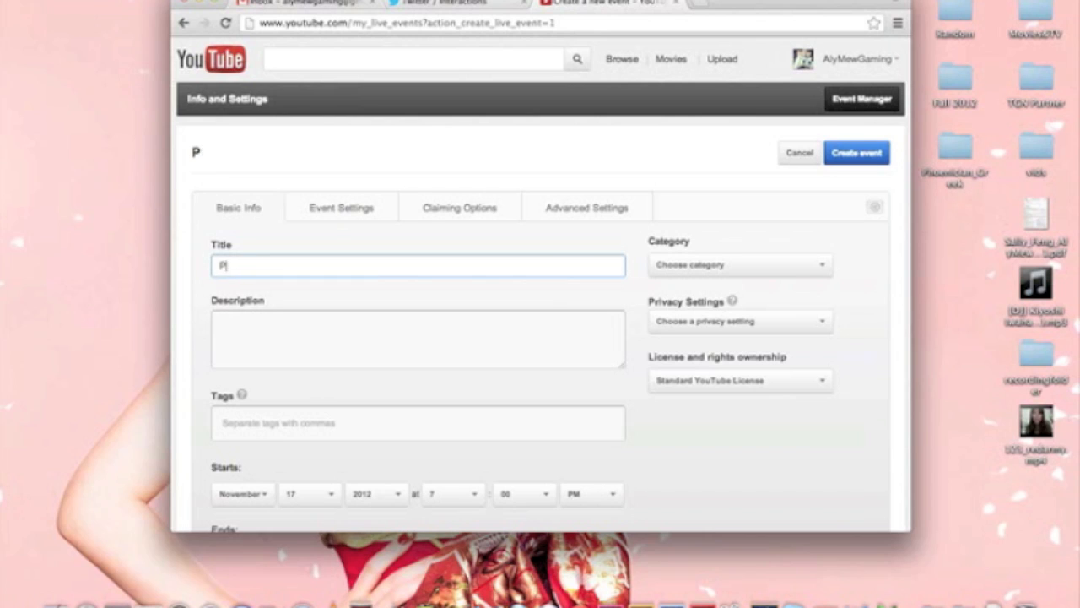
pyautogui.write('Q')
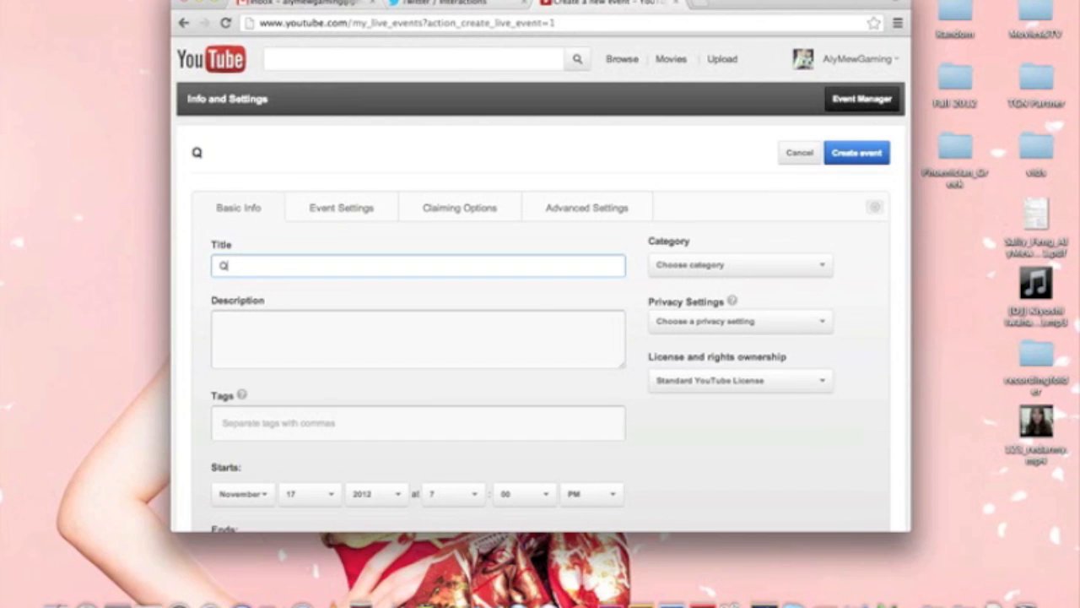
pyautogui.write('/A with AlyMew')
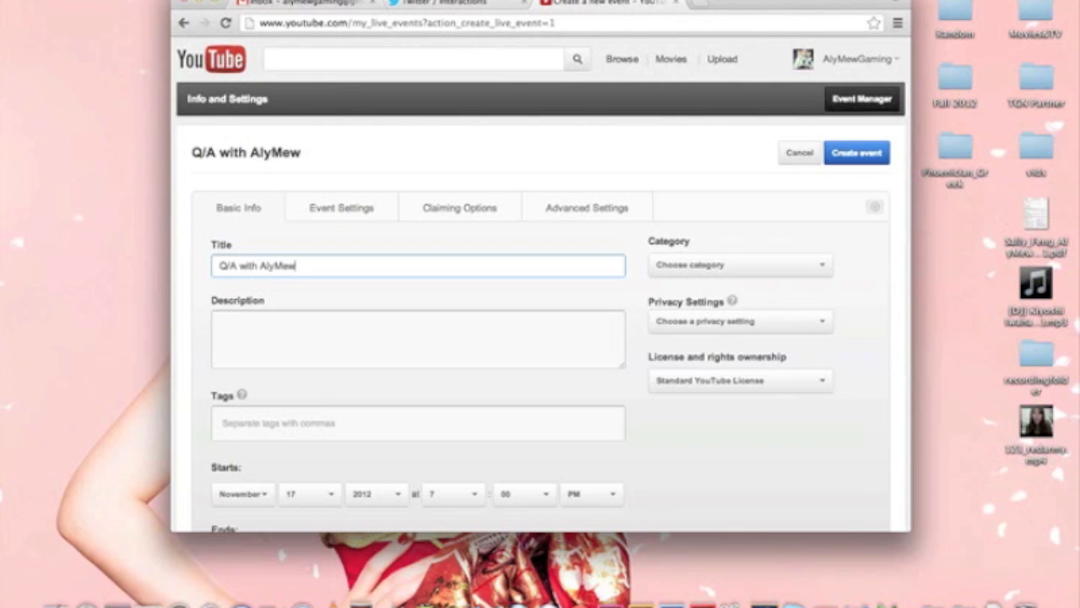
# Enter the event description 'I AM A NOOOOB'.
pyautogui.click(419, 337)
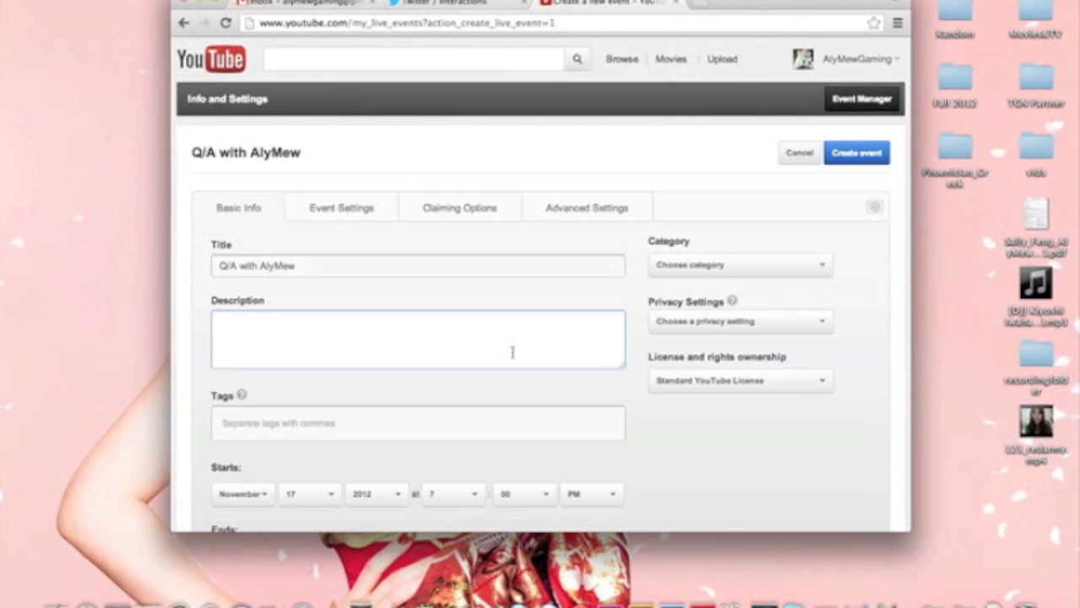
pyautogui.write('I AM A')
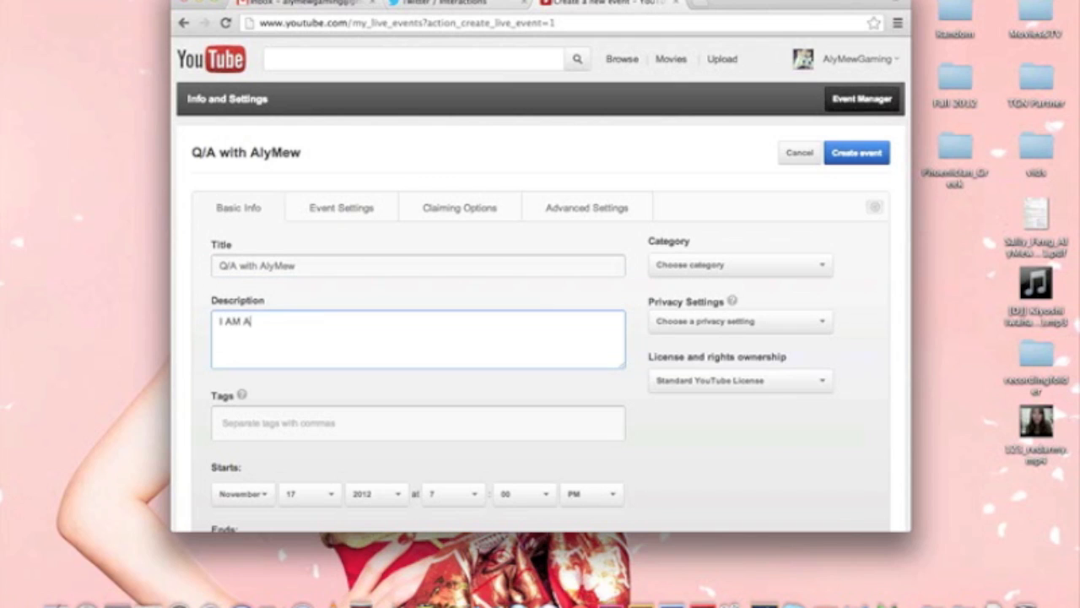
pyautogui.write('NOOOOB')
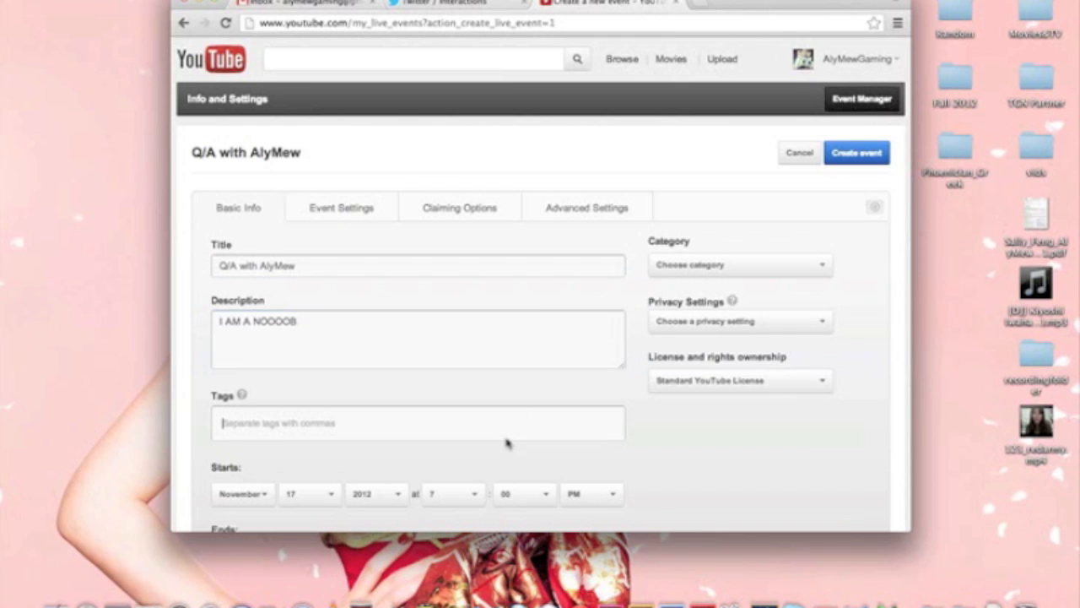
pyautogui.moveTo(516, 432)
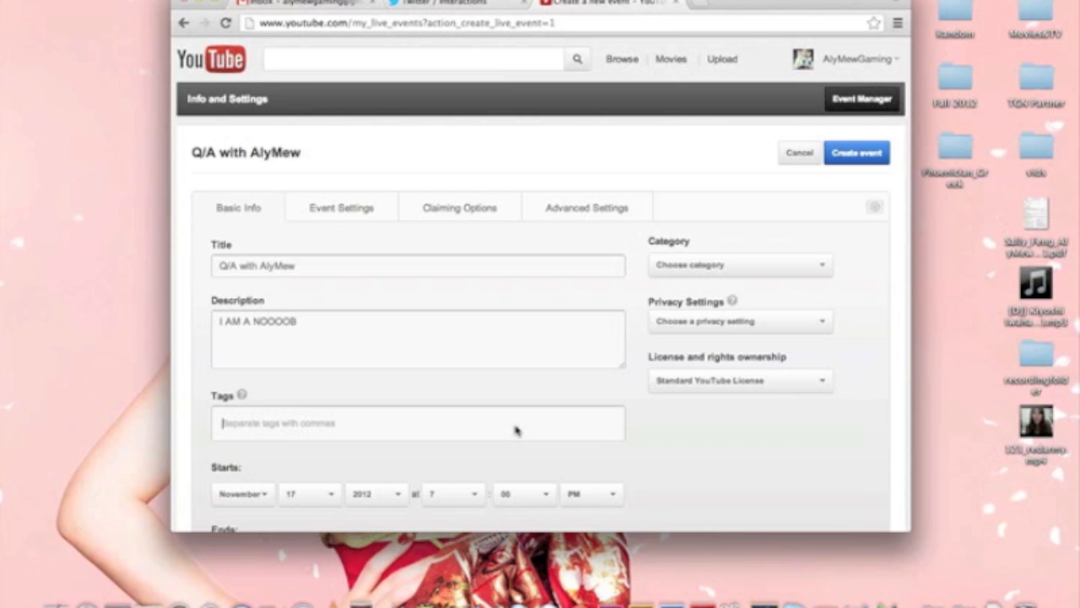
# Set category Gaming, privacy Public and Standard YouTube License.
pyautogui.click(739, 264)
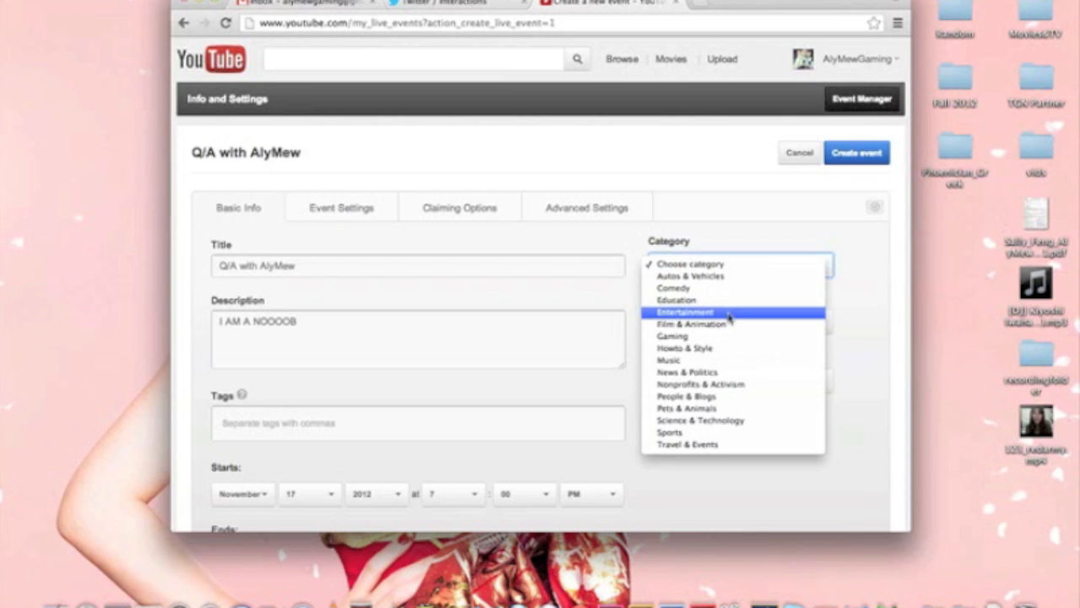
pyautogui.click(671, 336)
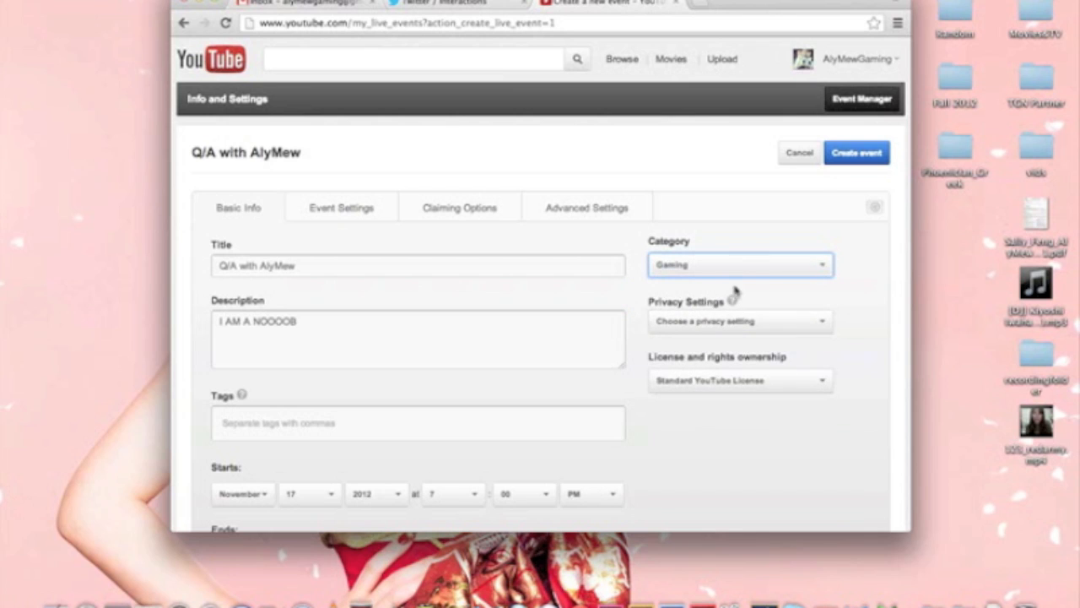
pyautogui.click(739, 263)
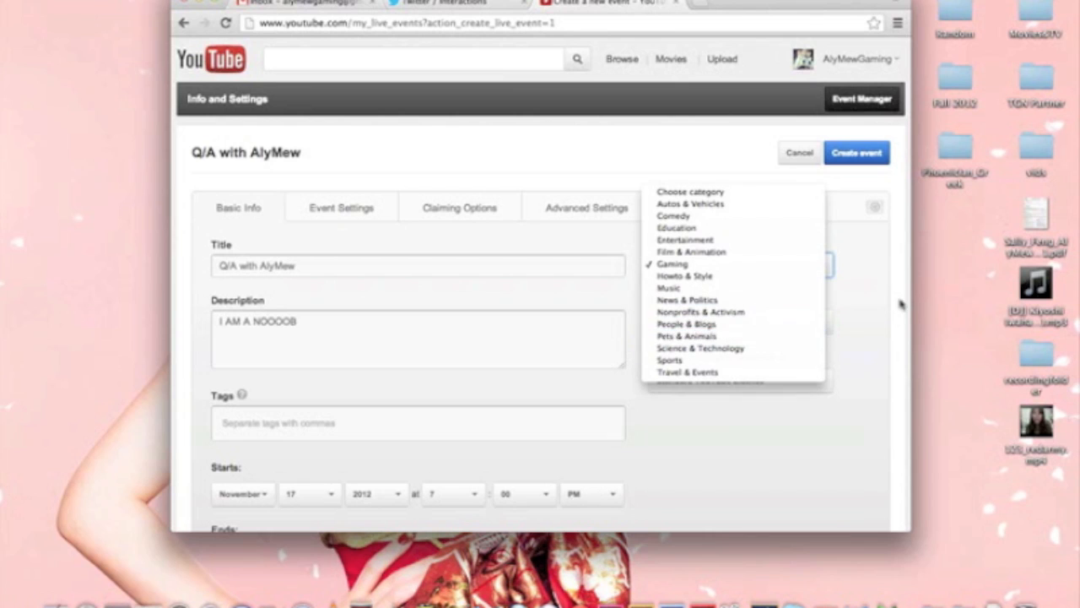
pyautogui.click(739, 320)
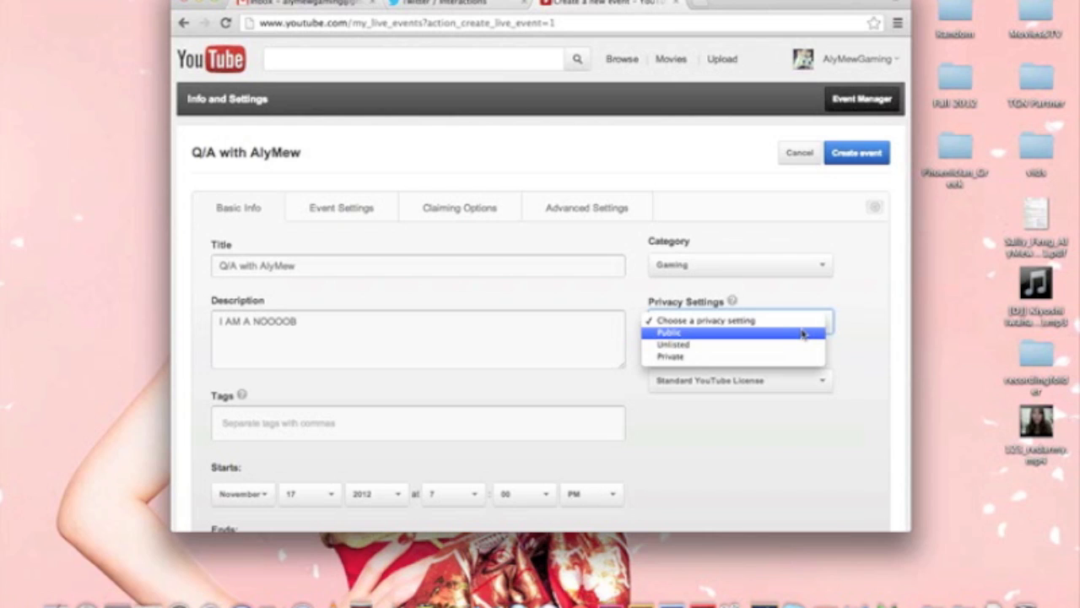
pyautogui.click(668, 331)
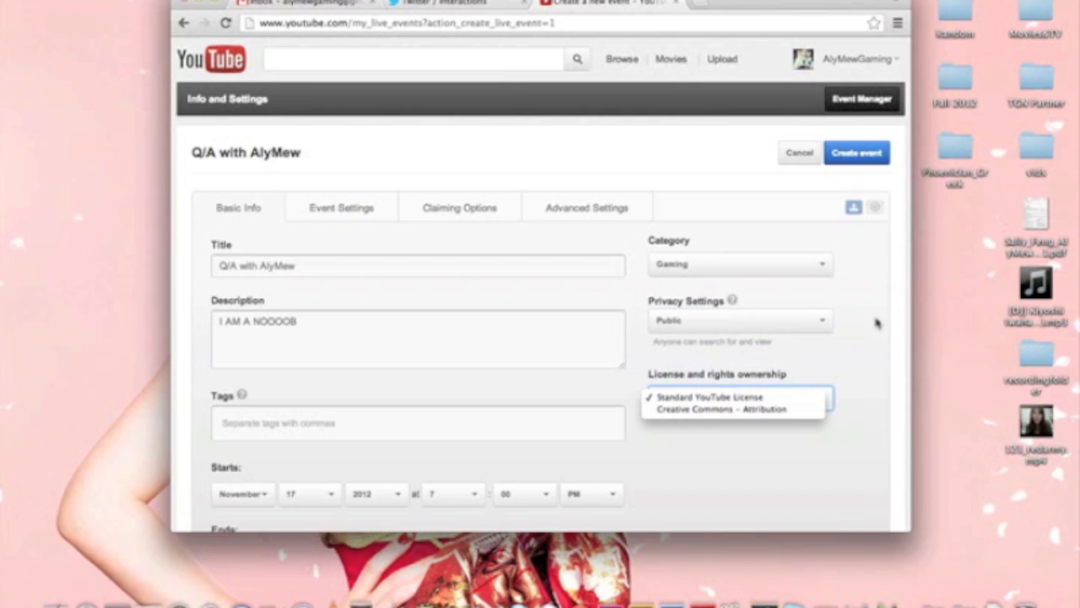
pyautogui.click(712, 397)
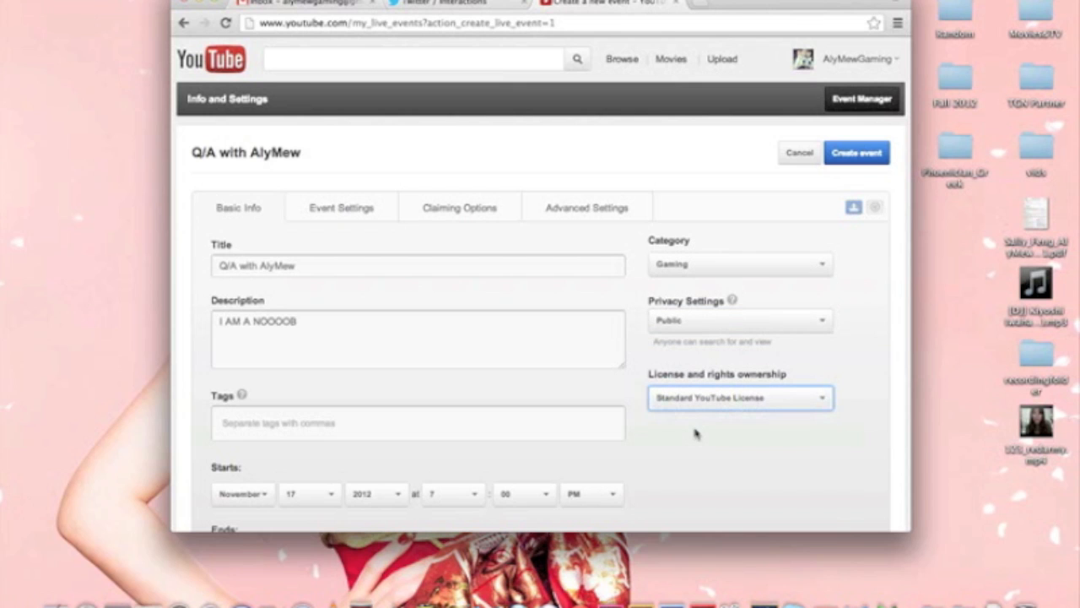
pyautogui.scroll(-3)
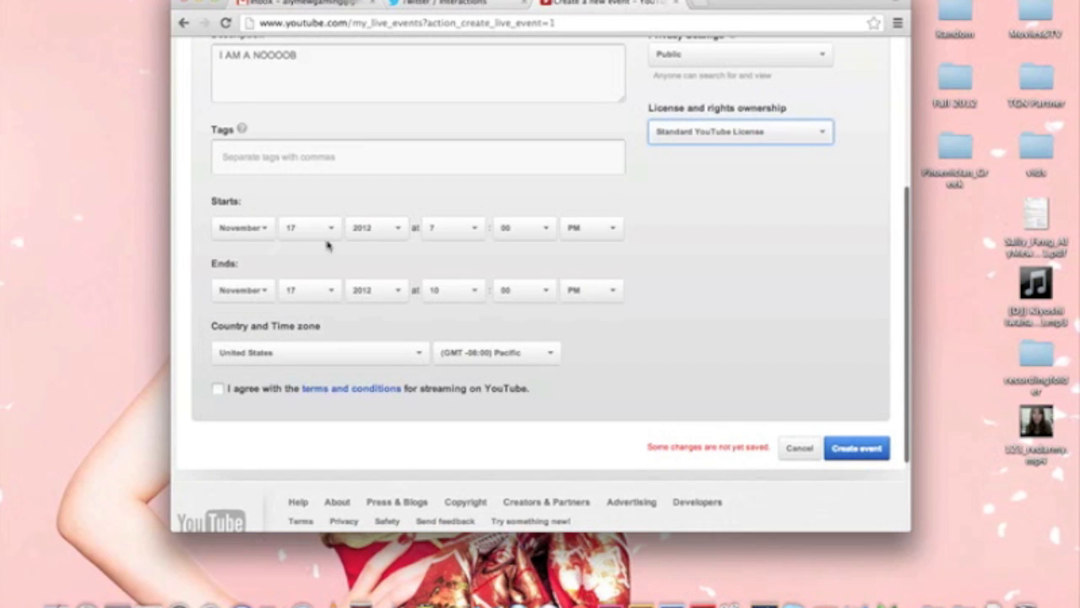
# Set both the start and end day of the event to the 18th.
pyautogui.click(308, 226)
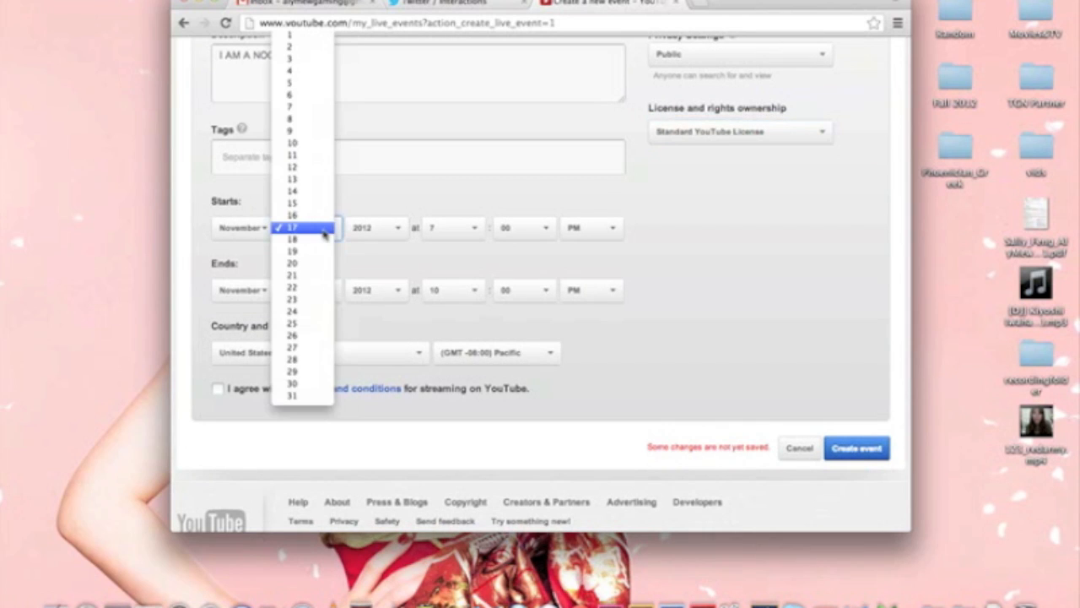
pyautogui.click(290, 240)
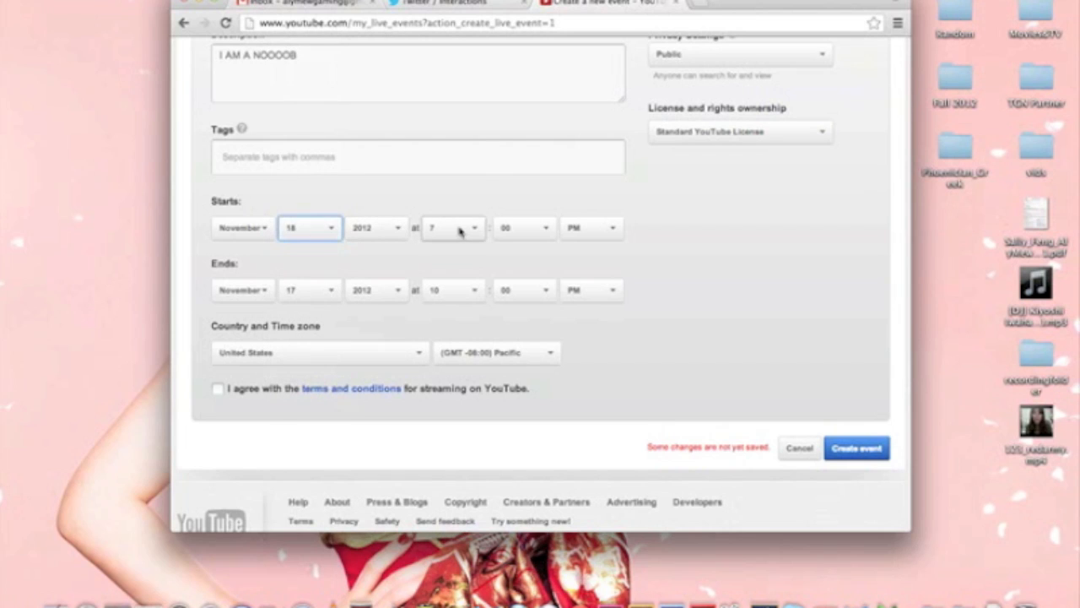
pyautogui.click(452, 228)
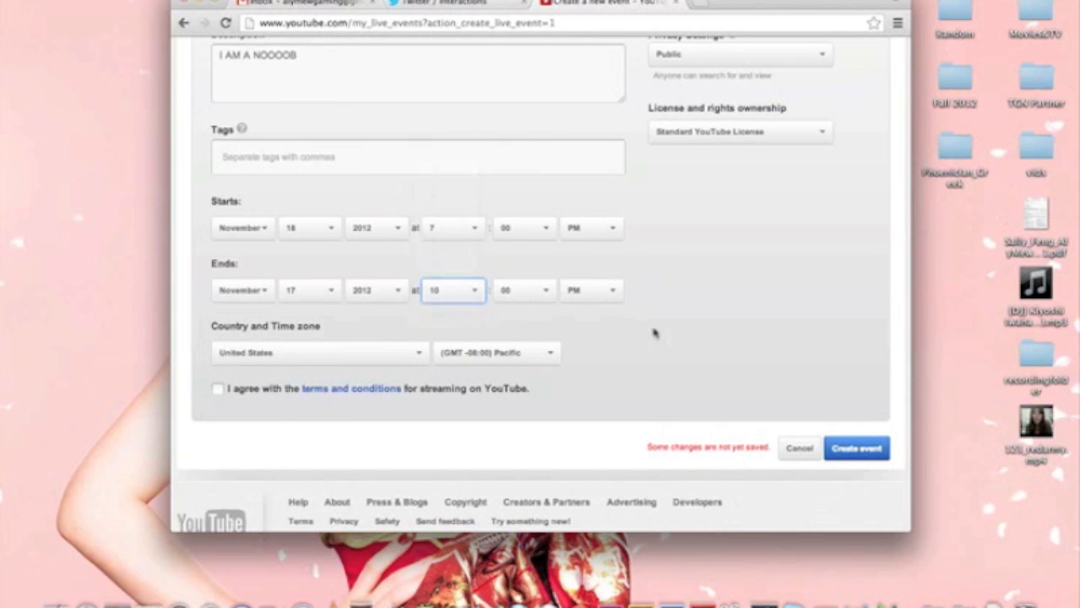
pyautogui.click(307, 290)
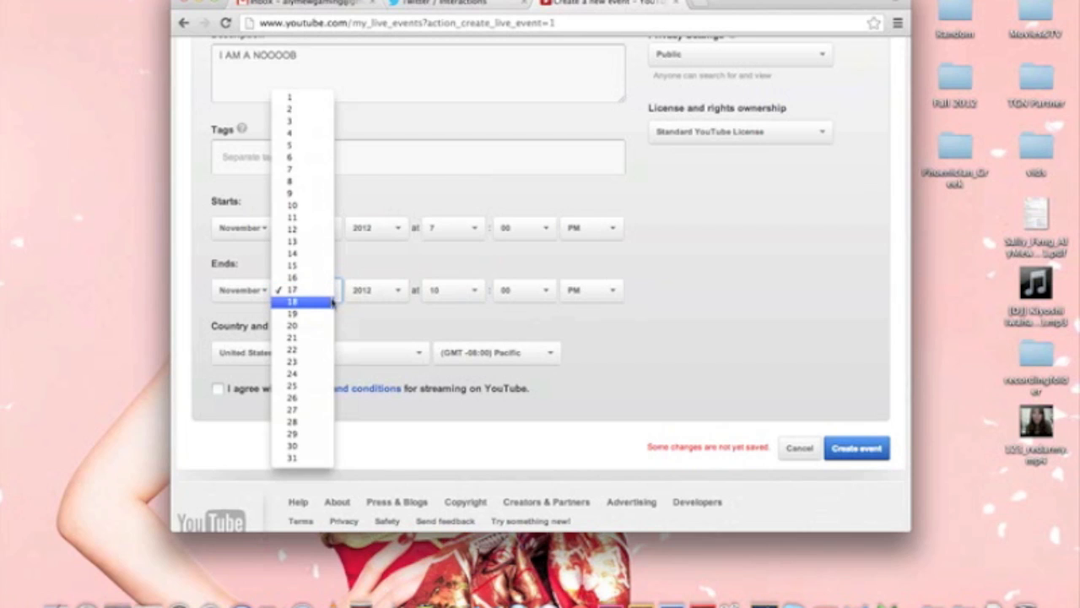
pyautogui.click(290, 300)
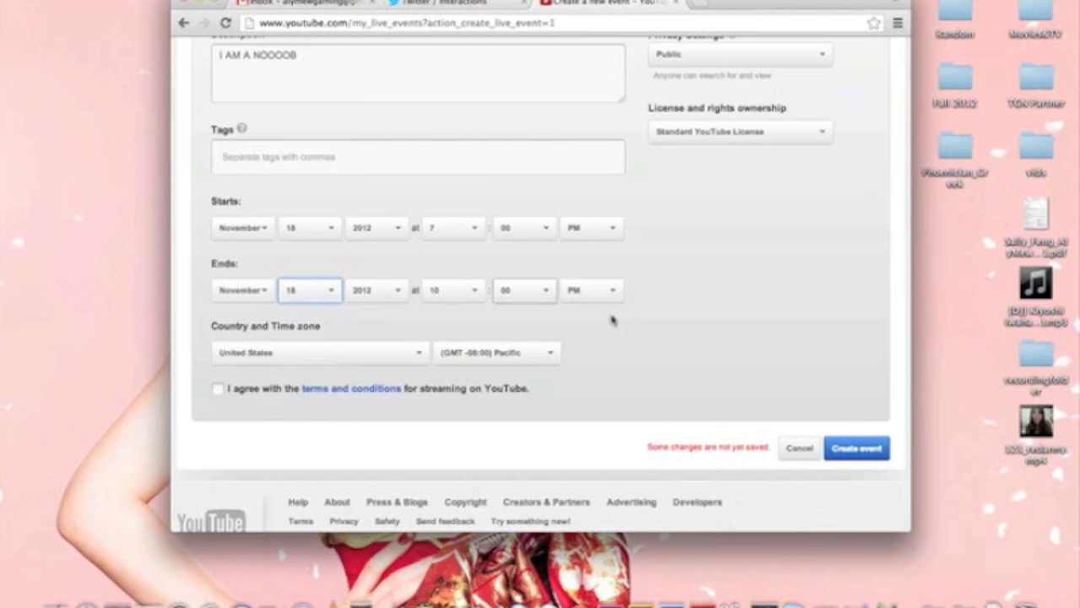
# Switch the time zone to Eastern and agree to the streaming terms.
pyautogui.scroll(-3)
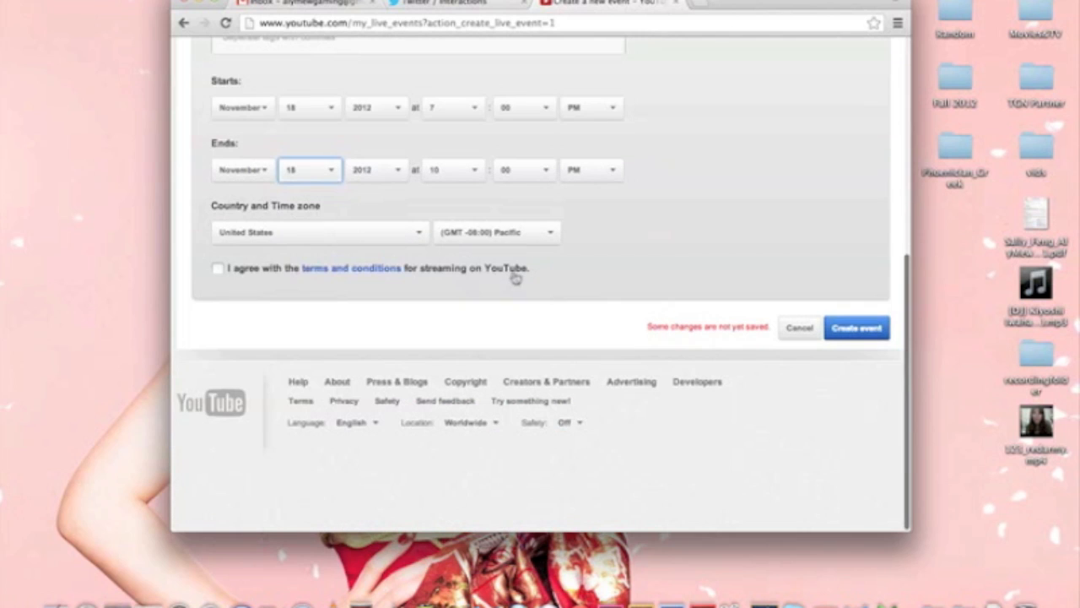
pyautogui.click(496, 232)
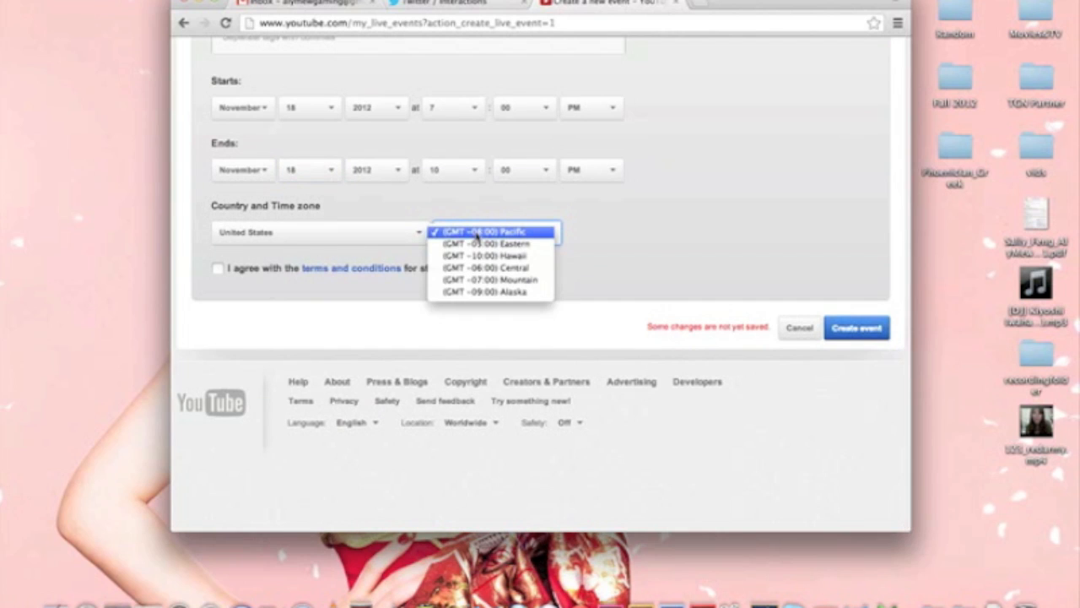
pyautogui.moveTo(489, 243)
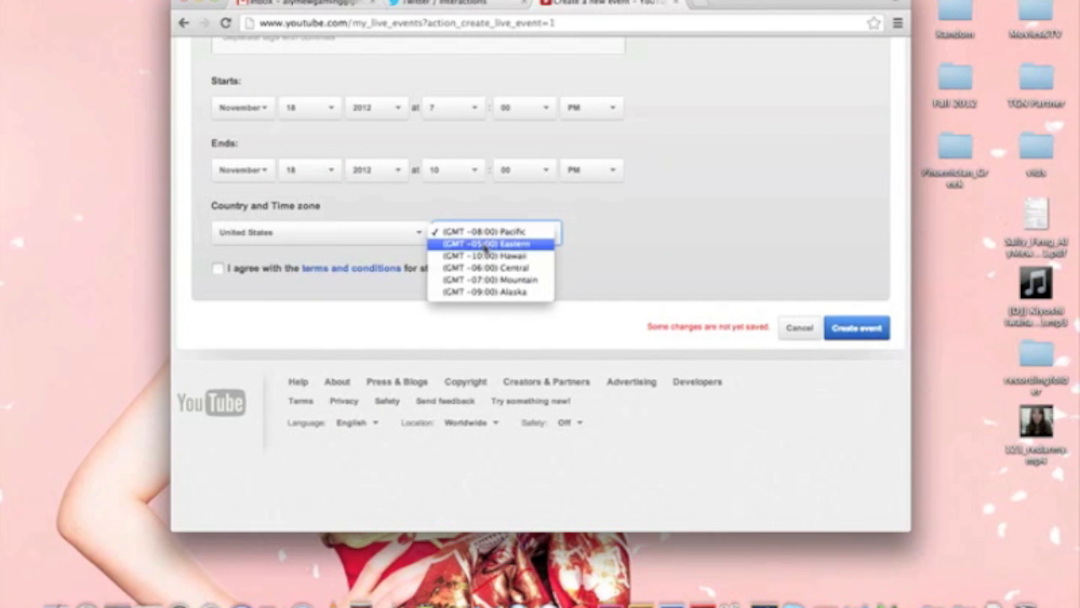
pyautogui.click(491, 243)
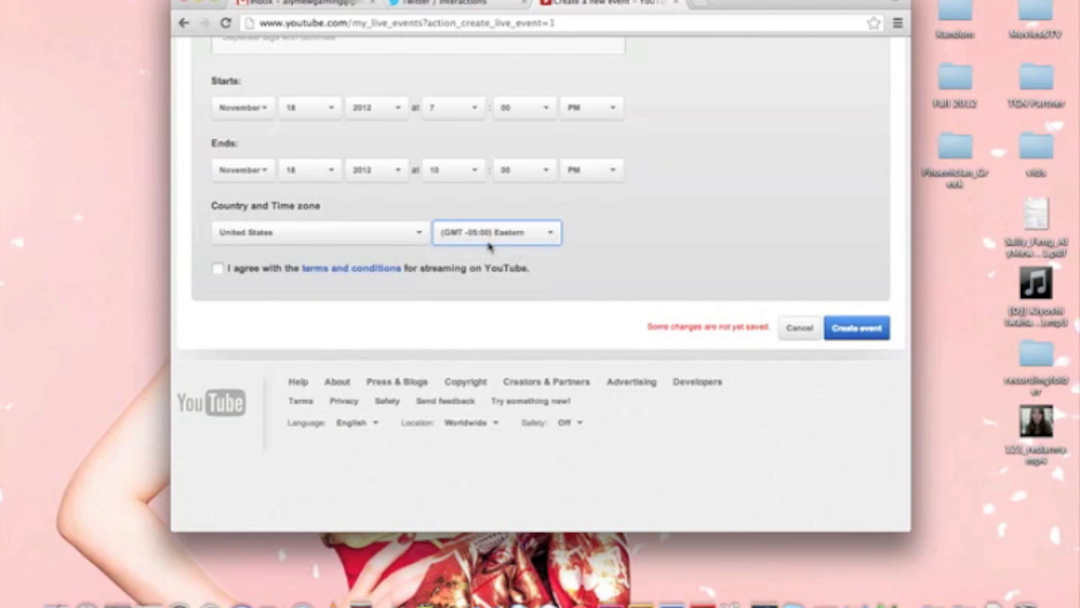
pyautogui.click(218, 268)
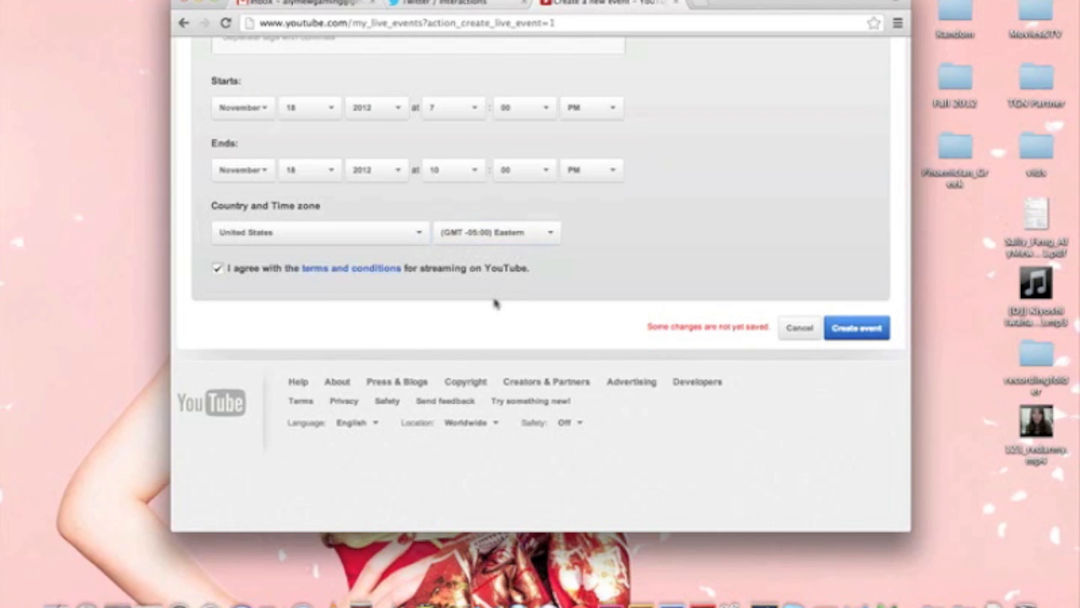
pyautogui.scroll(3)
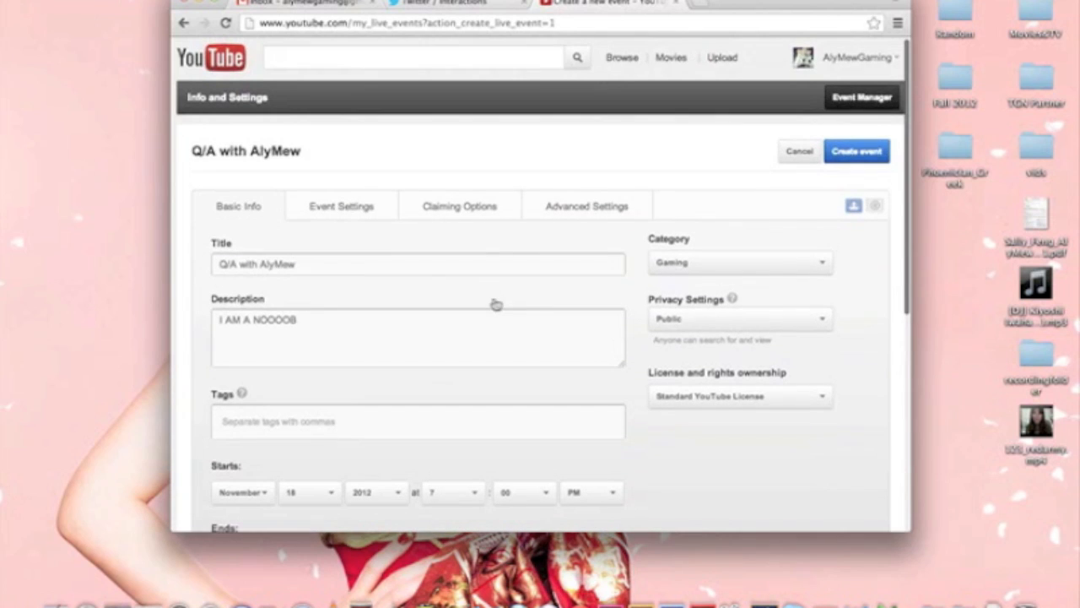
# Show the Event Settings with recording left enabled.
pyautogui.click(341, 206)
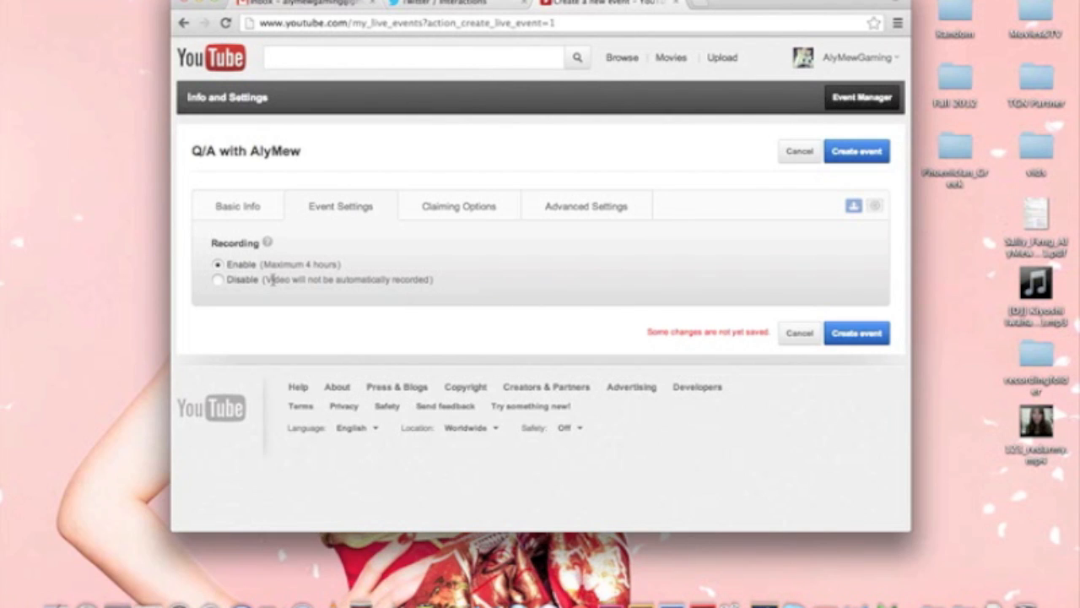
pyautogui.moveTo(355, 277)
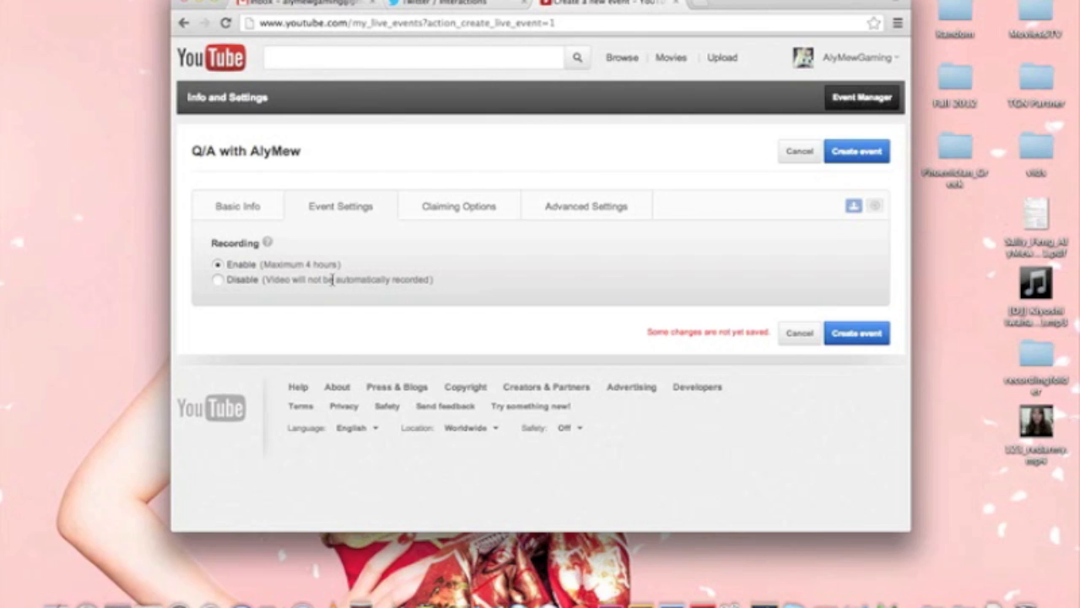
pyautogui.doubleClick(278, 263)
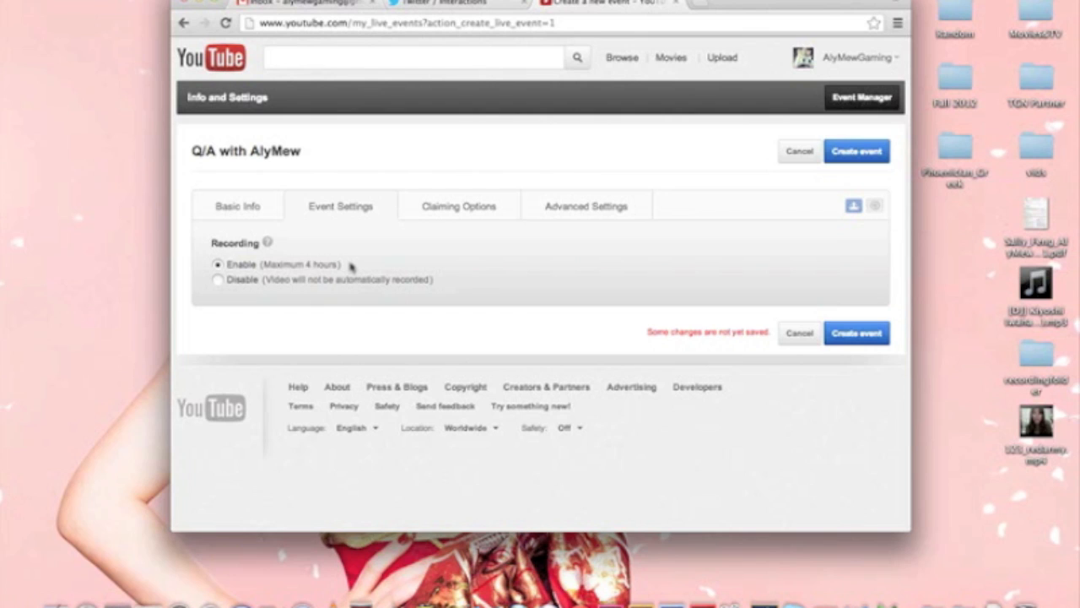
pyautogui.moveTo(294, 233)
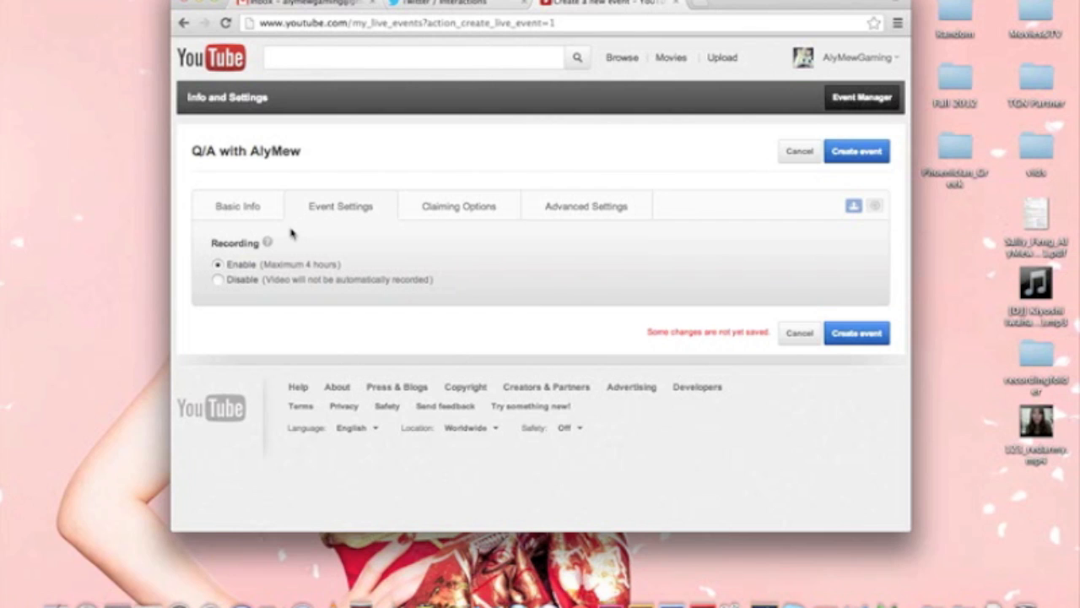
# Claim the video as Audiovisual, monetized in all countries with standard in-stream ads.
pyautogui.click(459, 206)
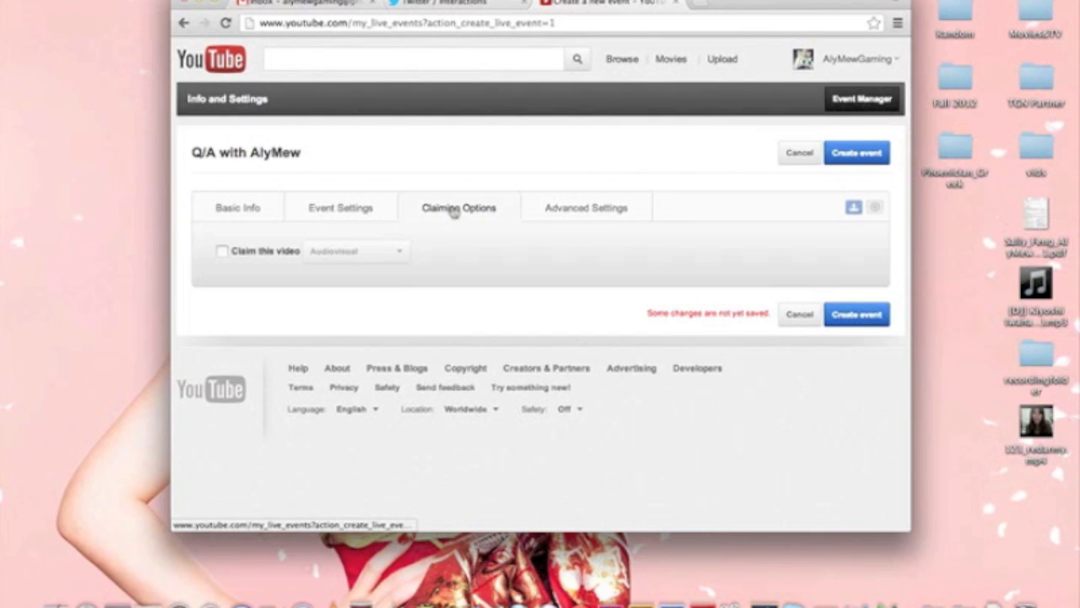
pyautogui.click(223, 249)
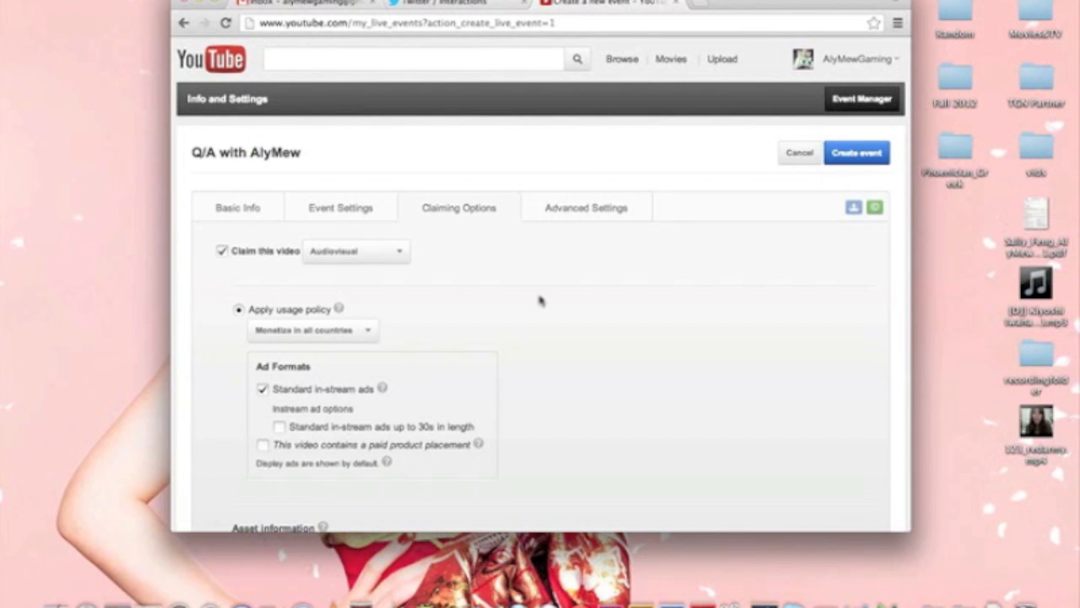
pyautogui.scroll(-3)
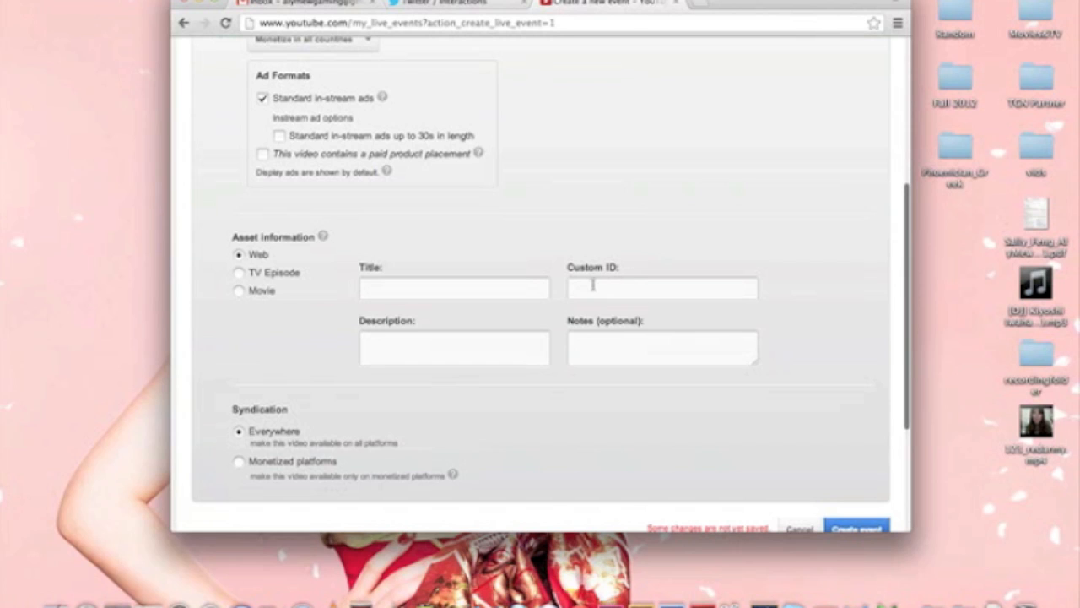
pyautogui.click(661, 287)
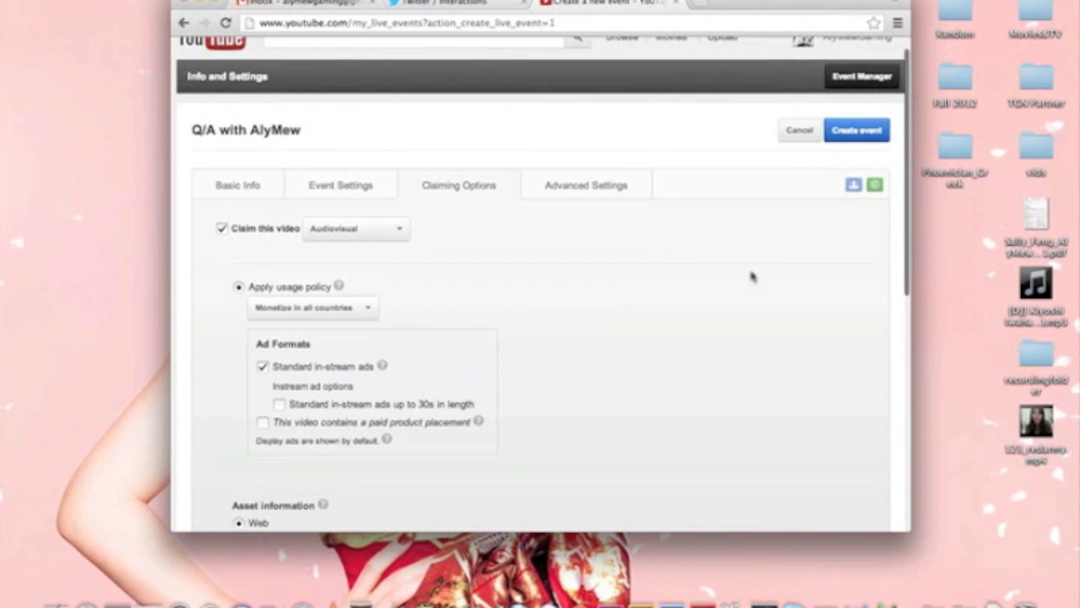
# Review Advanced Settings, then return to Basic Info's schedule section.
pyautogui.click(585, 184)
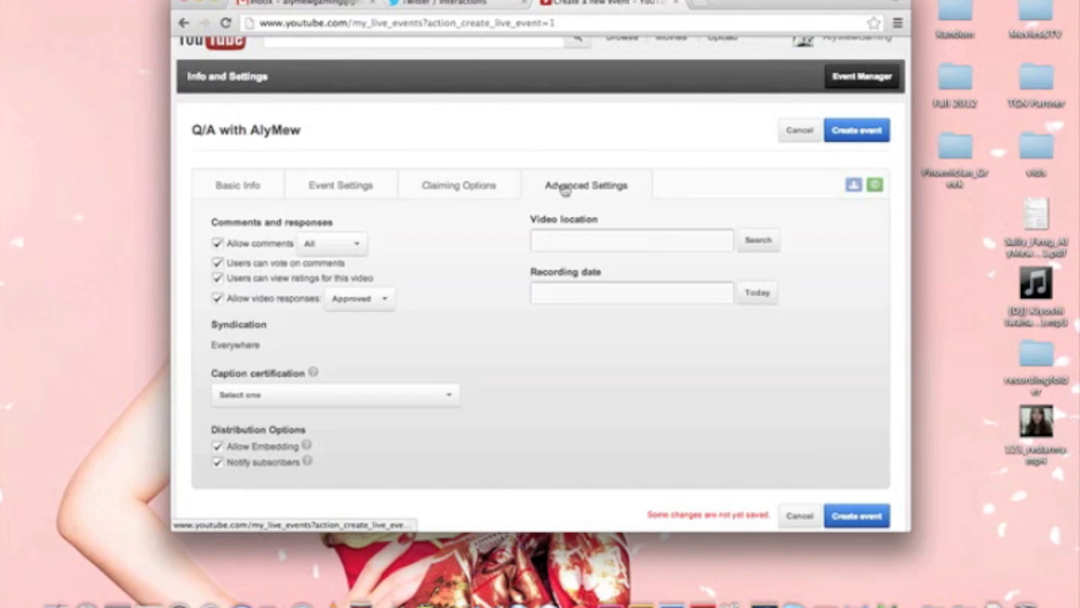
pyautogui.moveTo(462, 230)
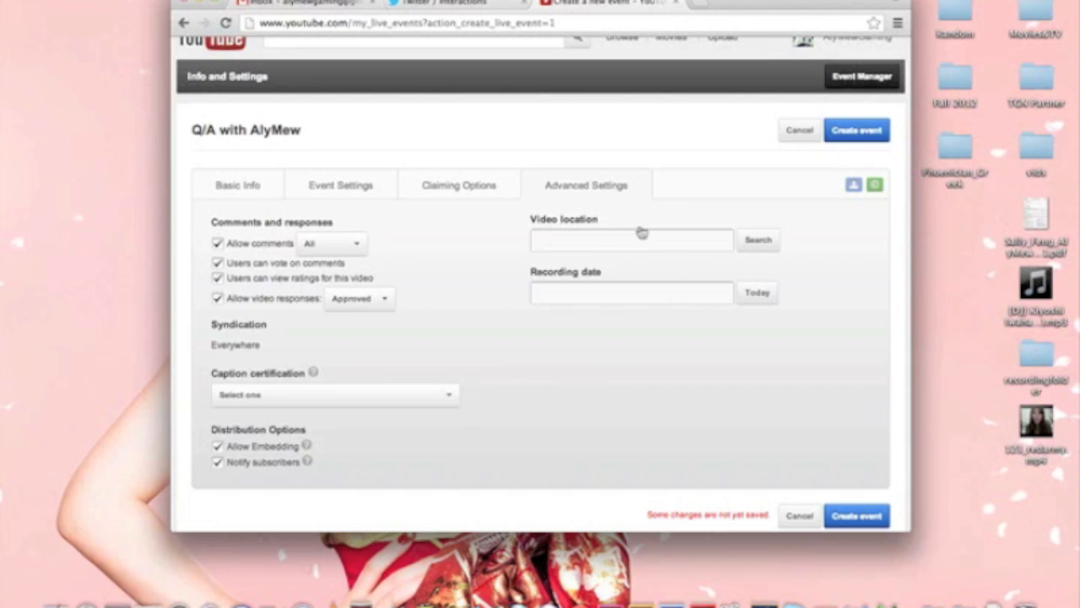
pyautogui.click(238, 184)
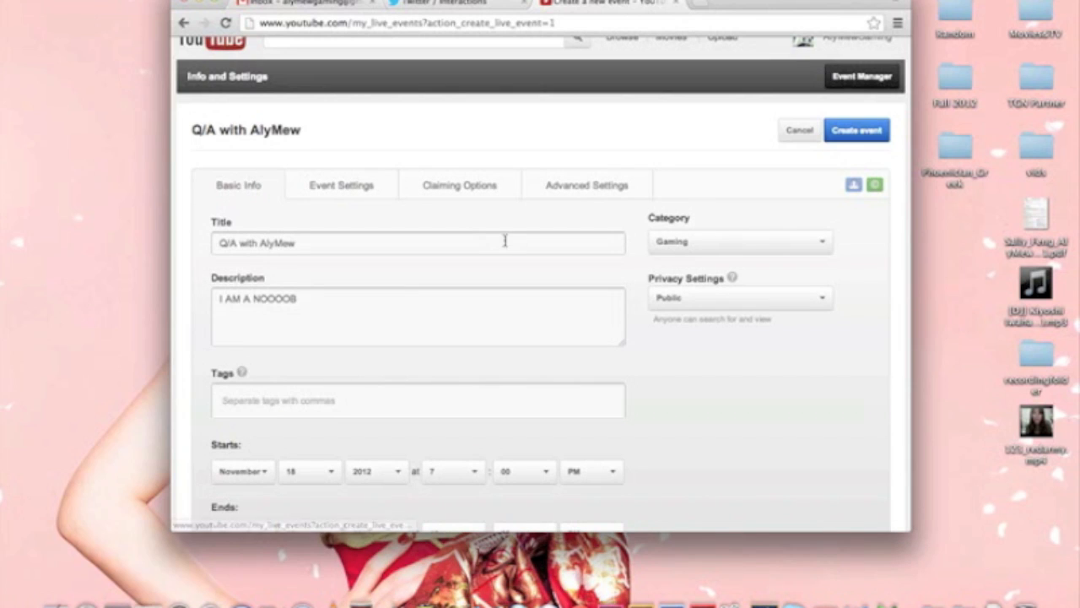
pyautogui.scroll(-3)
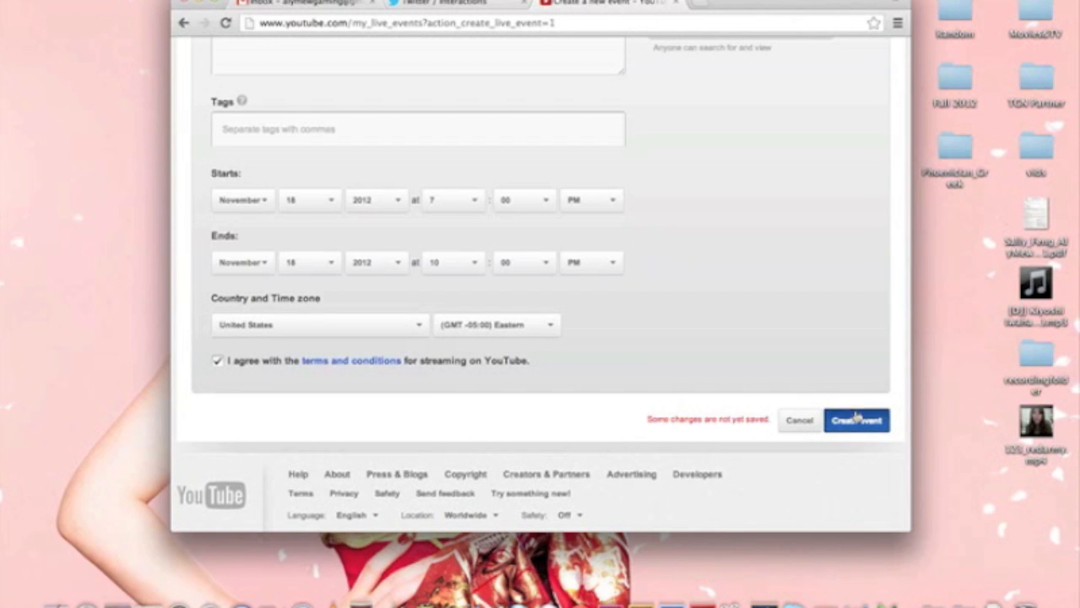
# Create the event and read its Wirecast for YouTube encoder instructions.
pyautogui.click(857, 421)
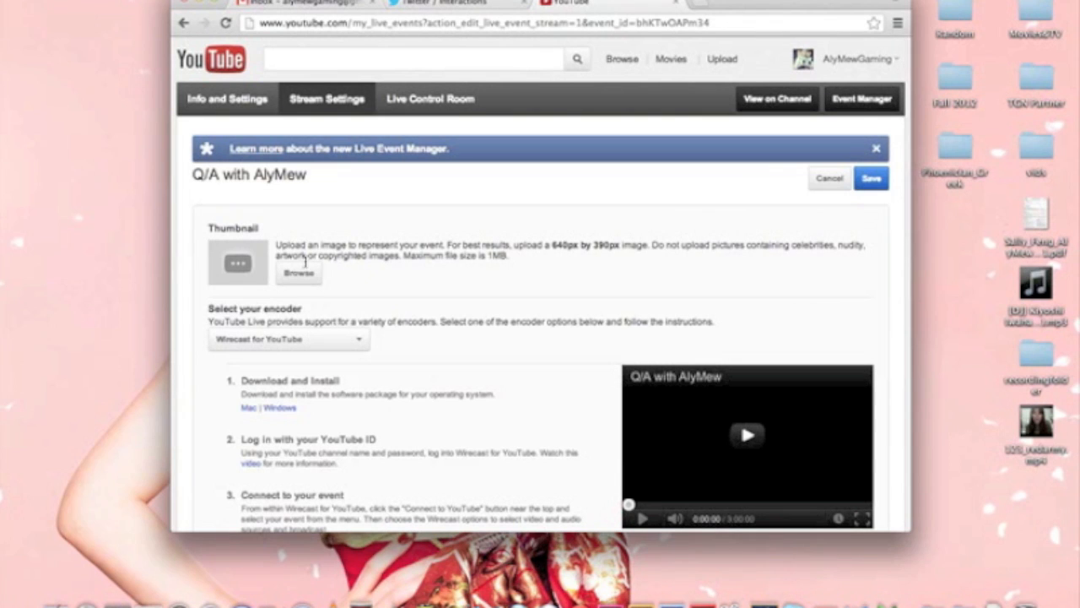
pyautogui.click(299, 274)
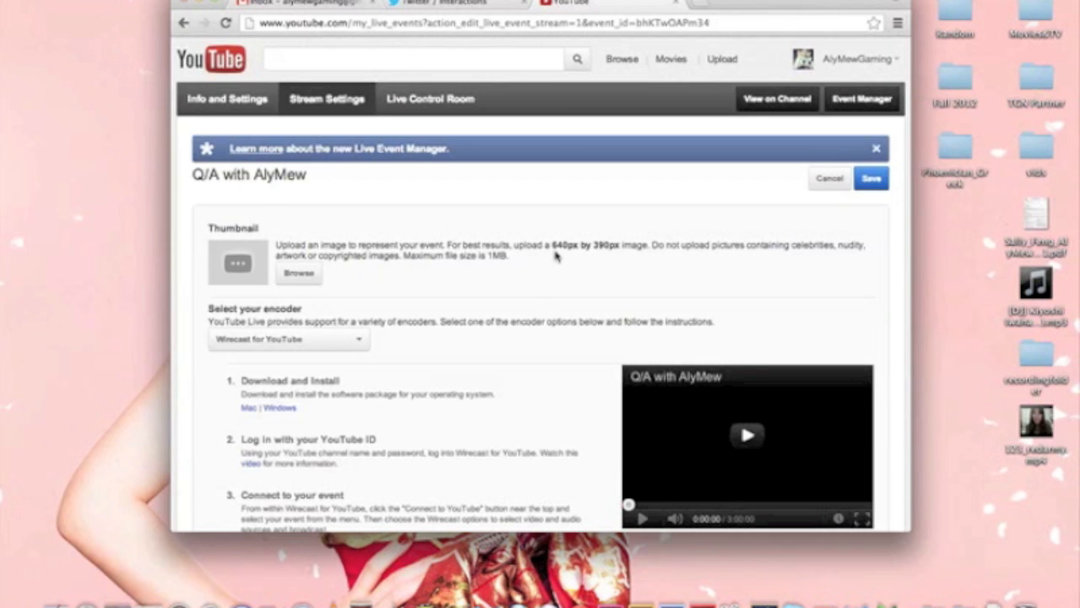
pyautogui.doubleClick(582, 247)
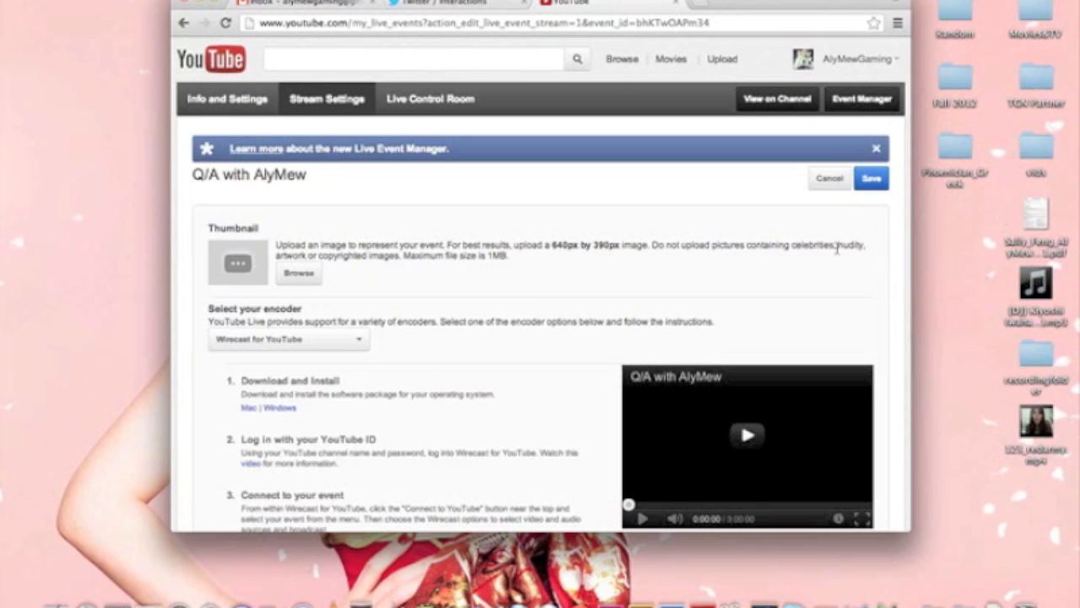
pyautogui.moveTo(549, 270)
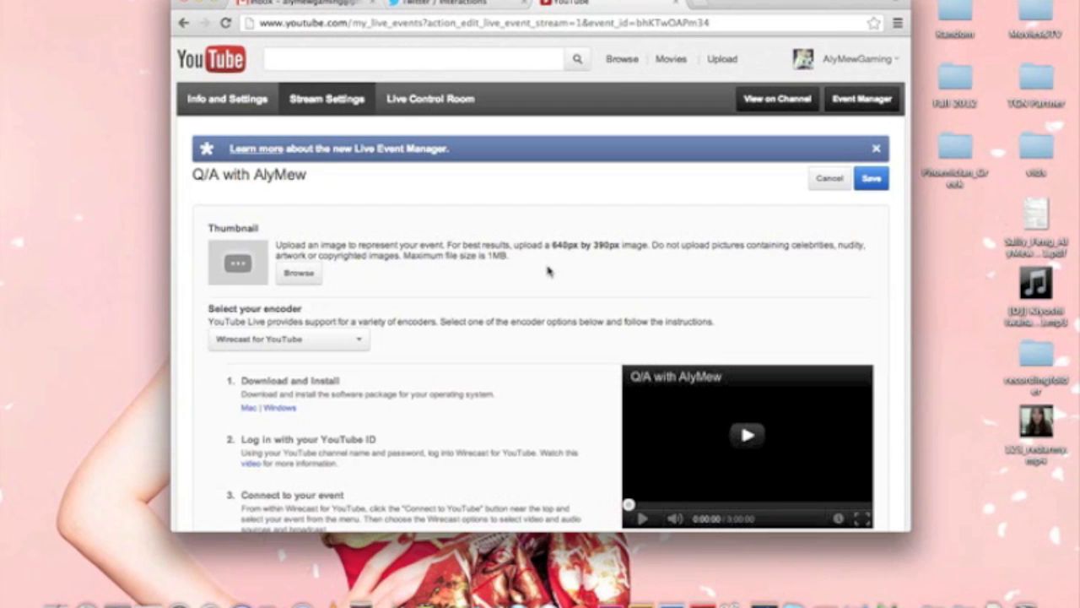
pyautogui.scroll(-3)
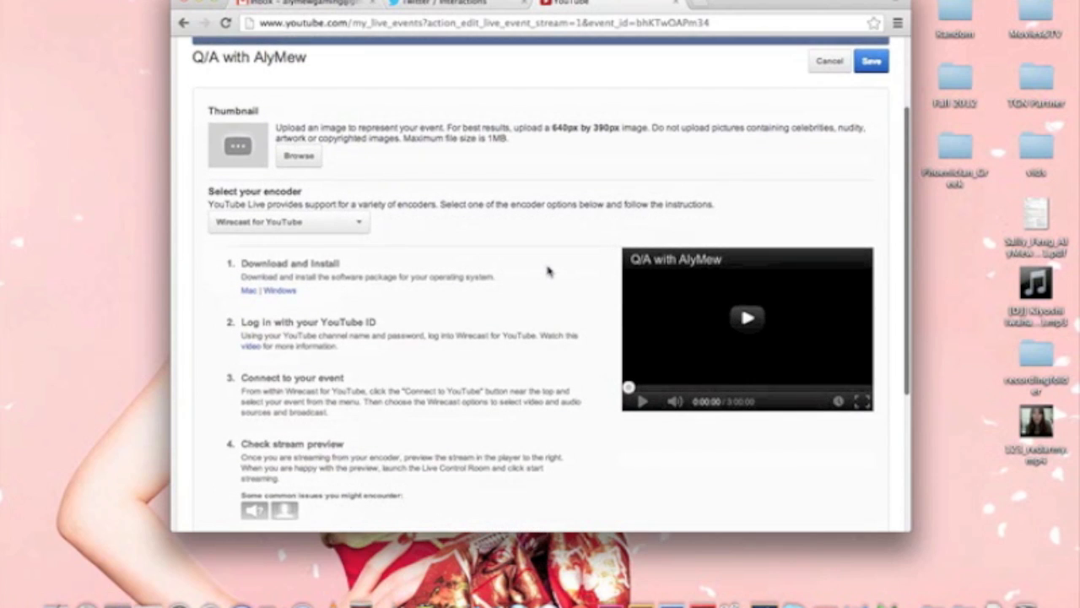
pyautogui.scroll(-3)
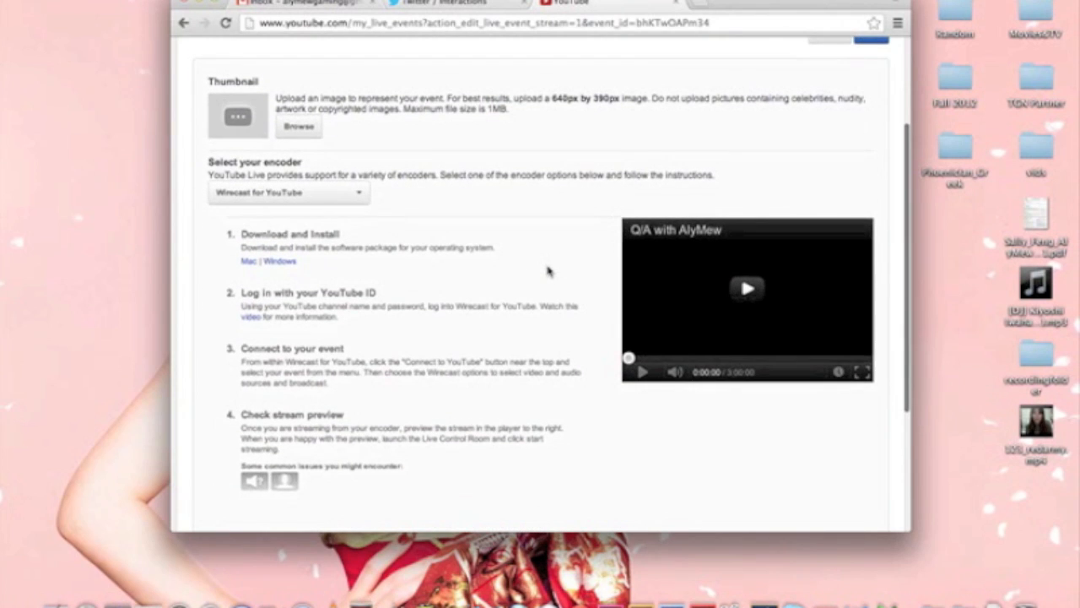
pyautogui.moveTo(274, 246)
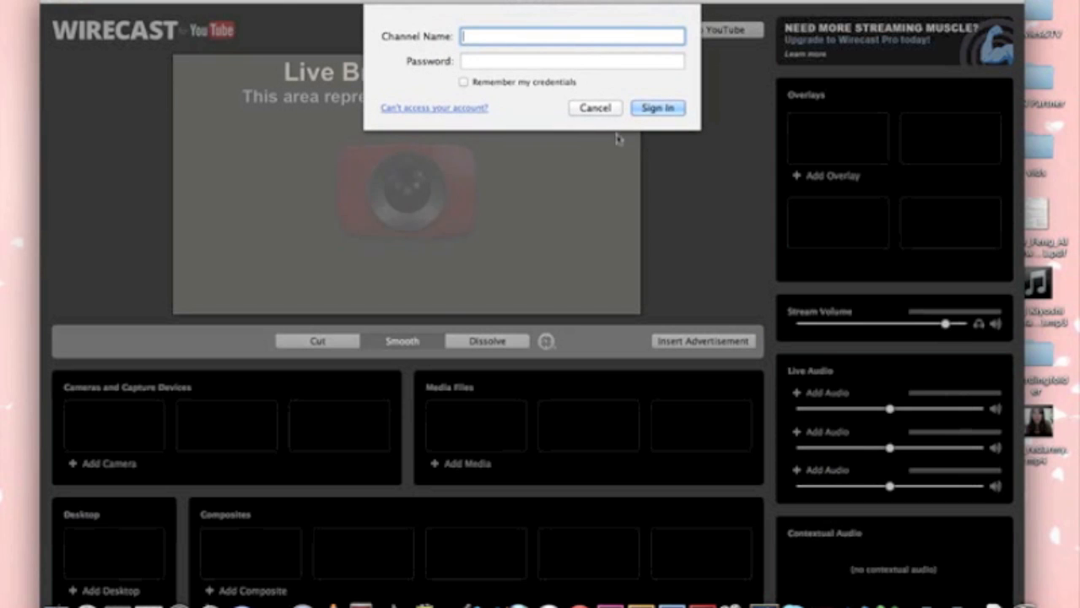
# Sign in as 'alymewl' and skip the introductory tutorial.
pyautogui.write('alymewl')
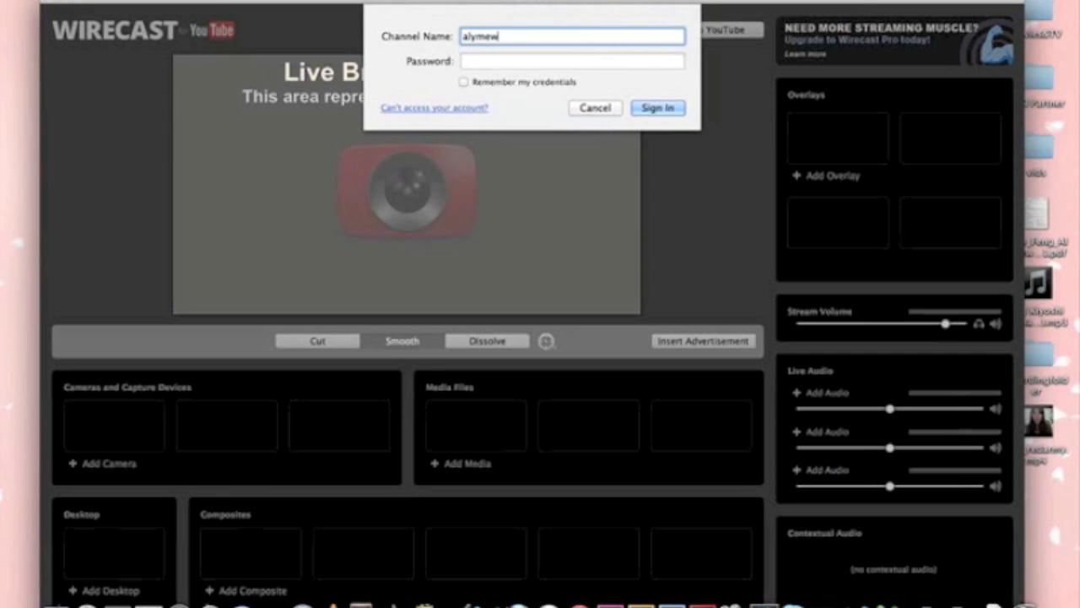
pyautogui.click(659, 108)
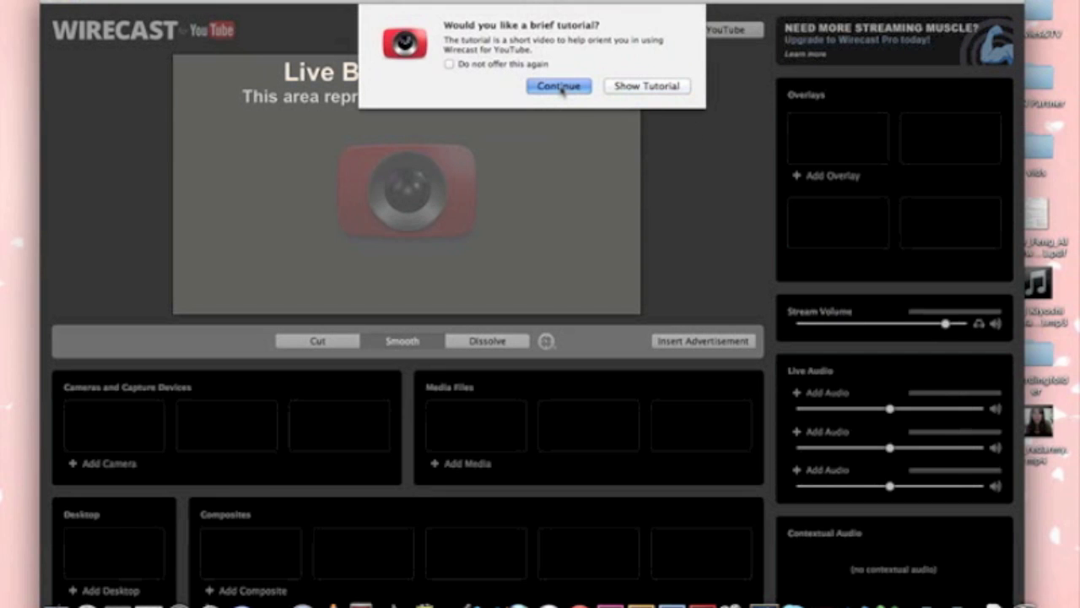
pyautogui.click(557, 84)
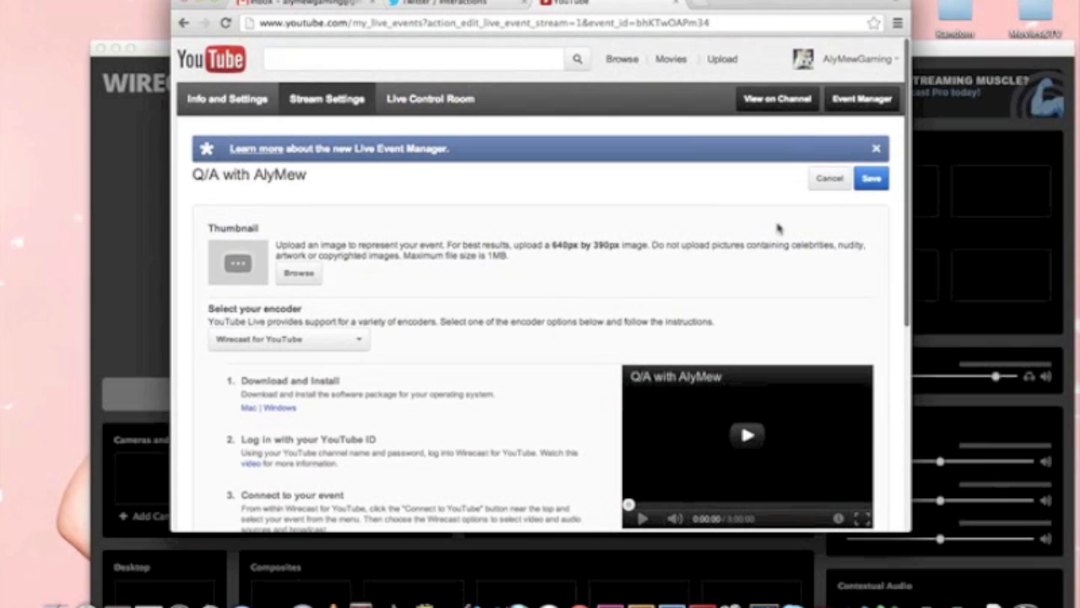
pyautogui.moveTo(777, 166)
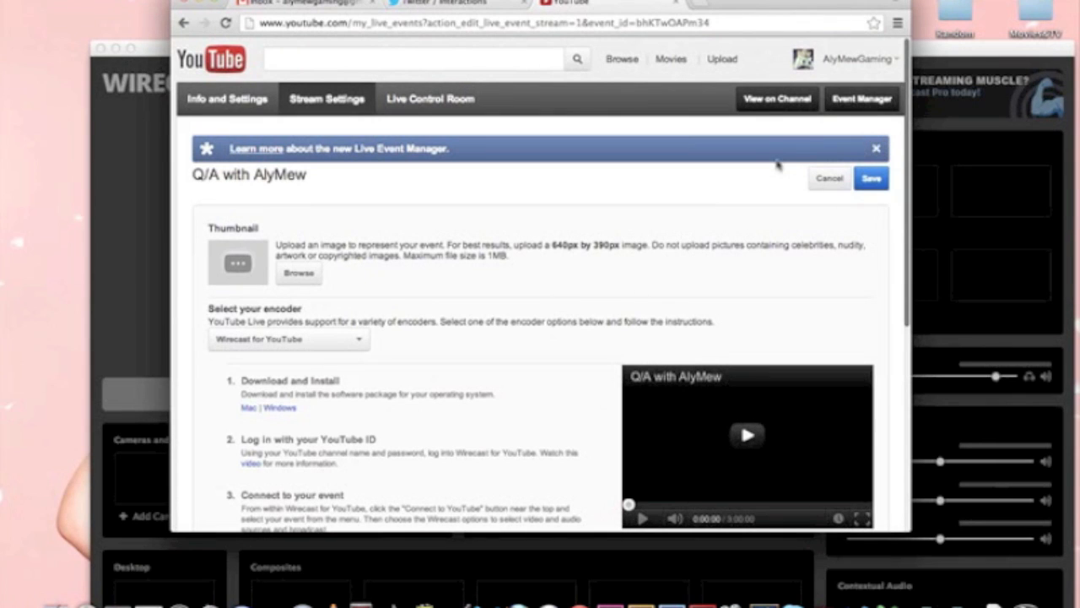
# Bring the browser forward on Stream Settings and head to the Live Control Room tab.
pyautogui.click(776, 97)
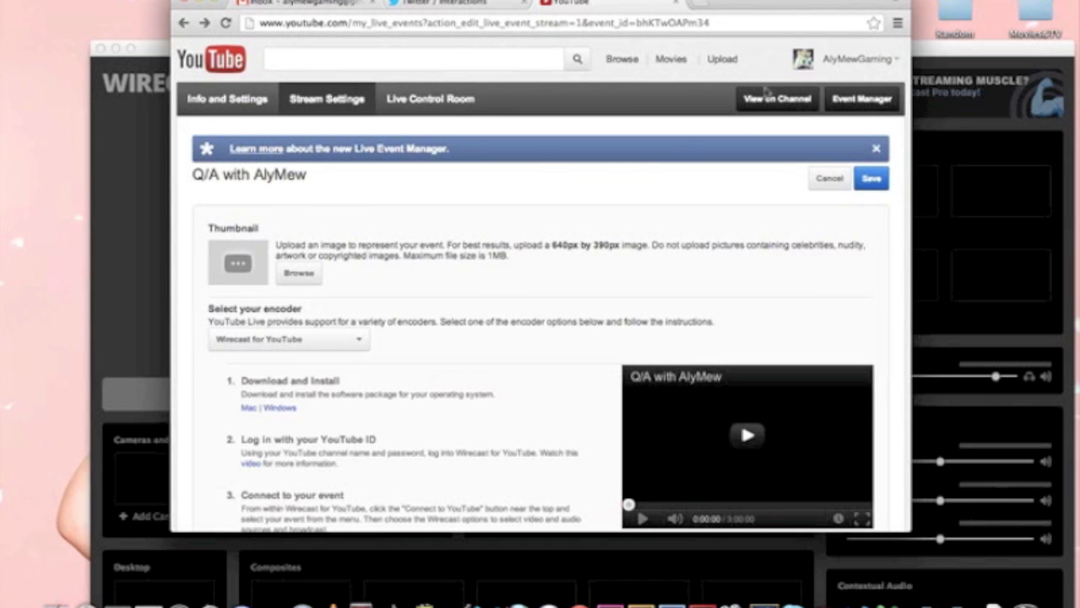
pyautogui.click(428, 98)
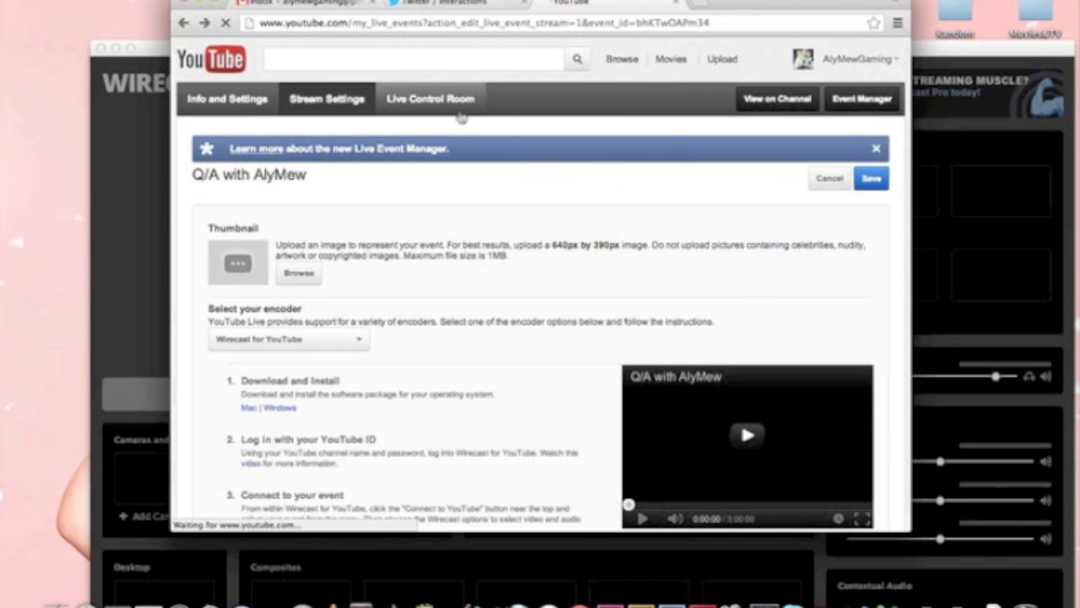
# View the Q/A with AlyMew control room's stream health and list the broadcast alert options, leaving None.
pyautogui.click(429, 98)
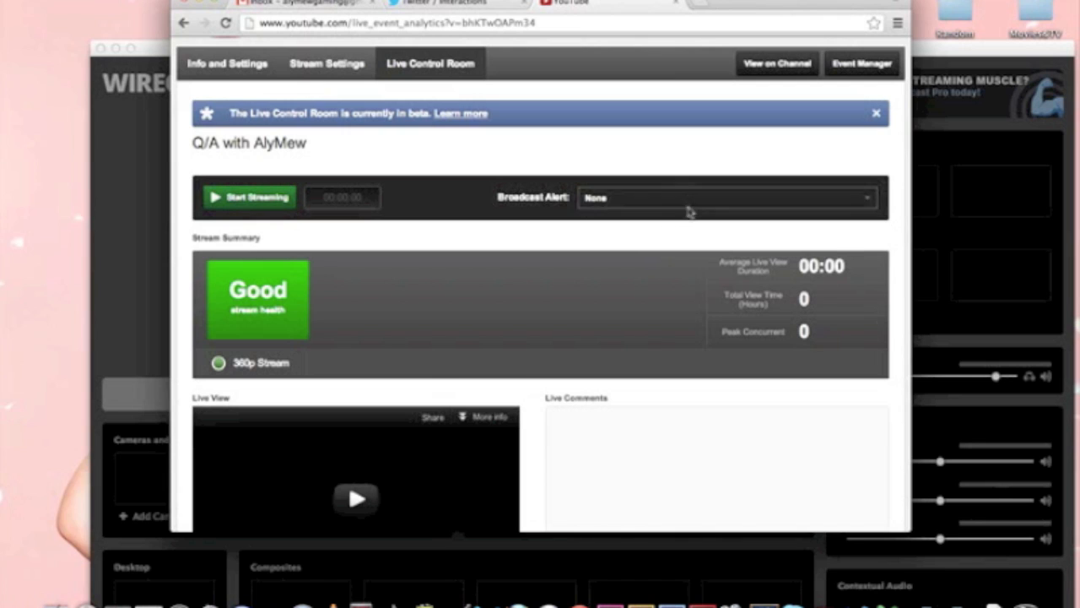
pyautogui.click(726, 198)
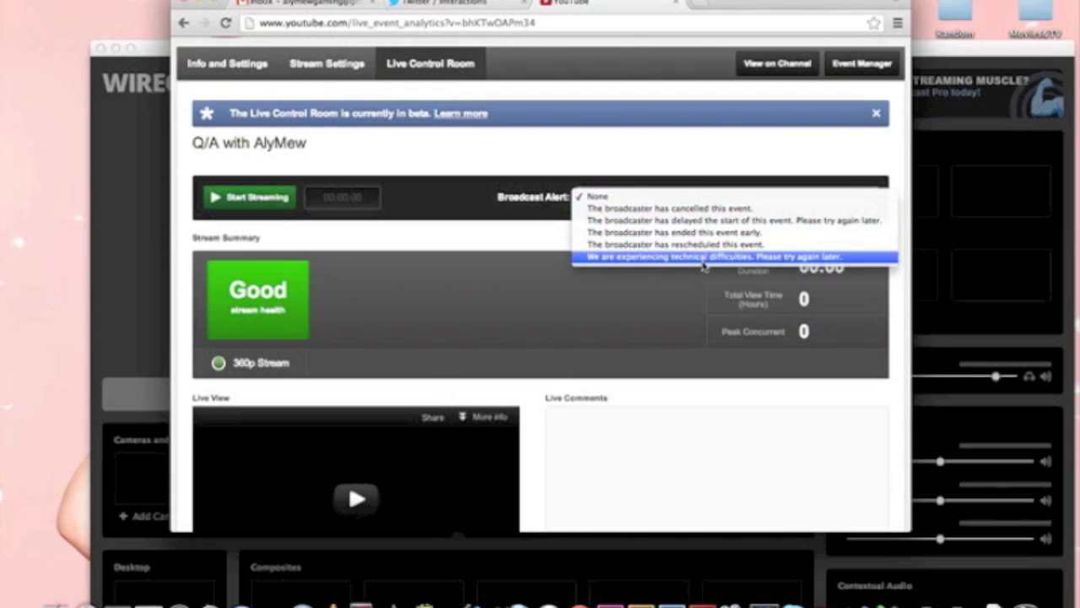
pyautogui.moveTo(726, 219)
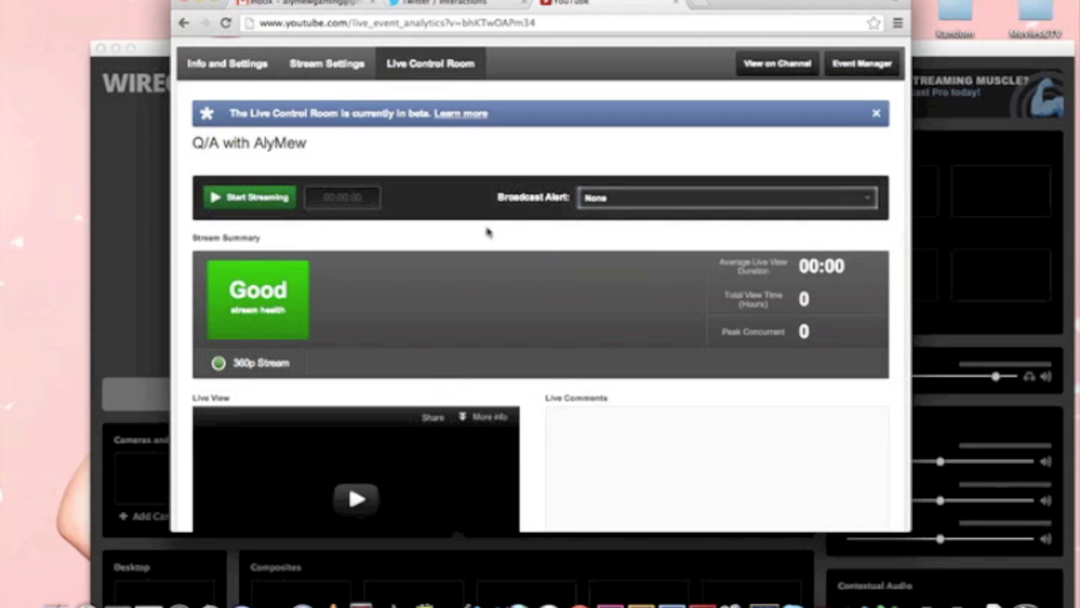
pyautogui.scroll(-3)
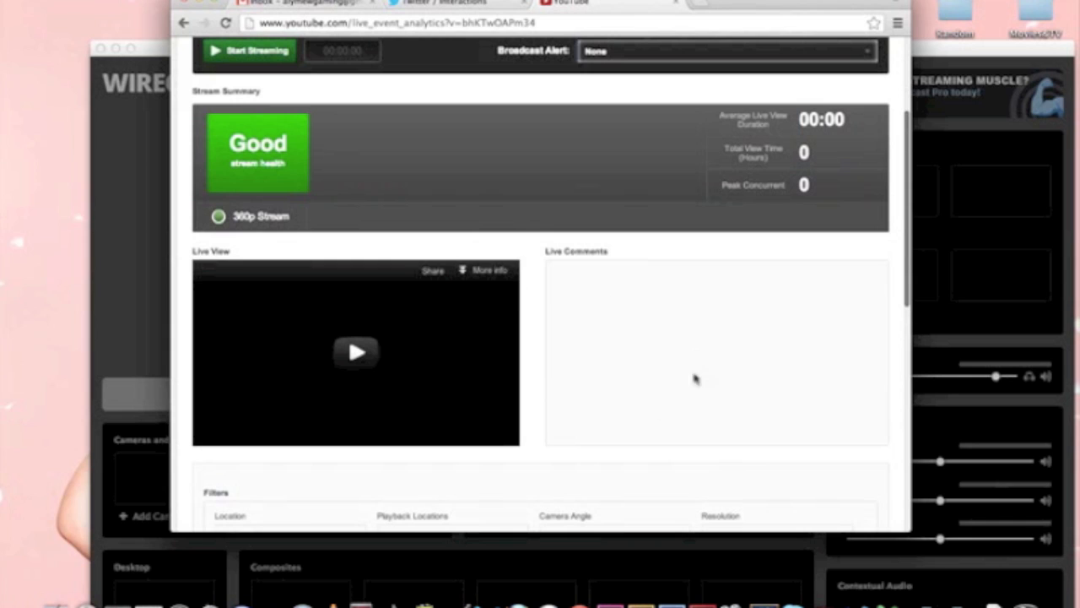
pyautogui.moveTo(609, 300)
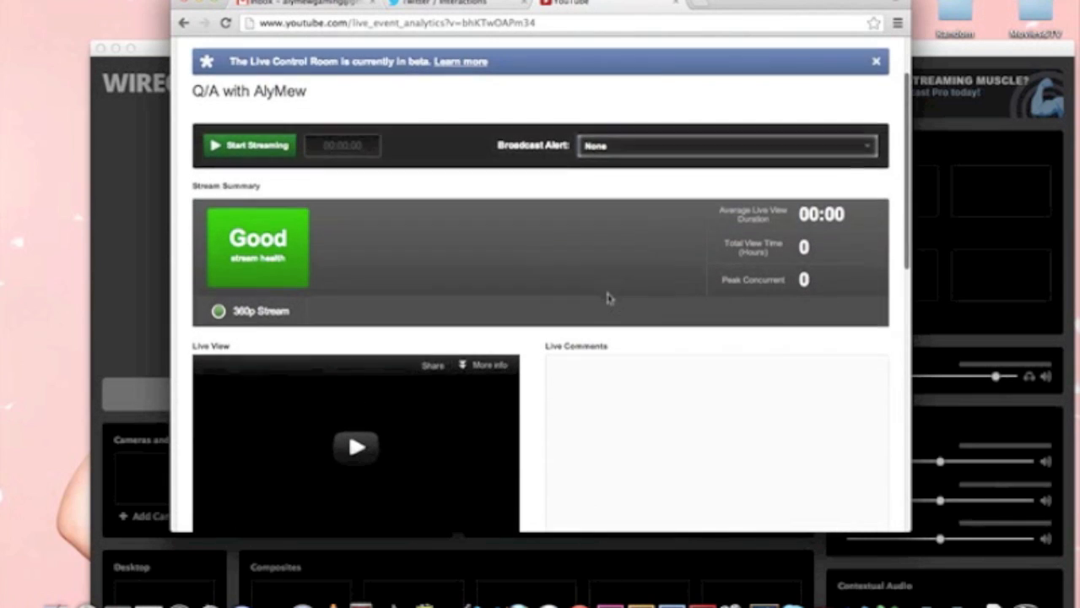
pyautogui.scroll(-3)
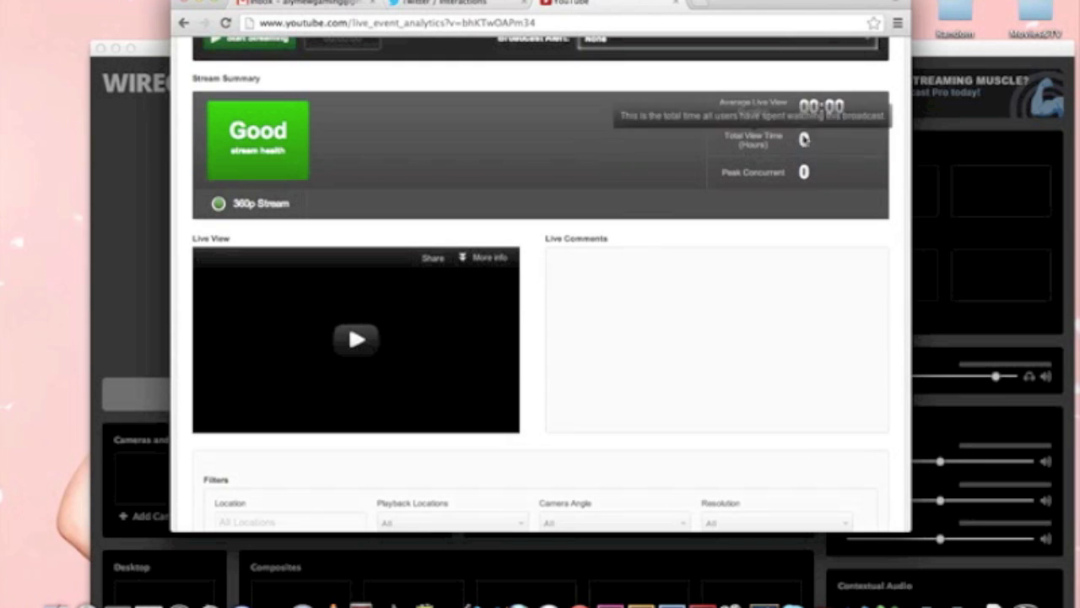
pyautogui.scroll(-3)
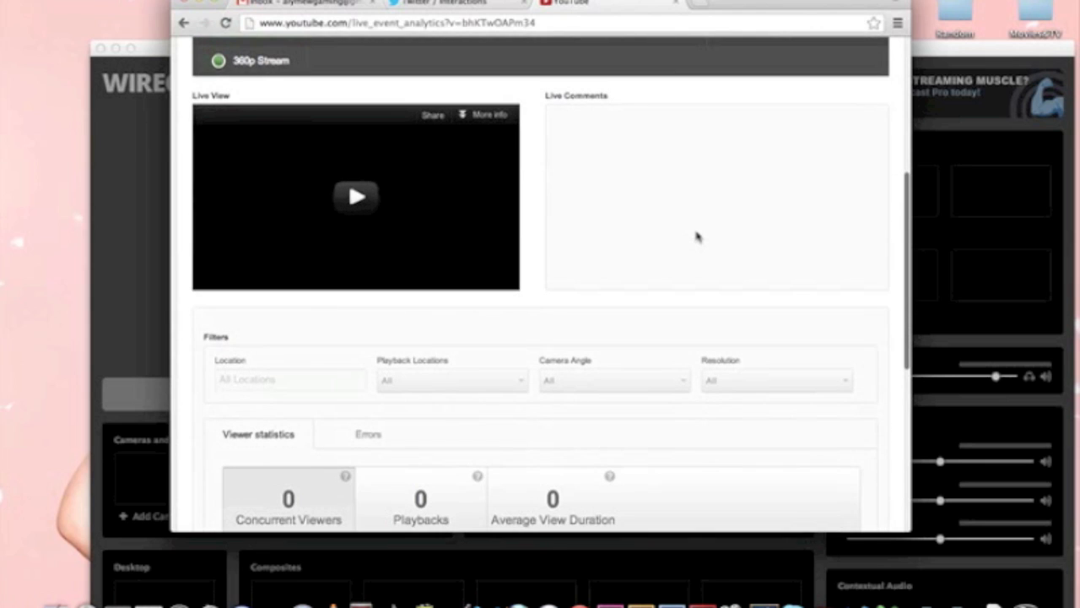
pyautogui.scroll(-3)
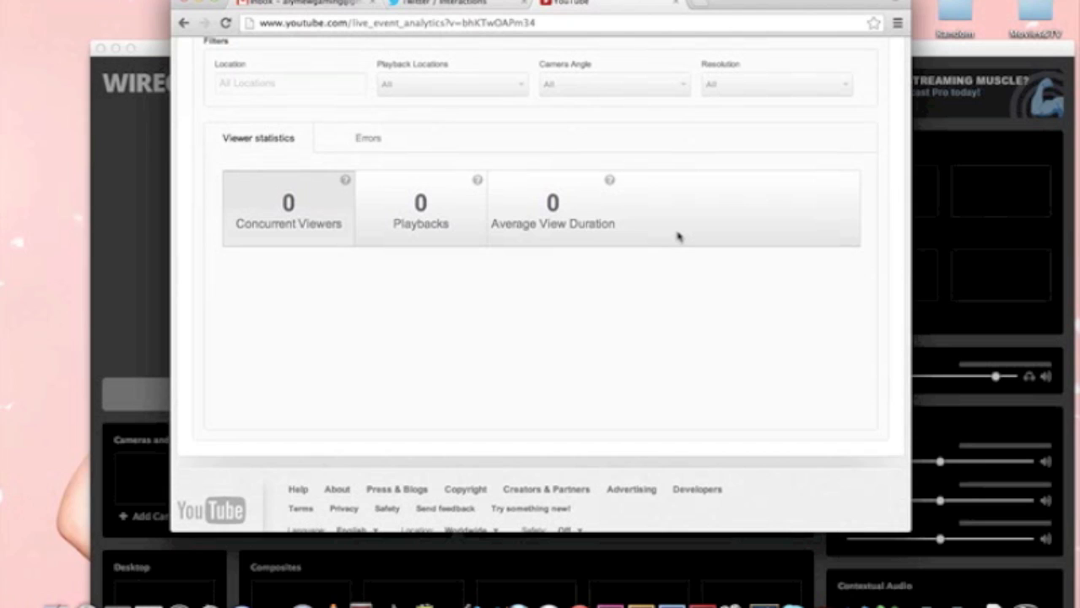
pyautogui.moveTo(321, 334)
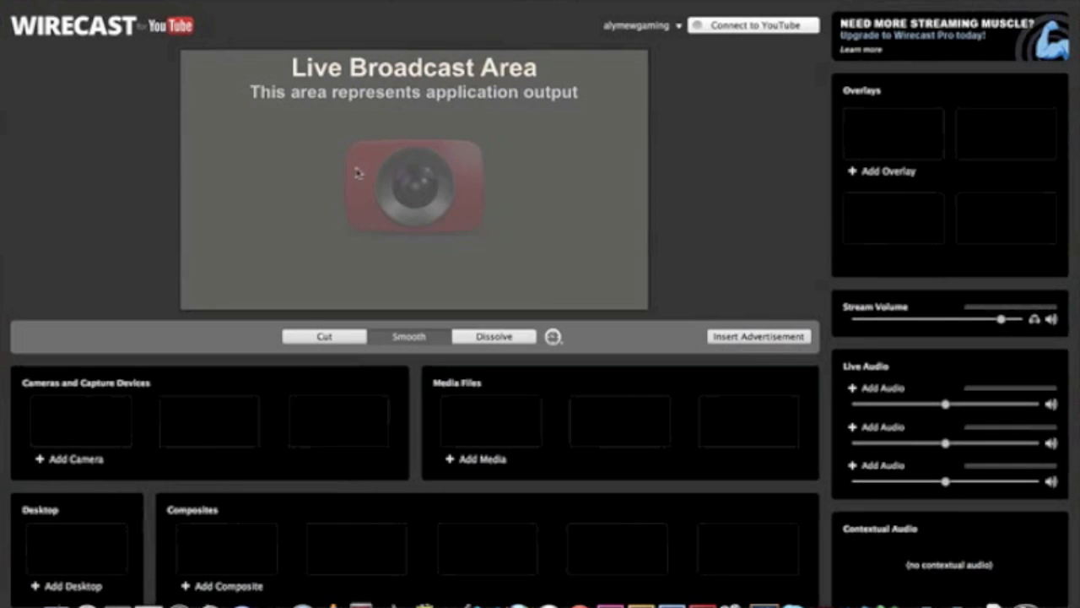
pyautogui.moveTo(509, 531)
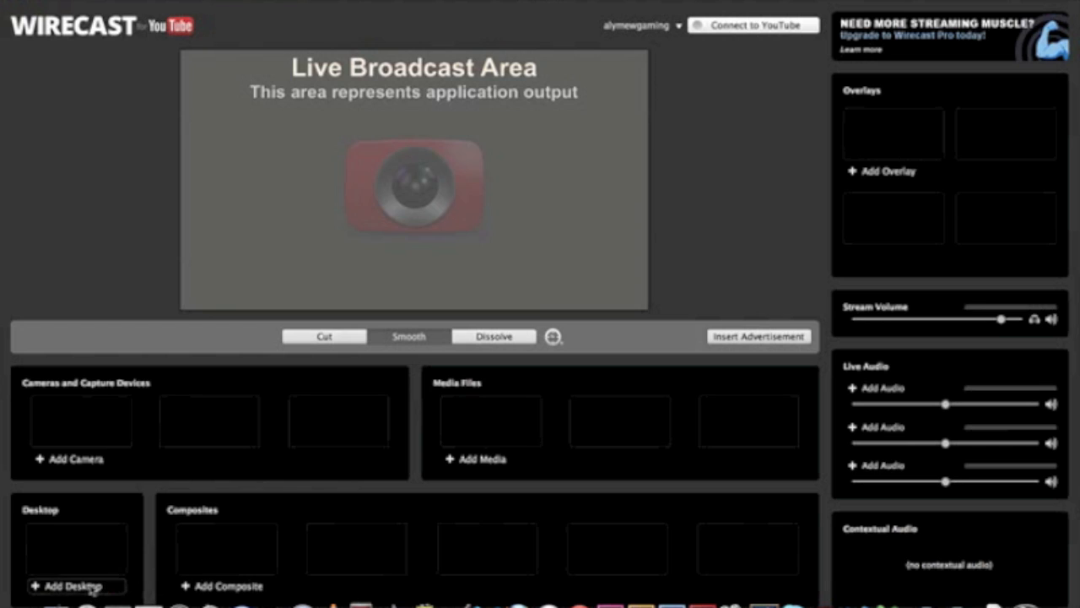
pyautogui.moveTo(71, 586)
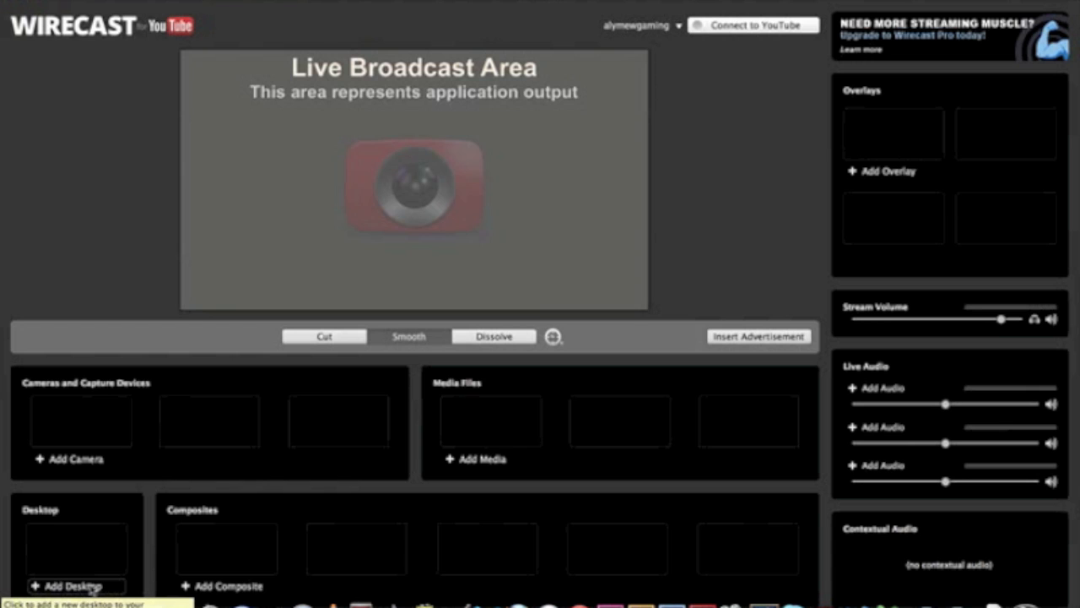
pyautogui.click(68, 586)
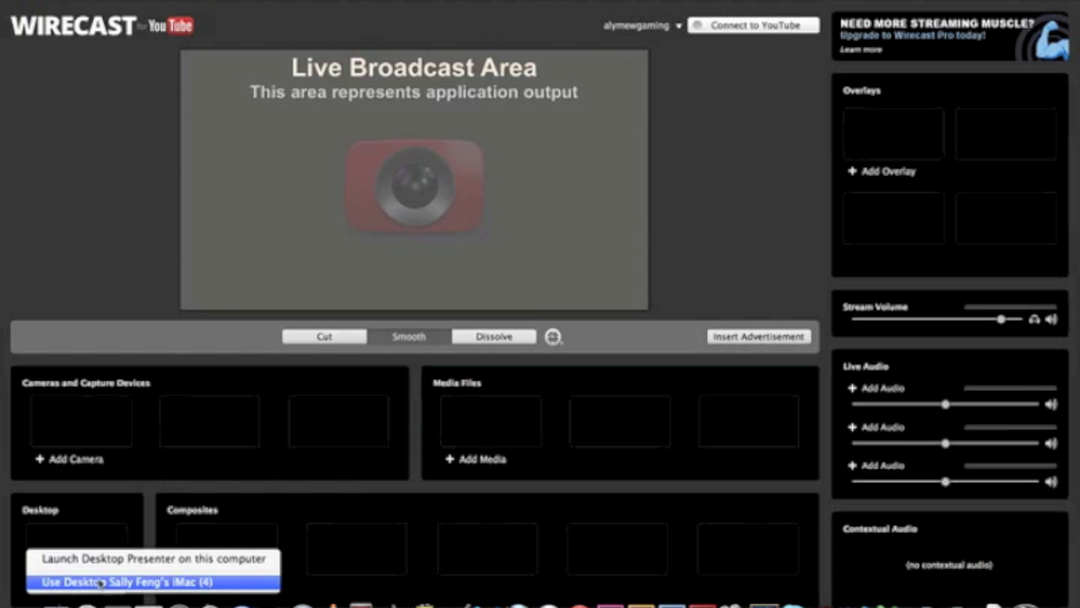
pyautogui.click(99, 580)
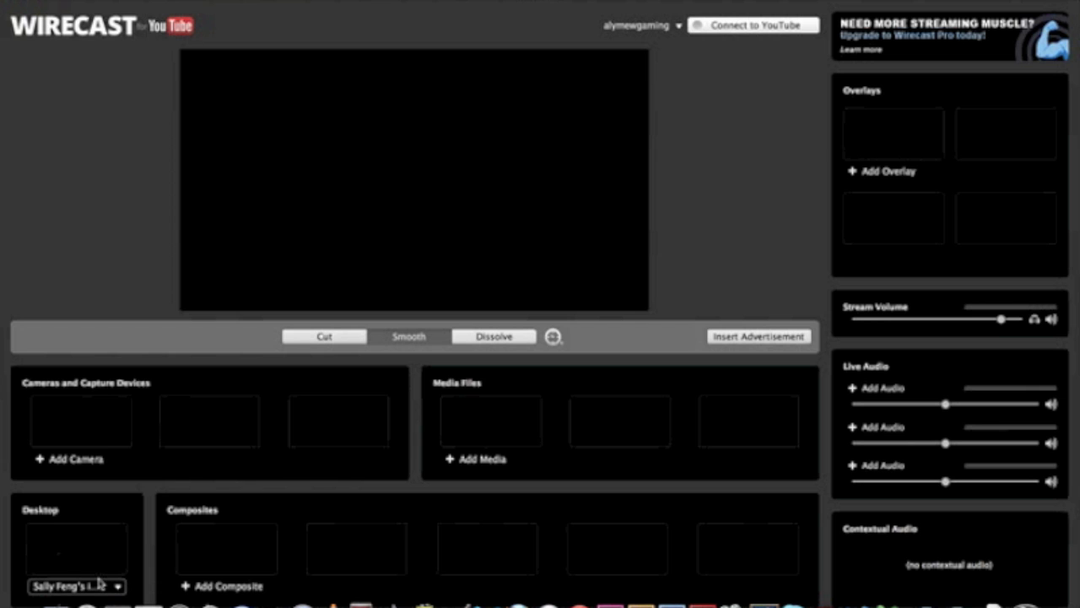
pyautogui.moveTo(100, 579)
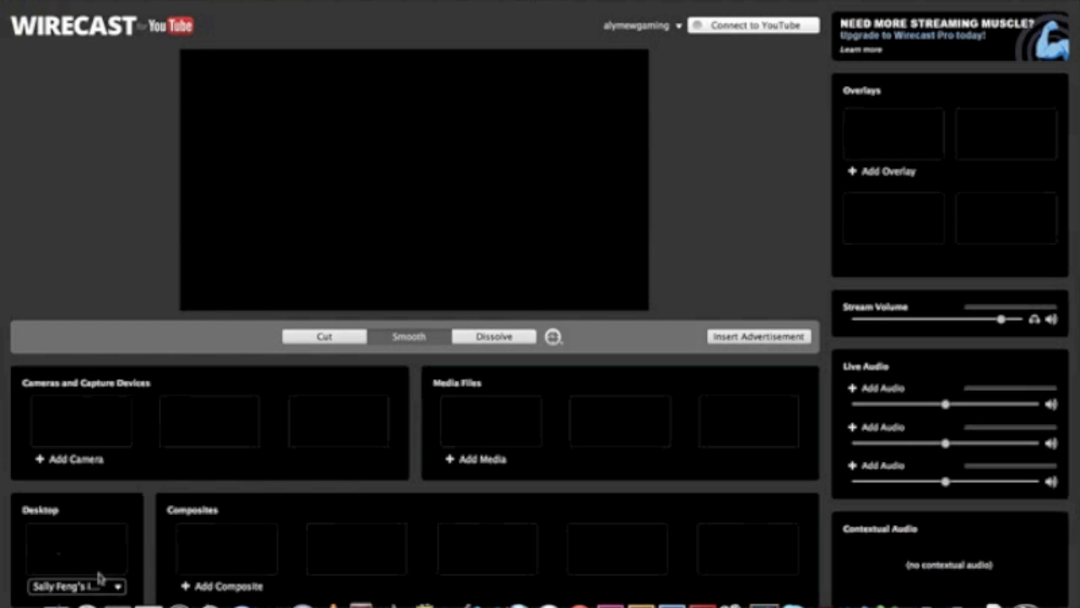
pyautogui.click(76, 548)
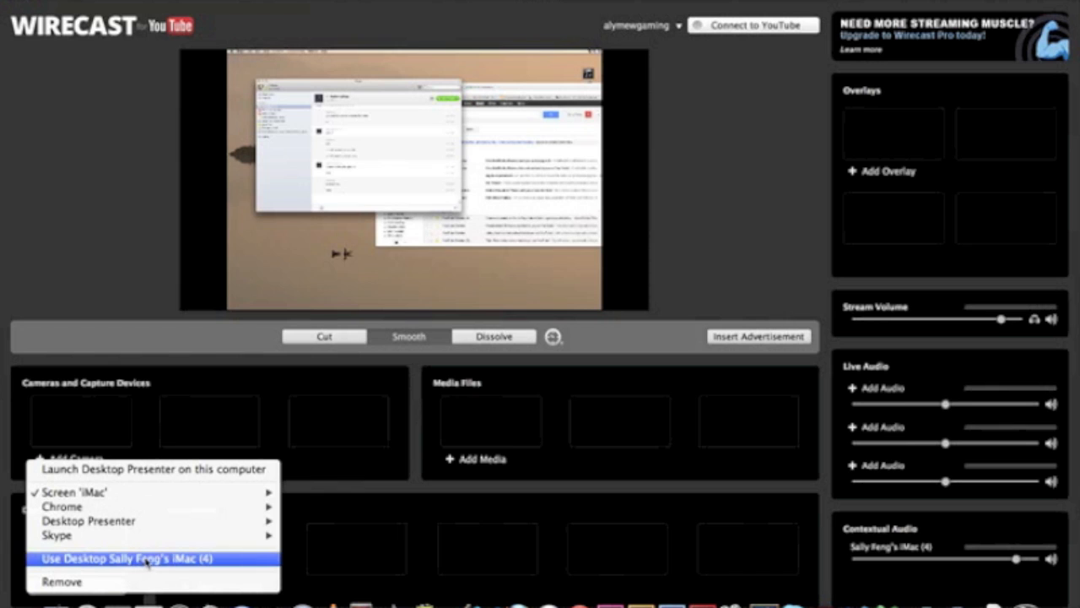
pyautogui.moveTo(88, 520)
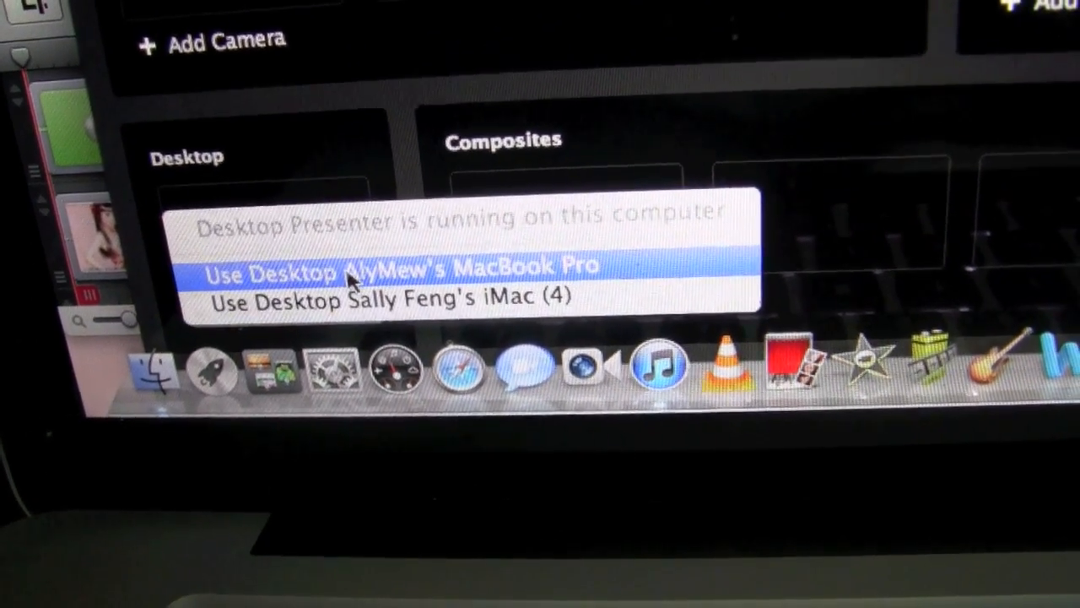
# Switch the desktop source to Use Desktop for this MacBook Pro.
pyautogui.click(354, 271)
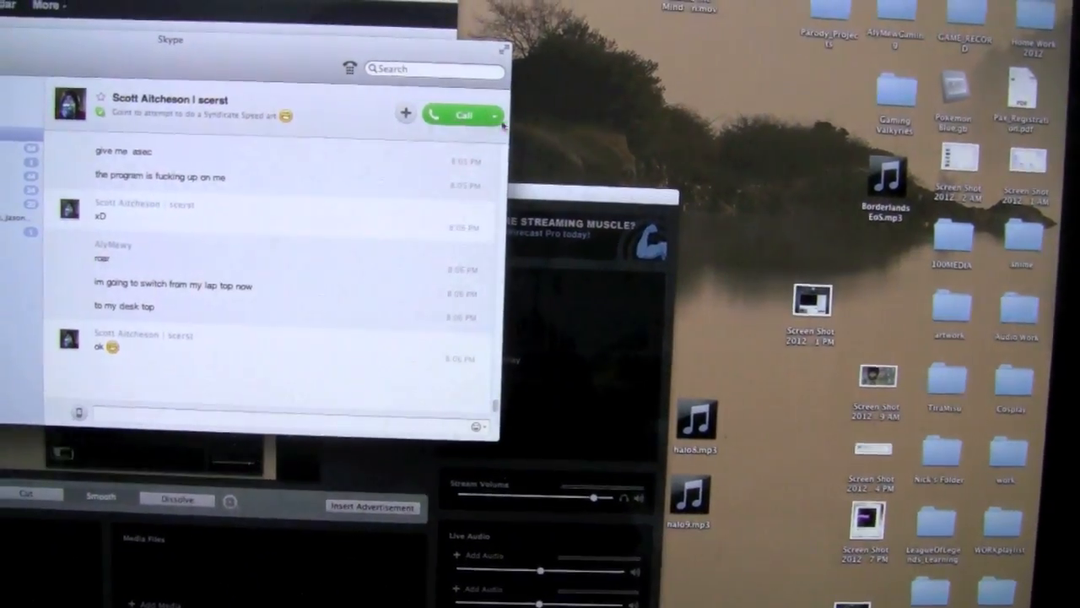
# Show the Skype chat announcing the switch from laptop to desktop computer.
pyautogui.click(459, 115)
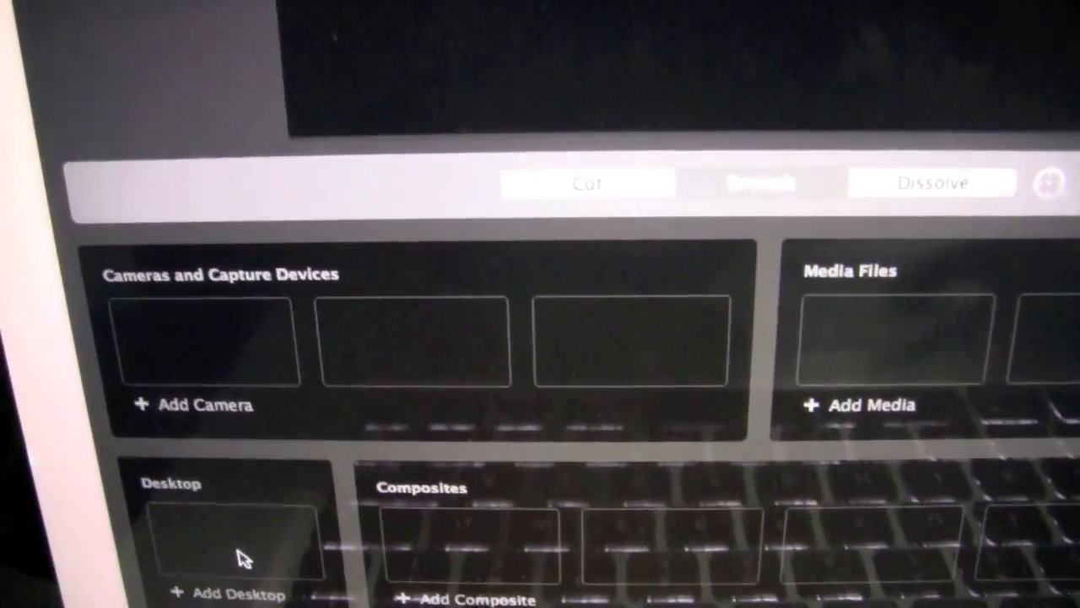
# Add the Built-in iSight camera from the Cameras and Capture Devices list.
pyautogui.click(199, 405)
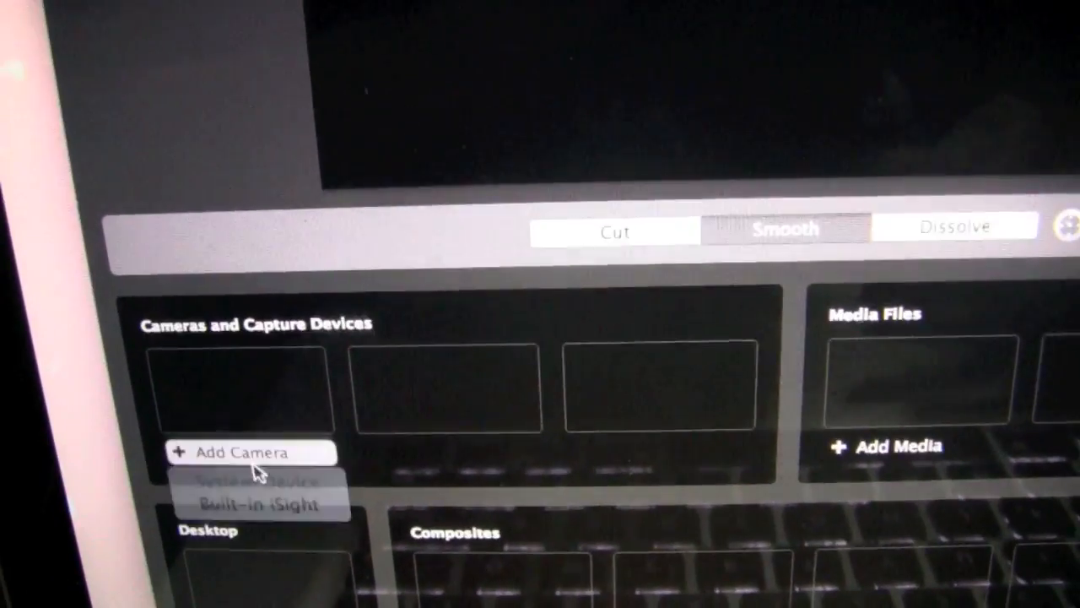
pyautogui.click(257, 503)
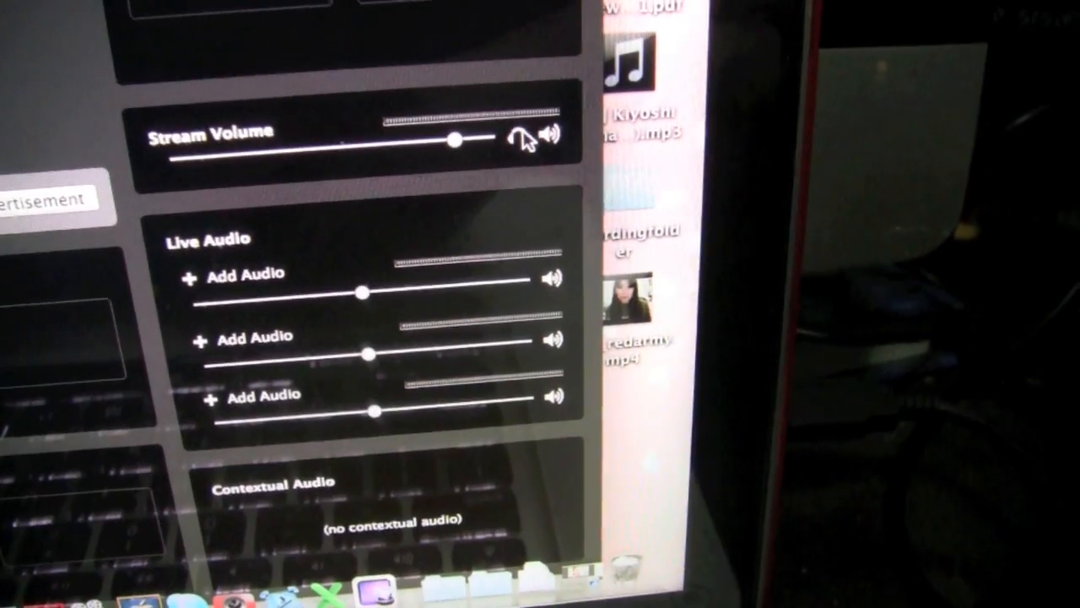
# Choose Built-in Input as the live audio source.
pyautogui.click(245, 273)
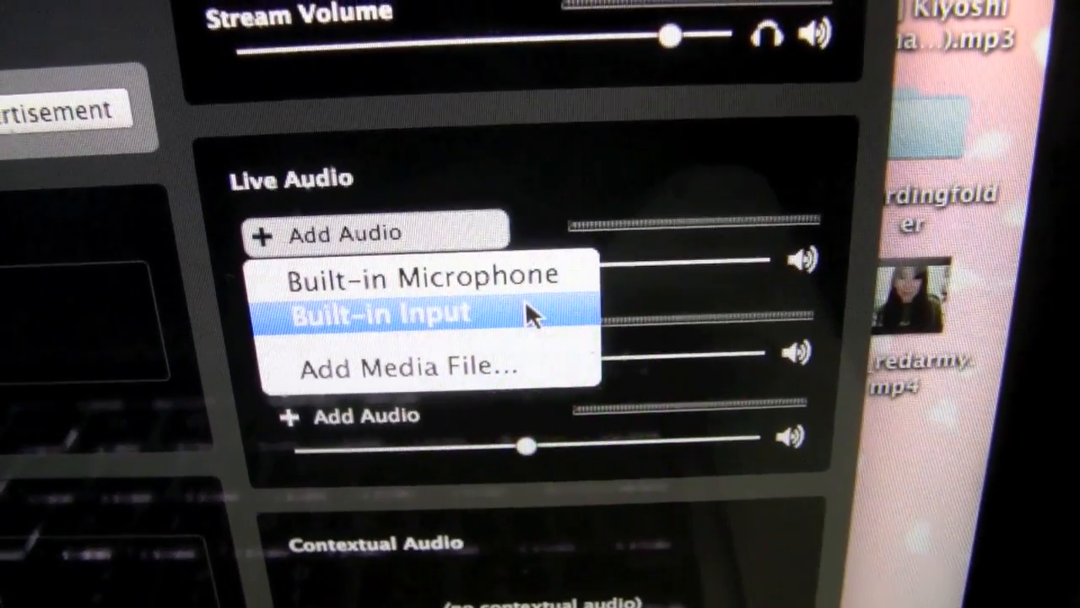
pyautogui.click(381, 312)
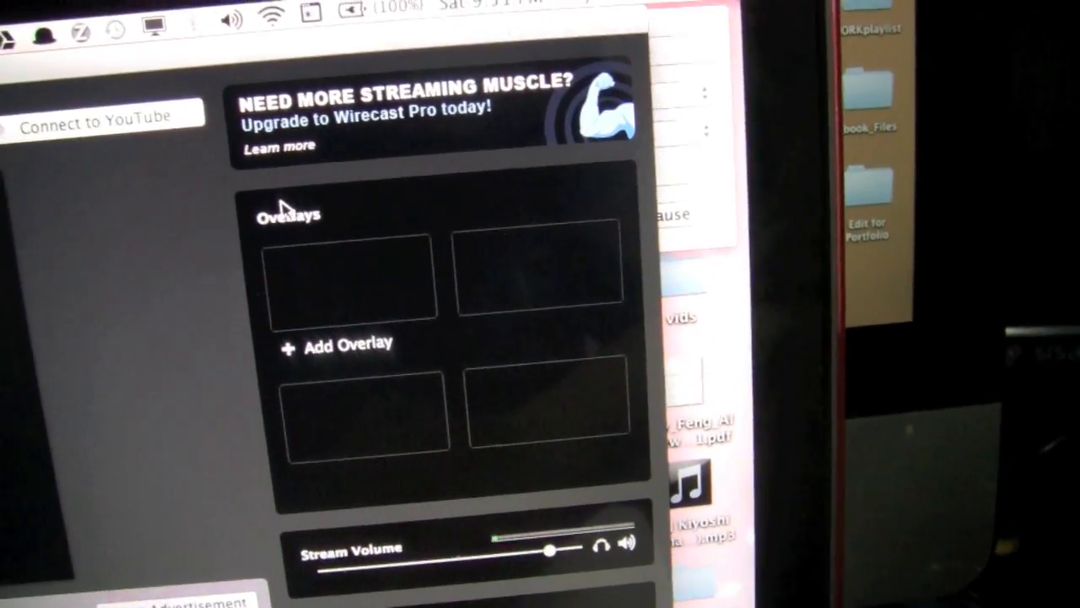
# Start a media-file overlay and select MVI_3934 1.MOV inside the iMovie Events folder.
pyautogui.click(338, 345)
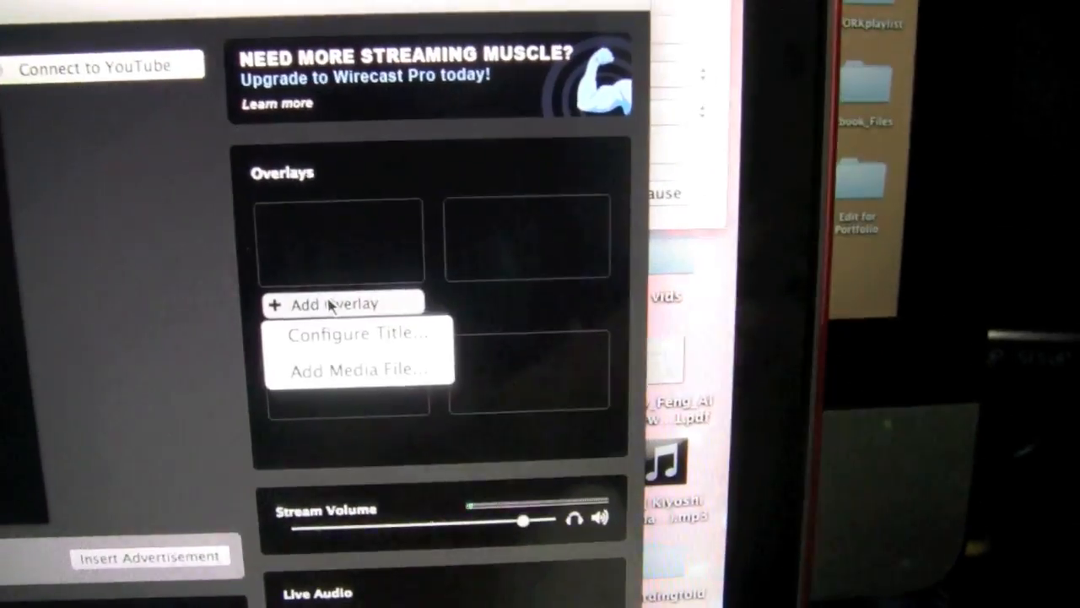
pyautogui.moveTo(354, 370)
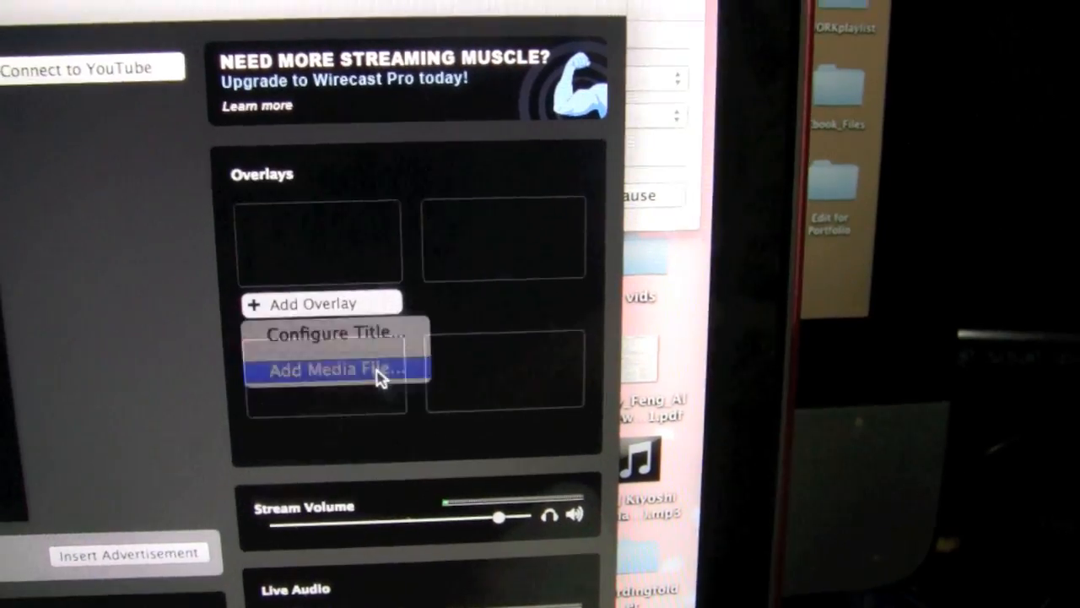
pyautogui.click(329, 370)
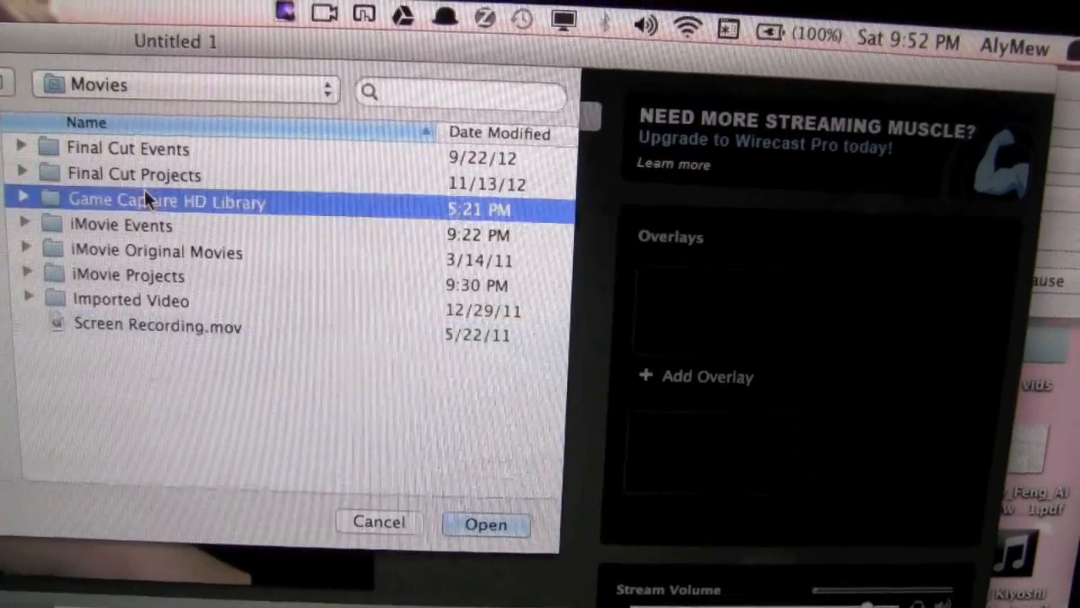
pyautogui.doubleClick(165, 201)
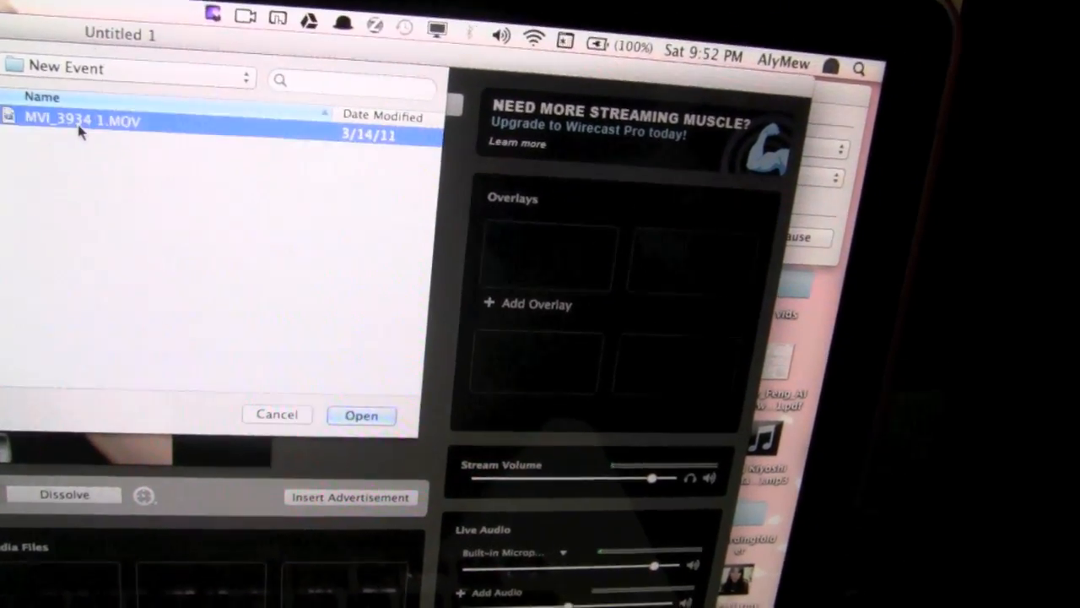
pyautogui.click(361, 415)
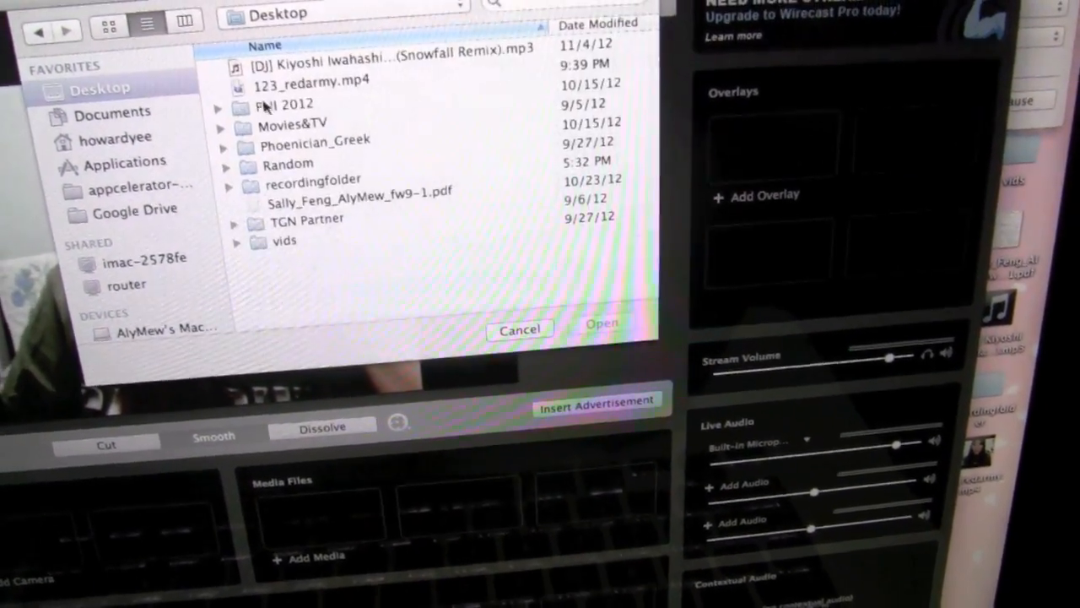
# Pick a media file from the Desktop, giving Vindictus.mp4 as a looping media source.
pyautogui.click(292, 125)
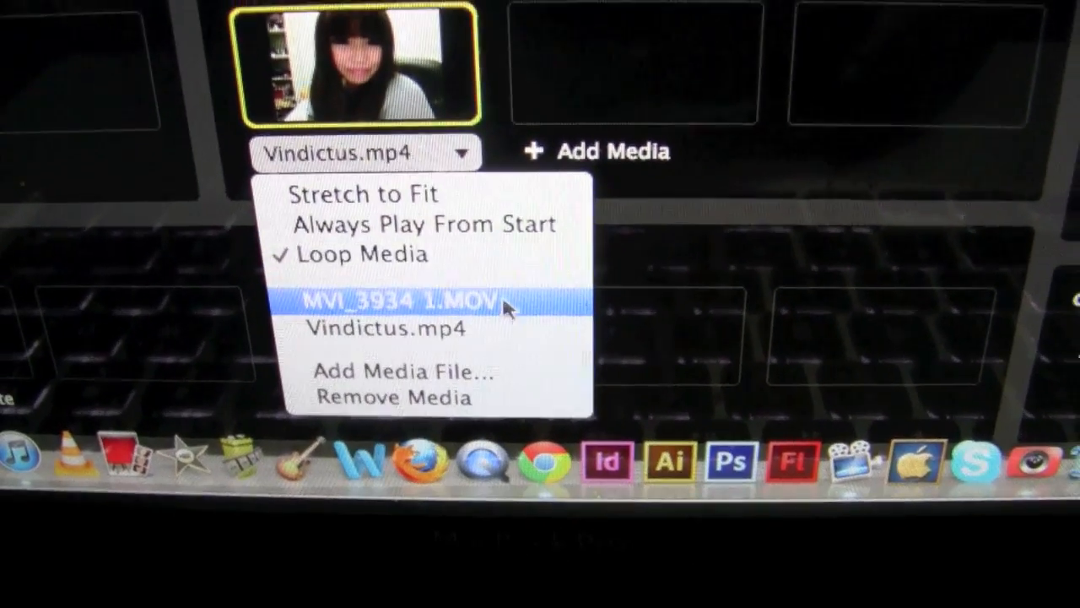
# Change the media shot from Vindictus.mp4 to MVI_3934 1.MOV.
pyautogui.click(402, 304)
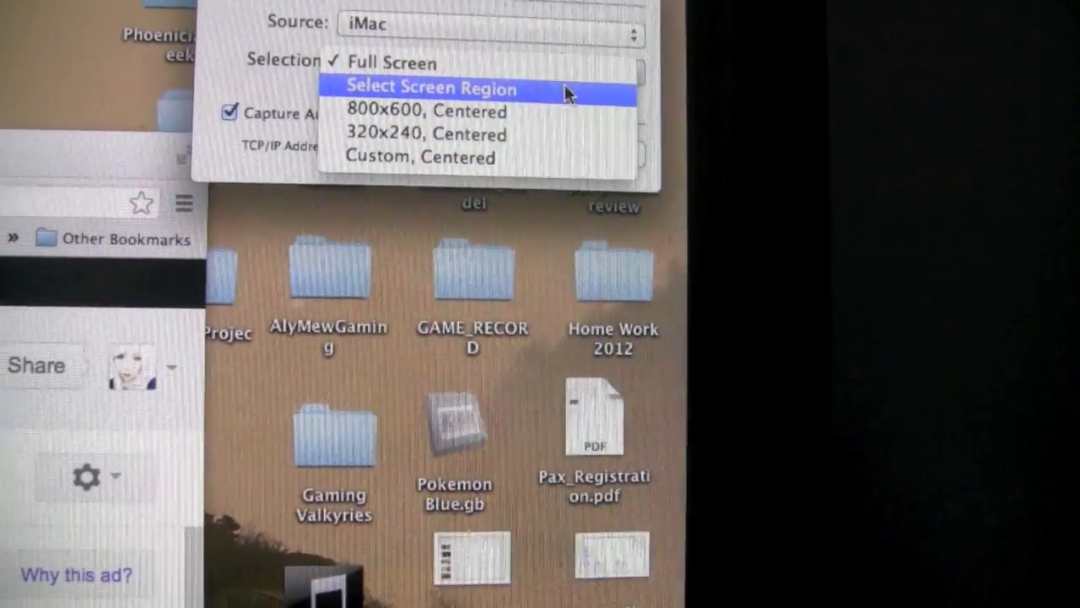
# Set the screen-capture source's Selection to Select Screen Region instead of full screen.
pyautogui.click(429, 88)
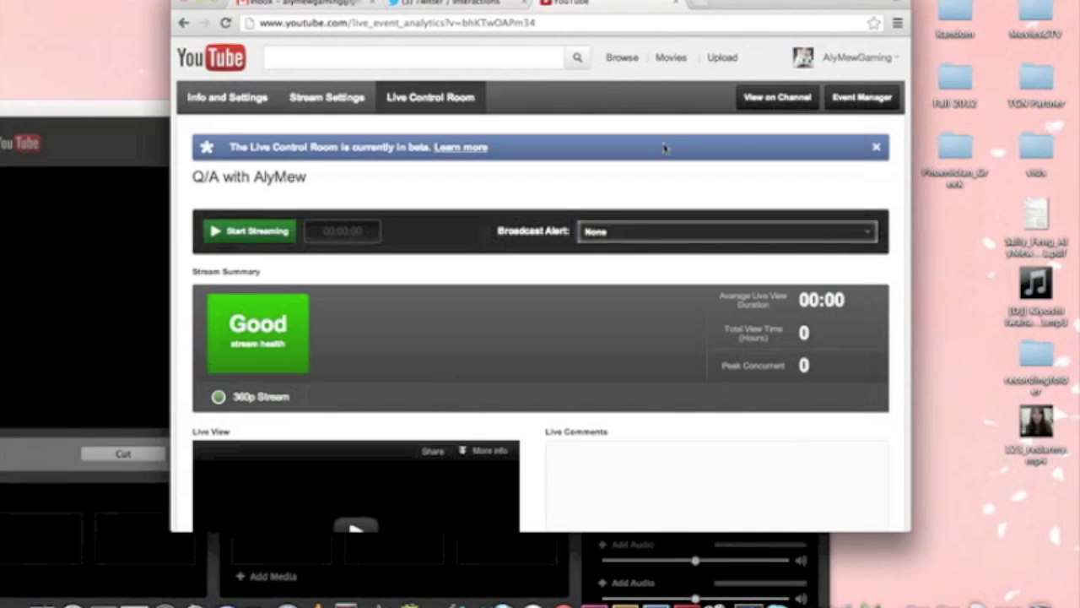
pyautogui.moveTo(567, 216)
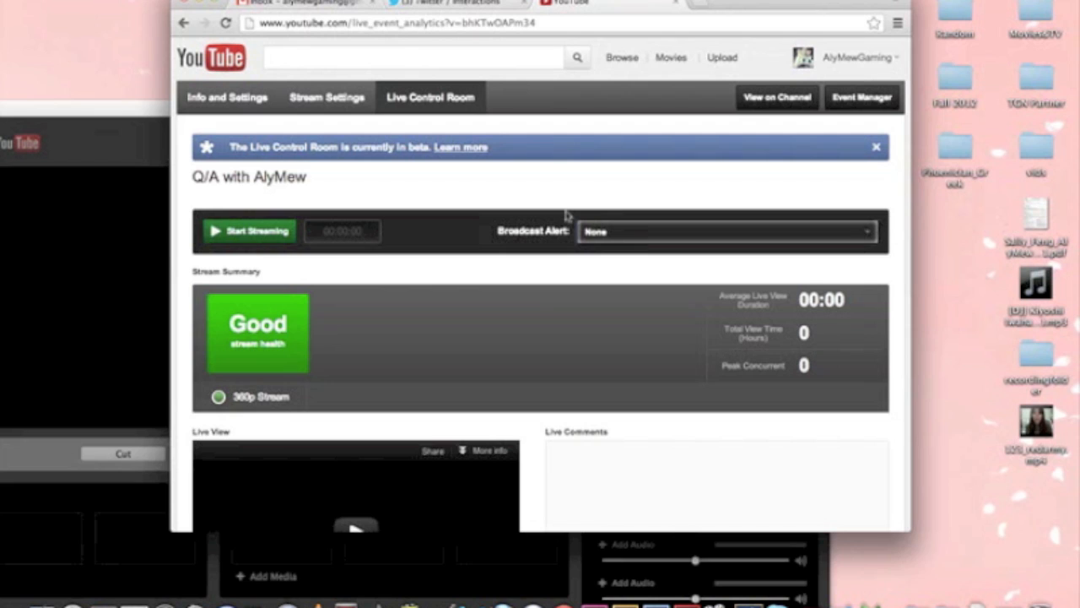
pyautogui.moveTo(331, 210)
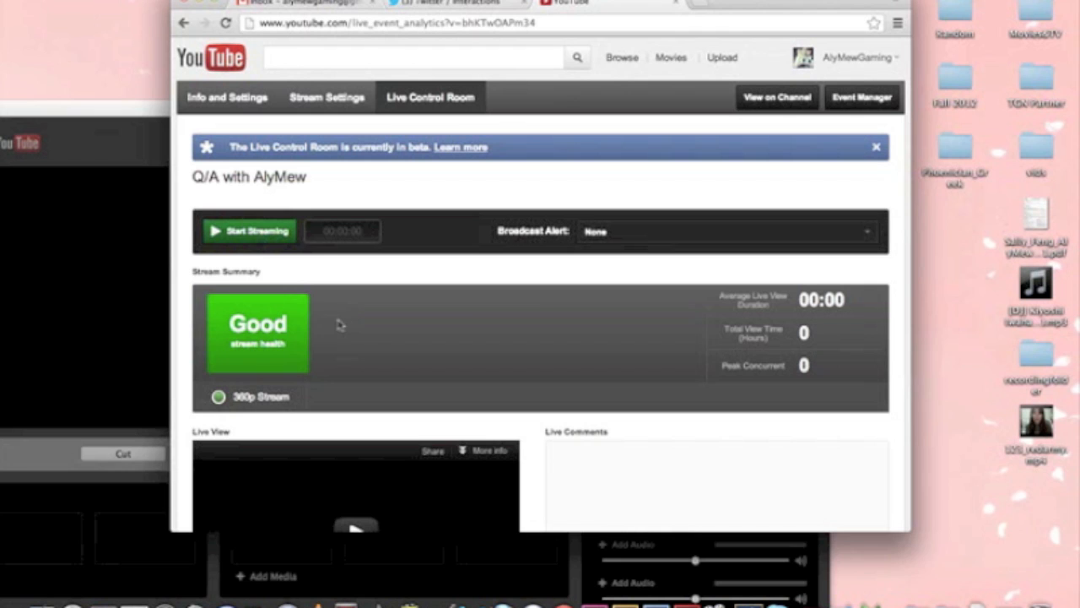
pyautogui.moveTo(54, 152)
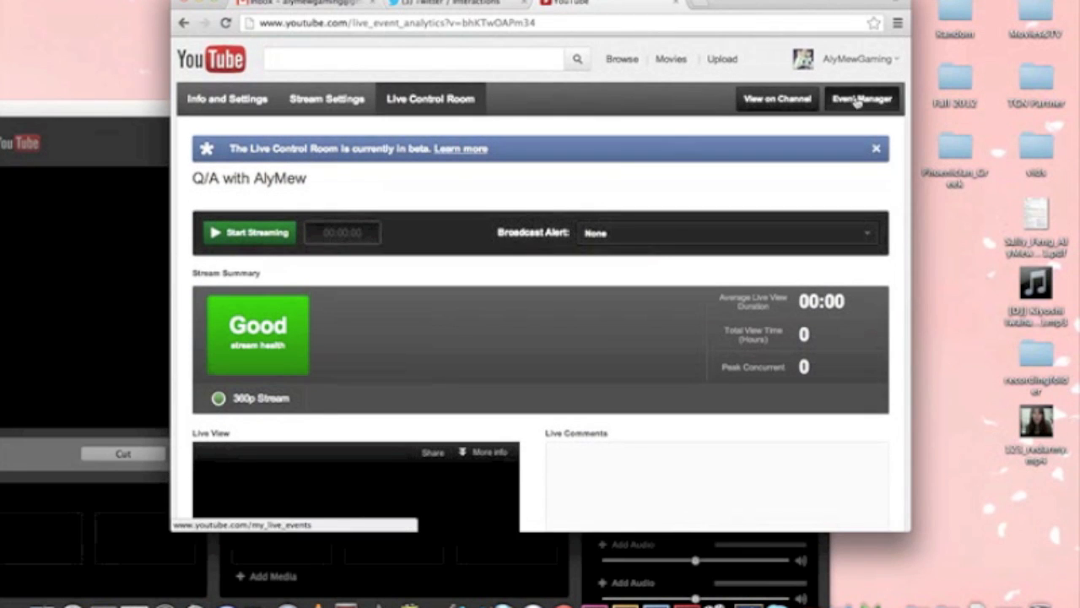
# Go to the Event Manager and filter the list to Completed live events.
pyautogui.click(861, 98)
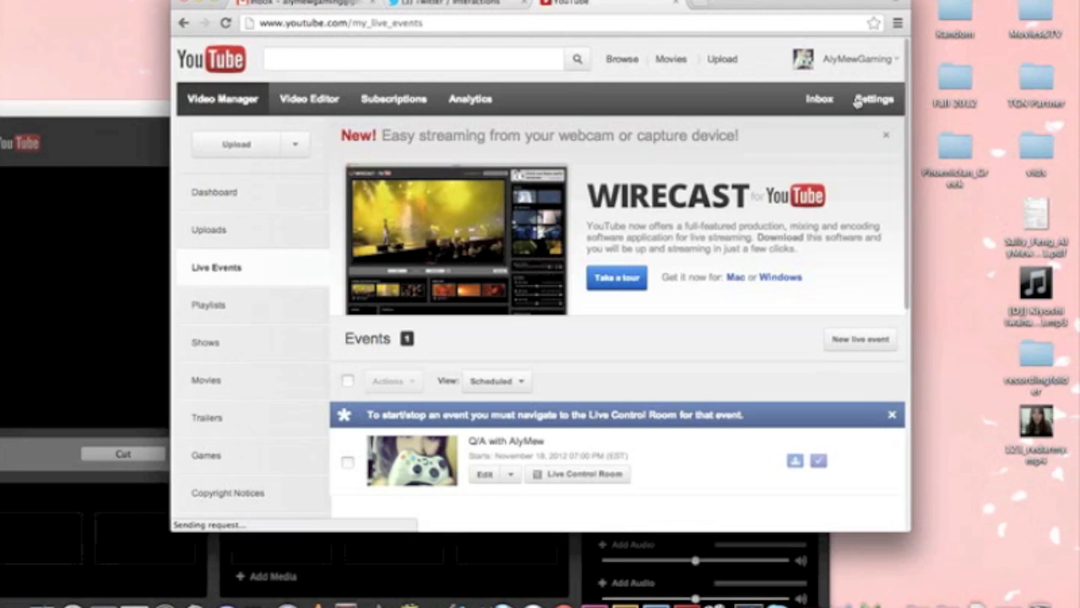
pyautogui.scroll(-3)
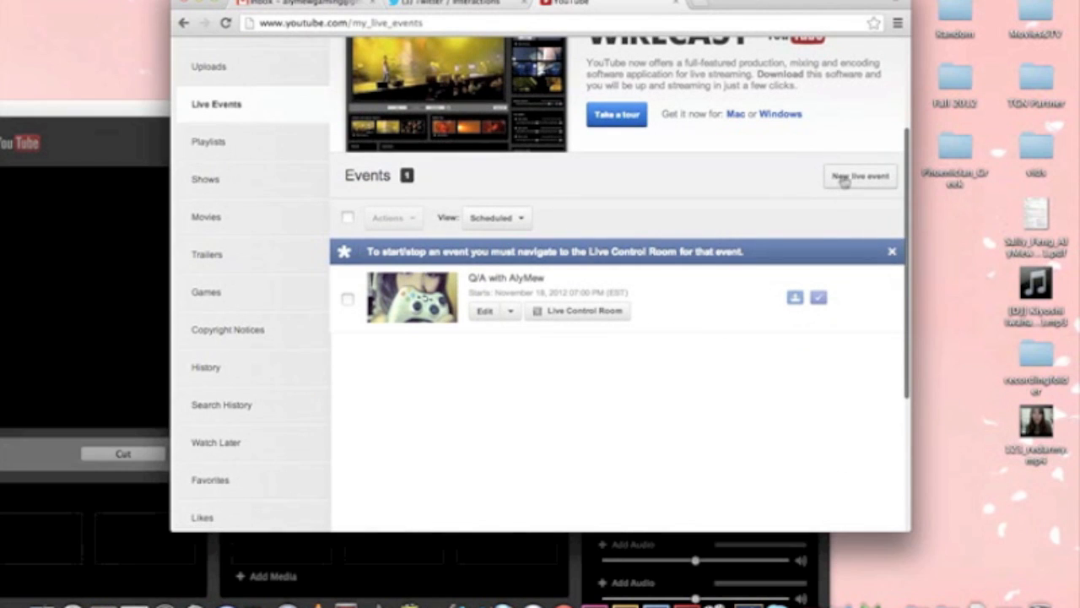
pyautogui.click(496, 218)
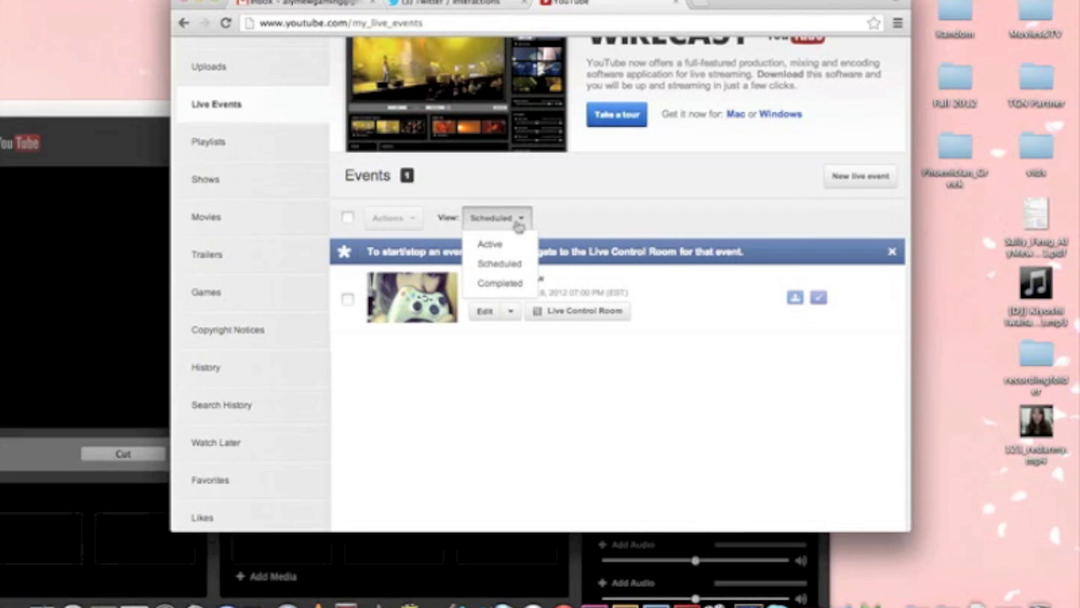
pyautogui.moveTo(500, 284)
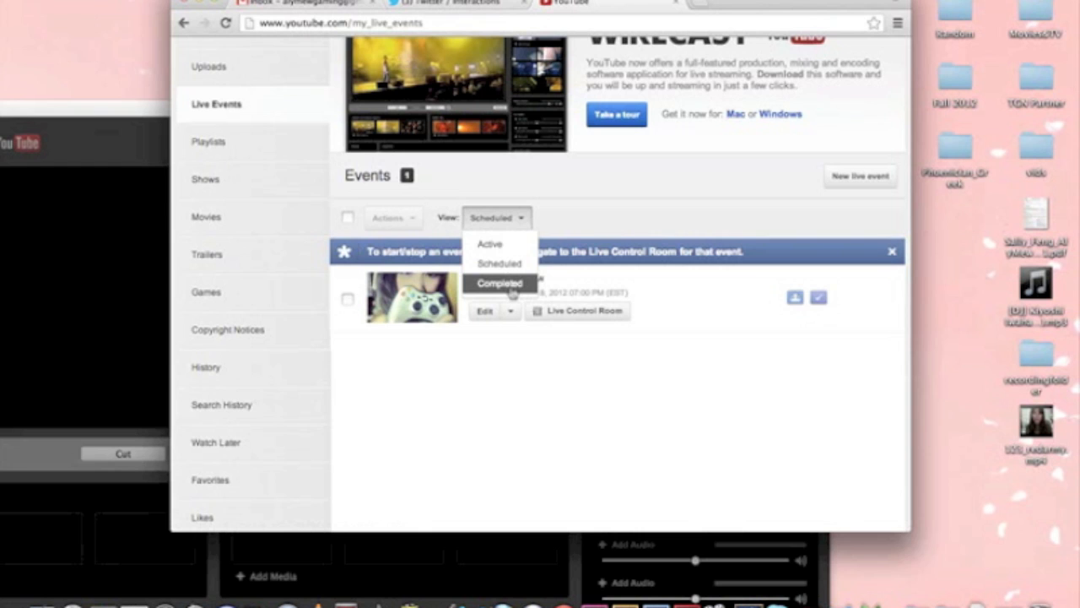
pyautogui.click(499, 284)
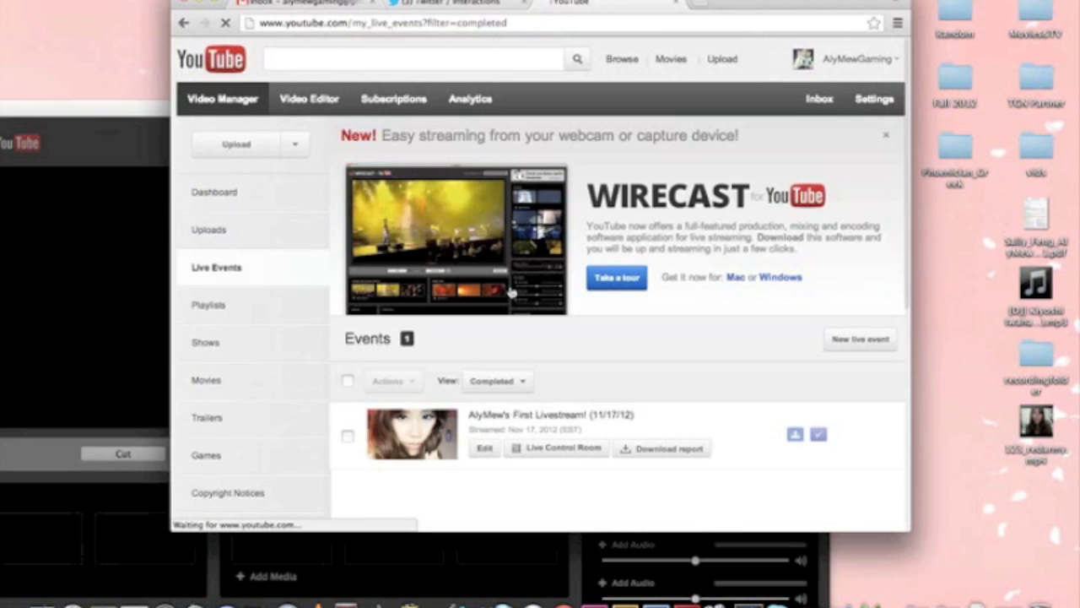
# Download the statistics report for the 11/17/12 first livestream event.
pyautogui.scroll(-3)
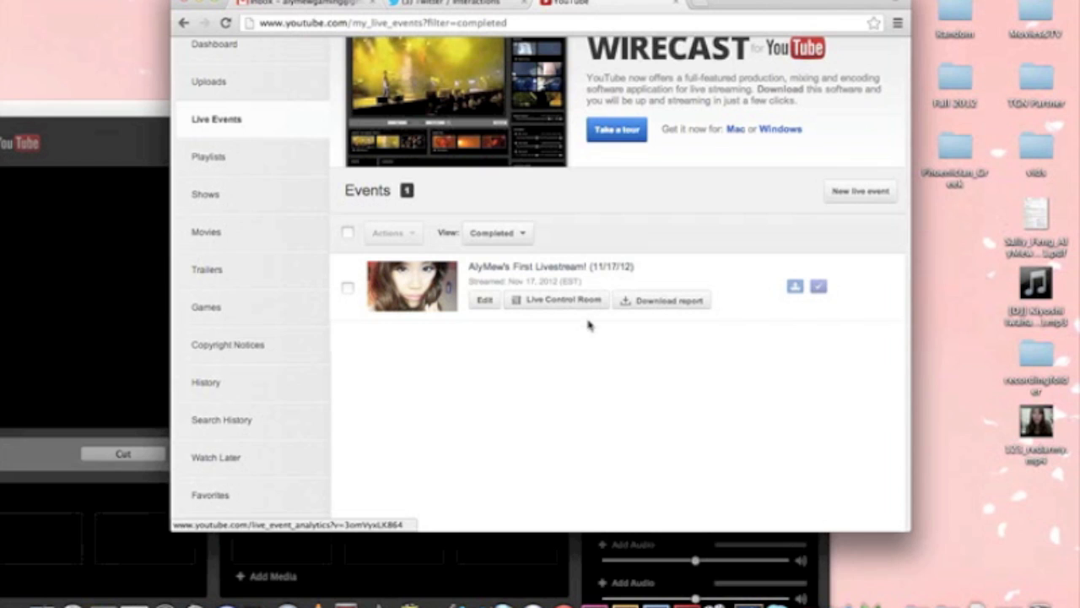
pyautogui.click(661, 300)
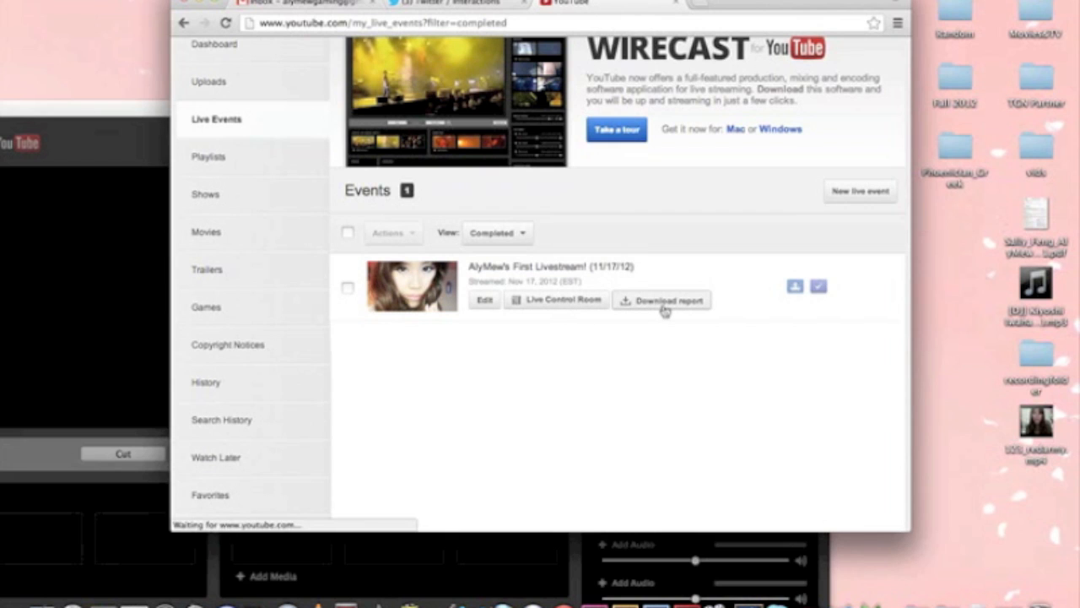
pyautogui.click(661, 300)
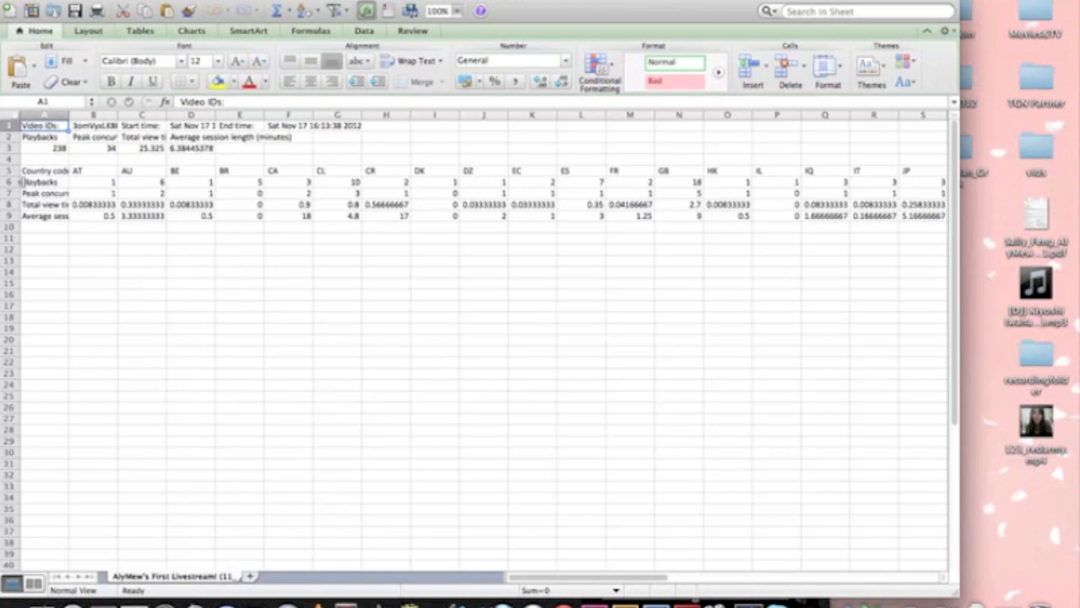
pyautogui.moveTo(101, 160)
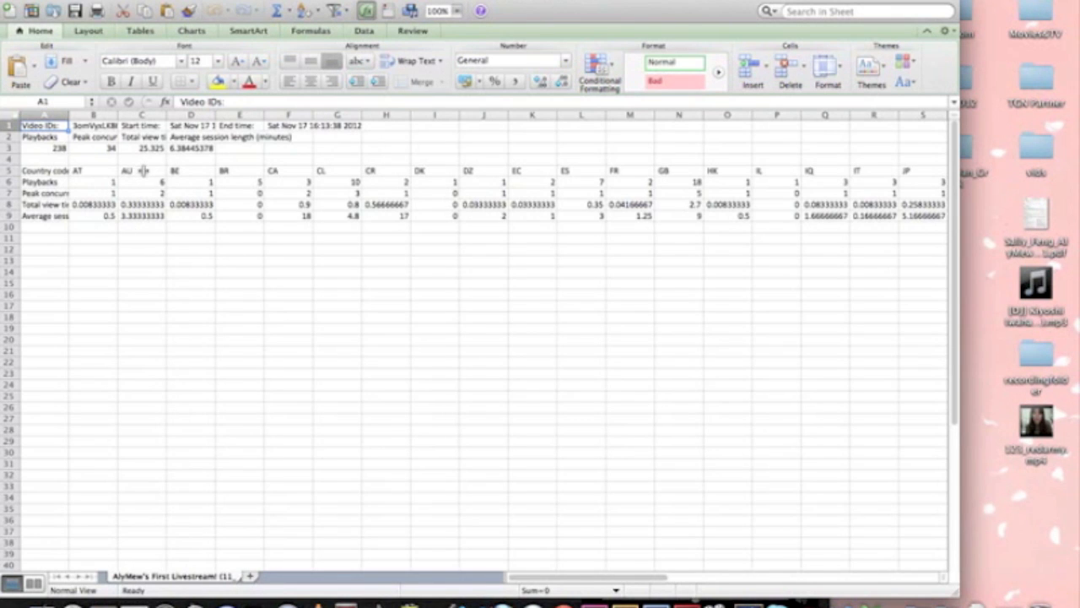
pyautogui.moveTo(150, 183)
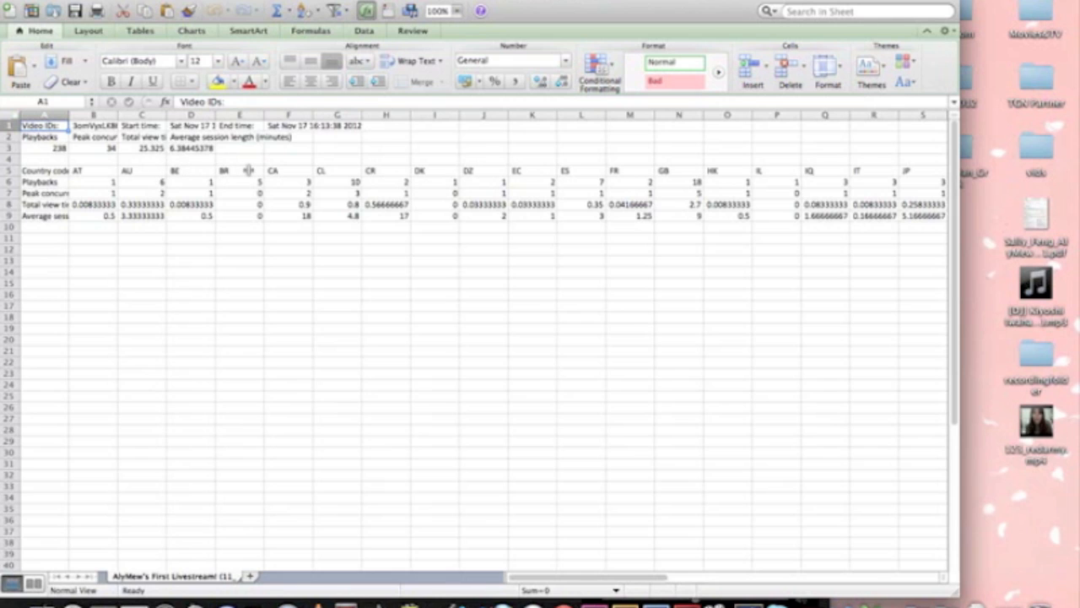
pyautogui.moveTo(253, 171)
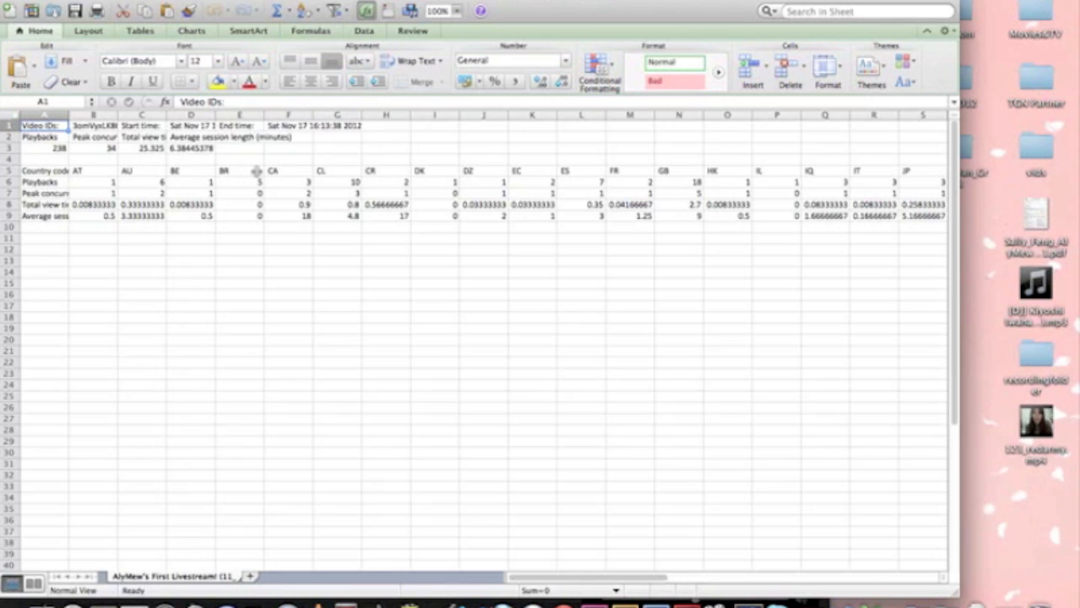
pyautogui.moveTo(555, 187)
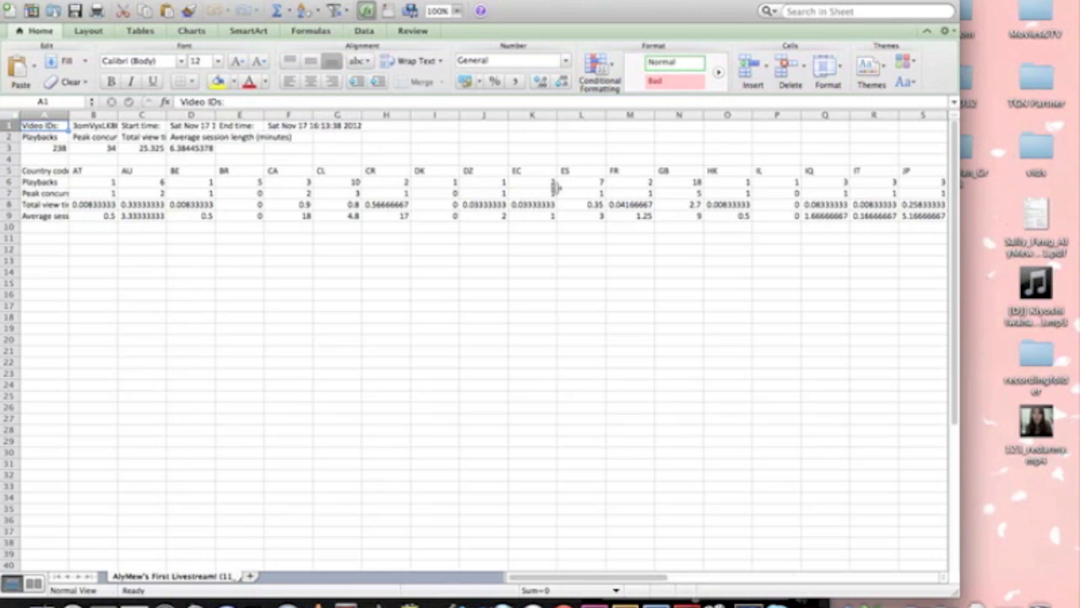
pyautogui.moveTo(462, 181)
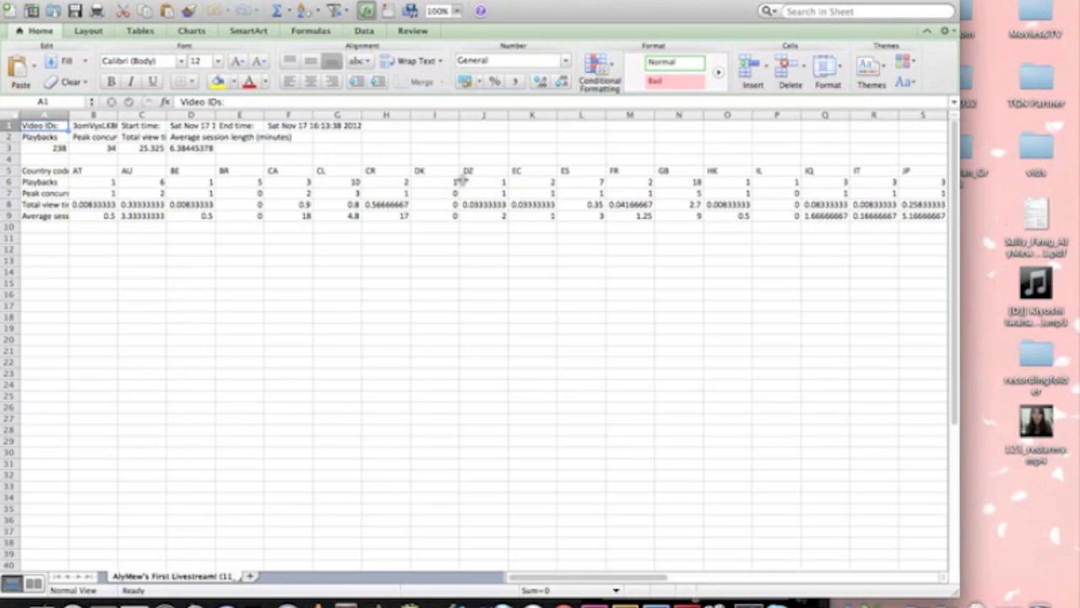
pyautogui.moveTo(533, 169)
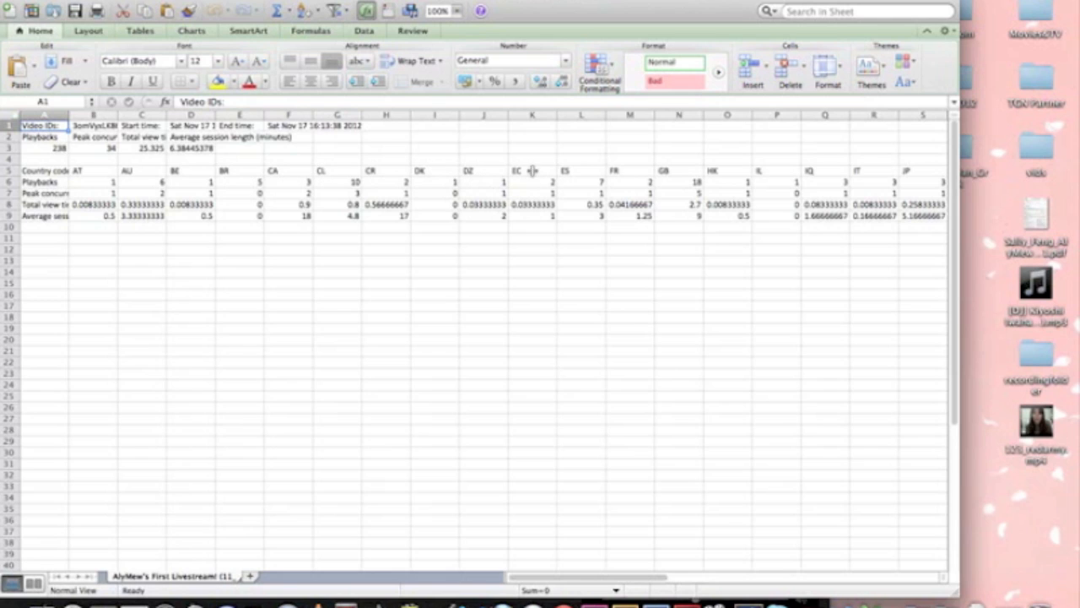
pyautogui.moveTo(490, 549)
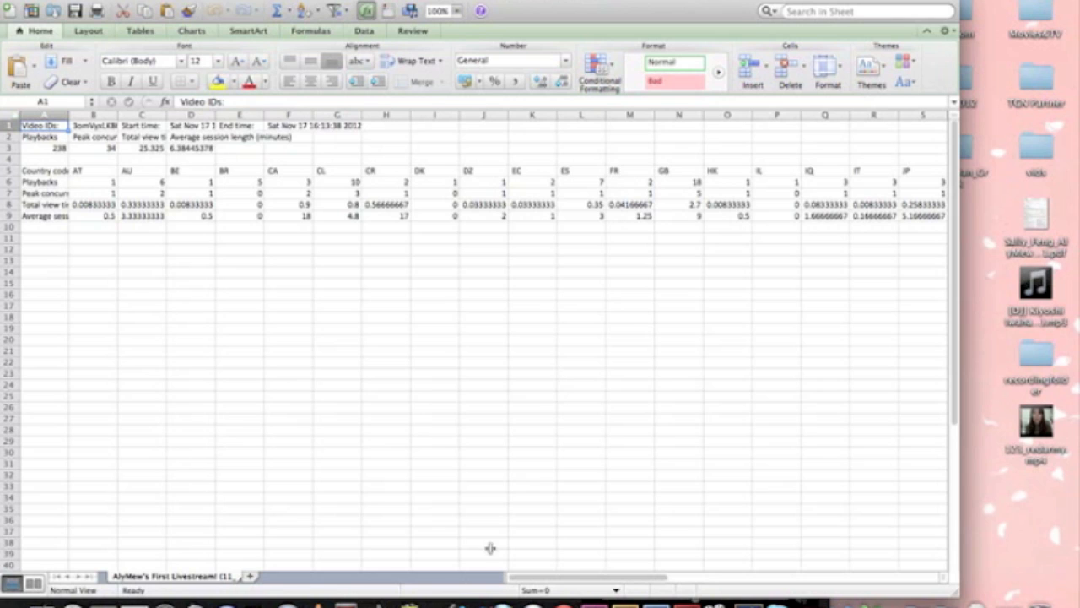
# Scroll the report sheet right to the FR, GB, IT, JP, MX and NO country columns.
pyautogui.hscroll(3)
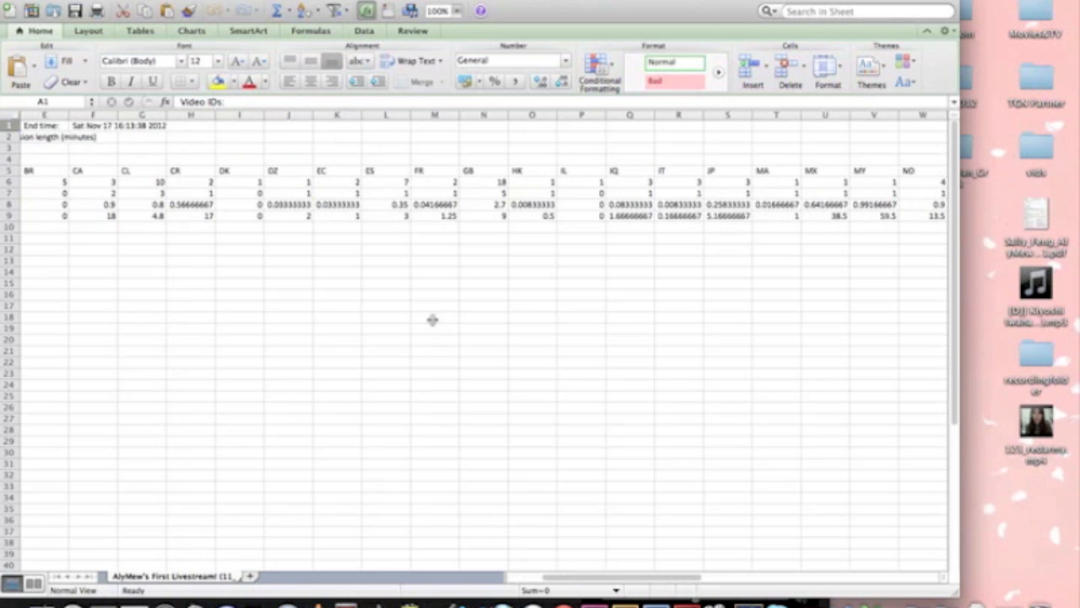
pyautogui.moveTo(712, 162)
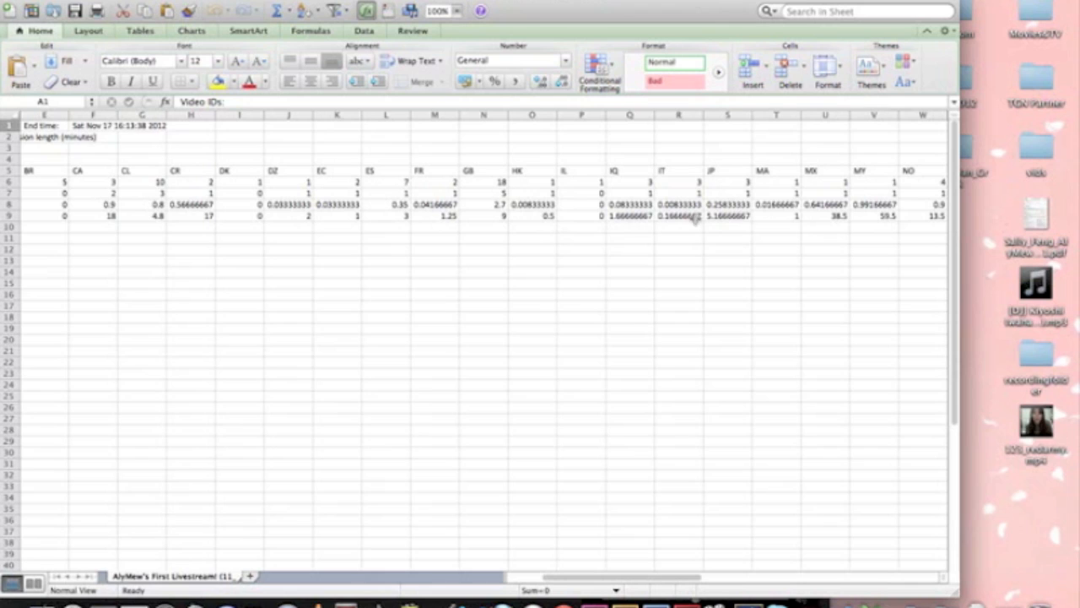
pyautogui.moveTo(625, 144)
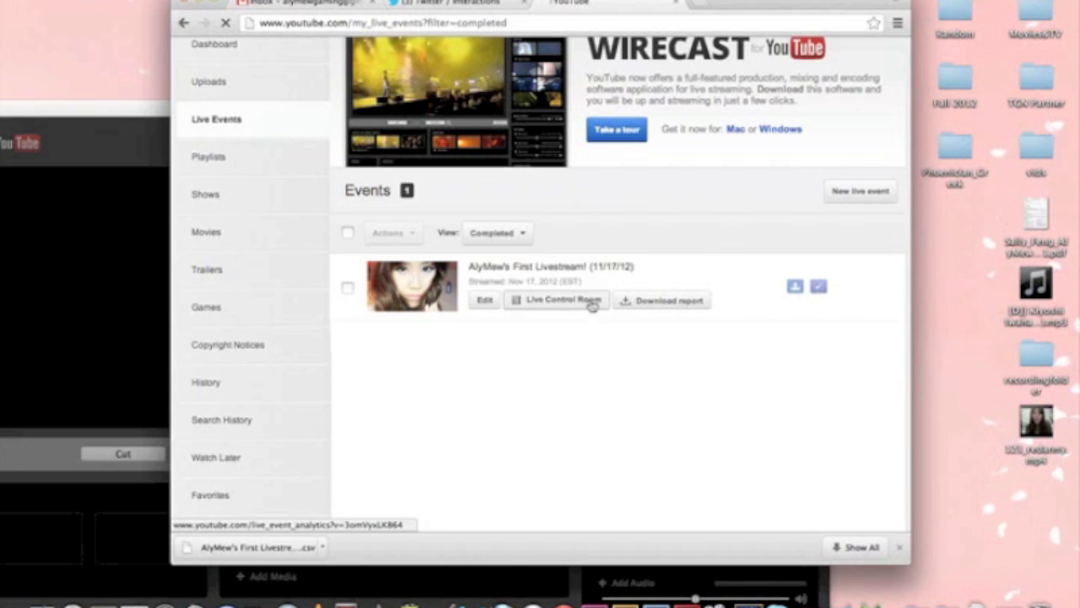
pyautogui.click(557, 301)
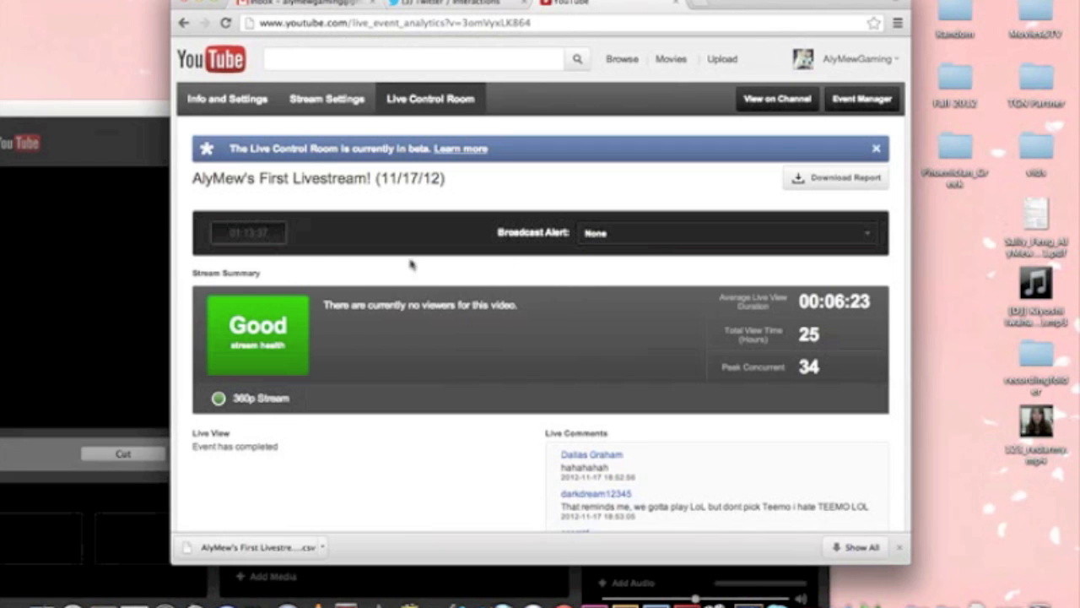
pyautogui.moveTo(278, 236)
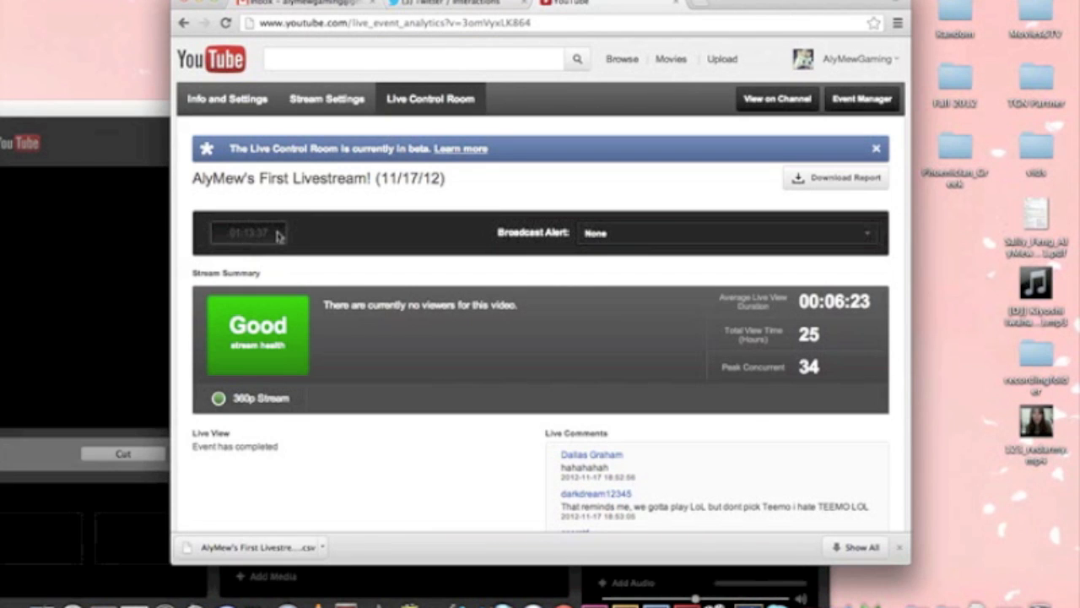
pyautogui.scroll(-3)
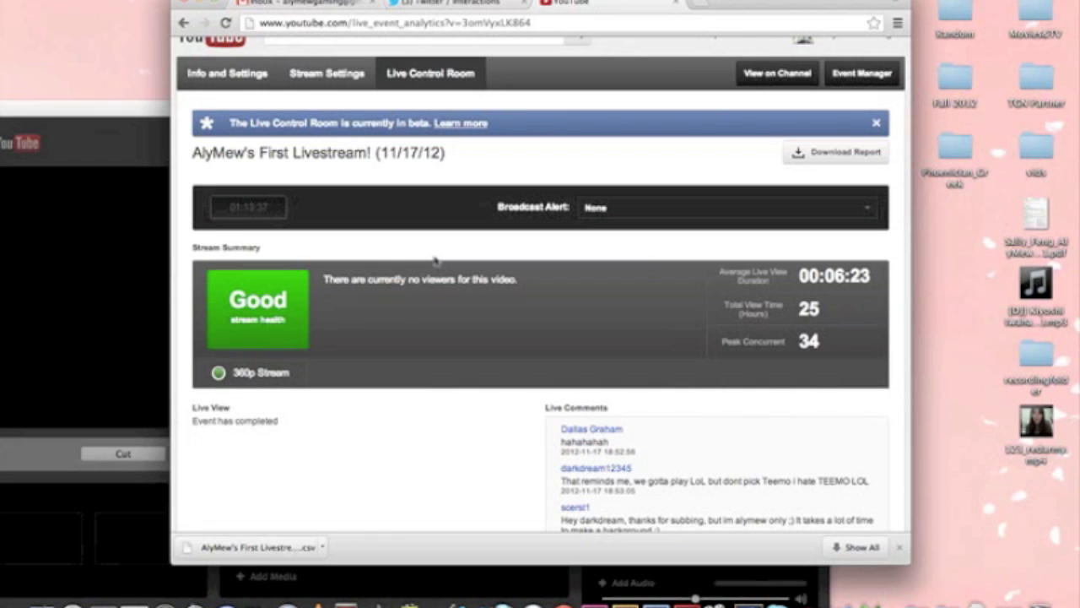
pyautogui.moveTo(621, 300)
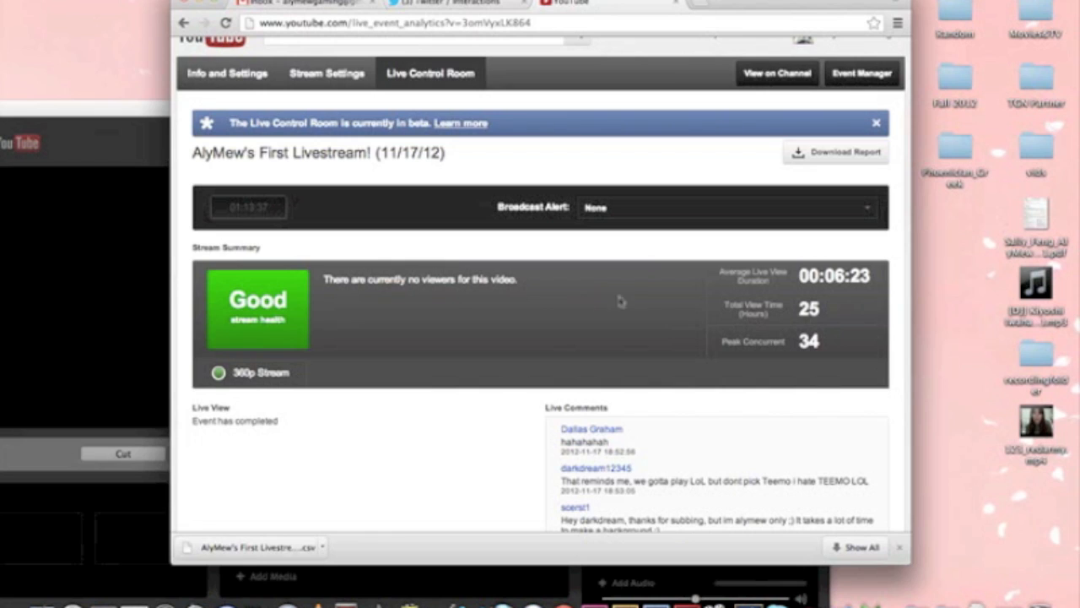
pyautogui.scroll(-3)
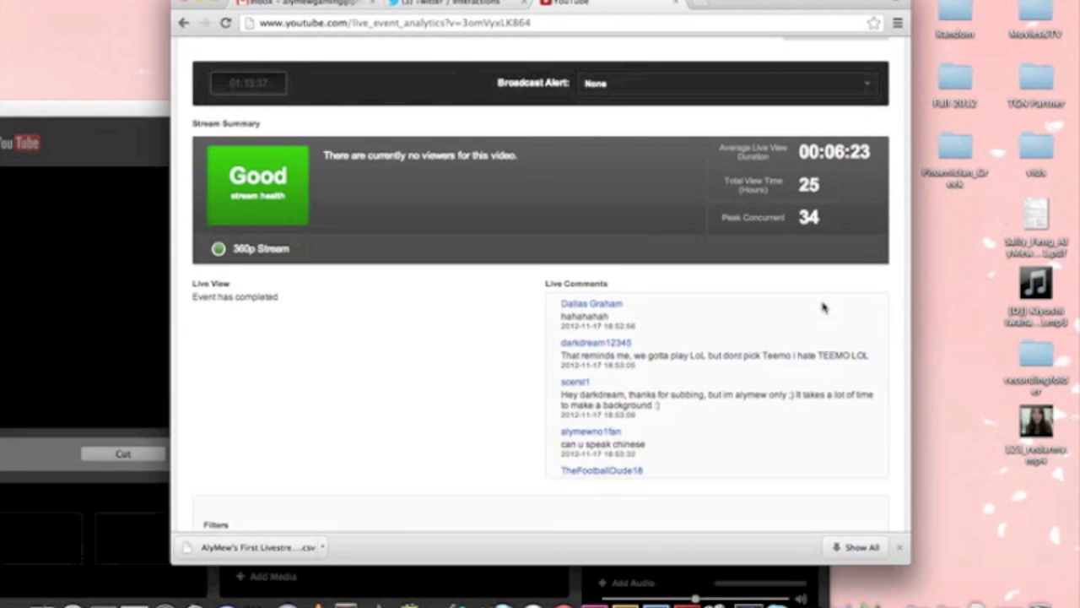
pyautogui.scroll(-3)
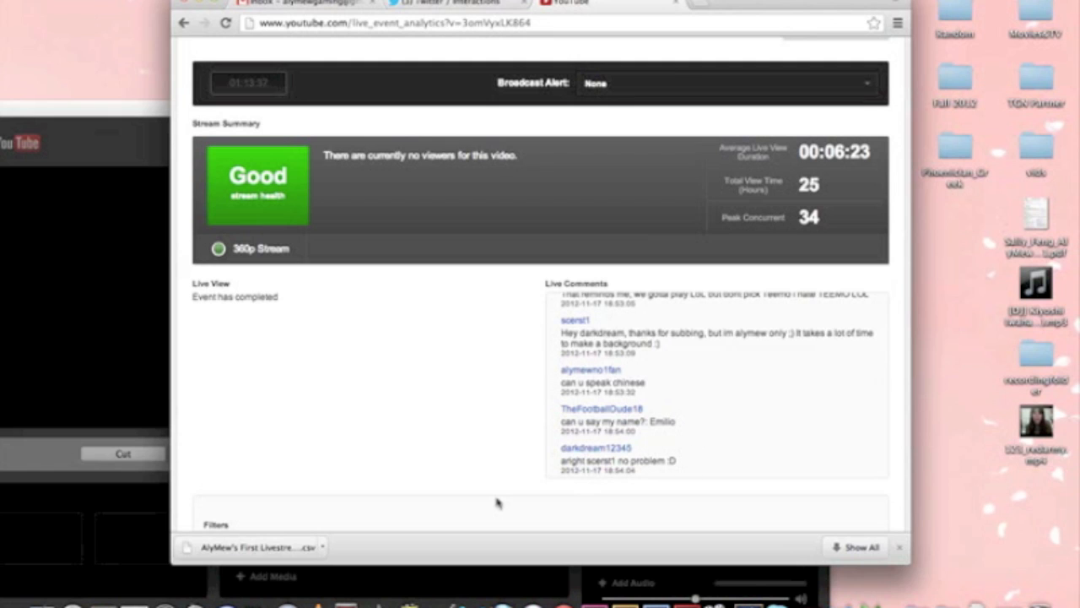
pyautogui.scroll(-3)
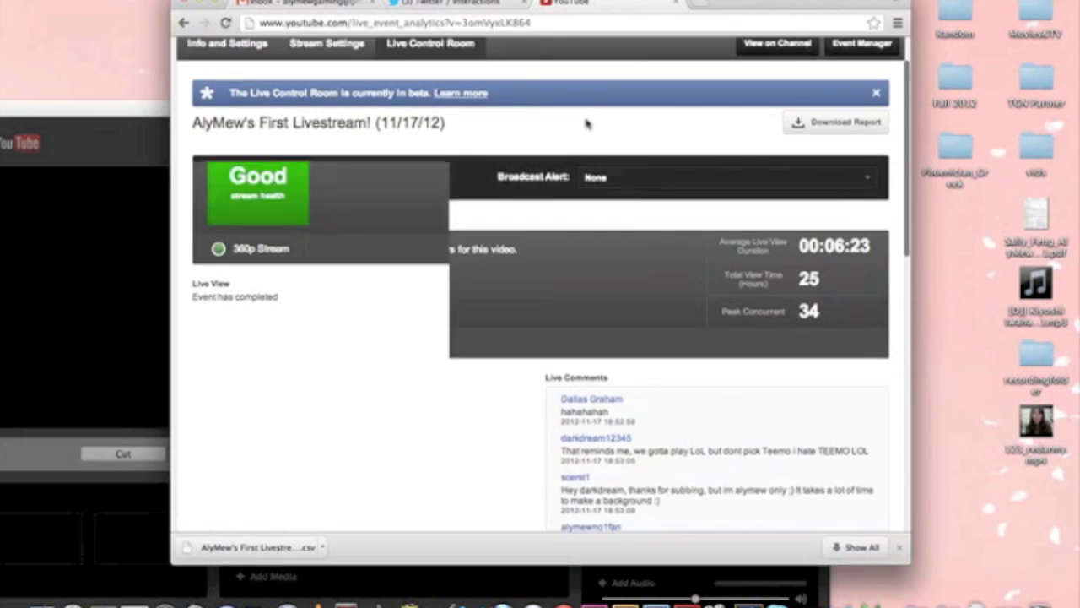
pyautogui.scroll(-3)
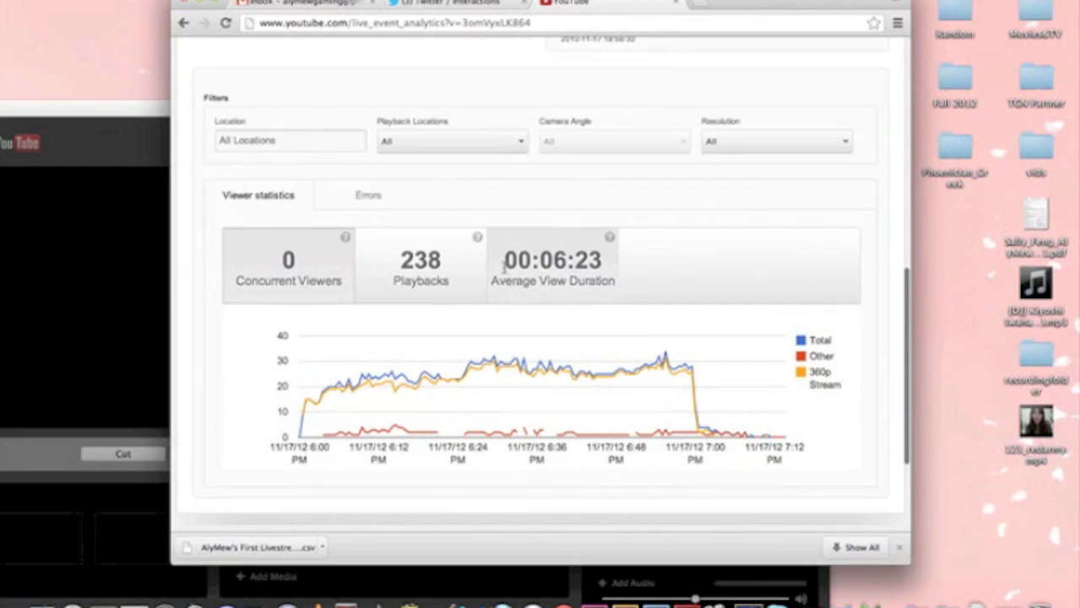
pyautogui.moveTo(609, 307)
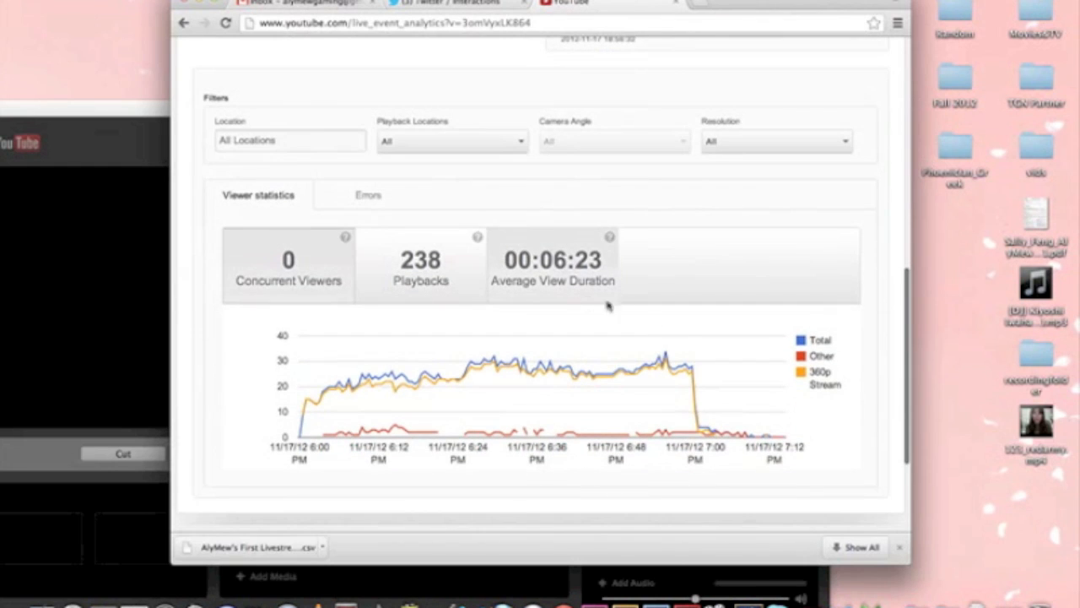
pyautogui.scroll(-3)
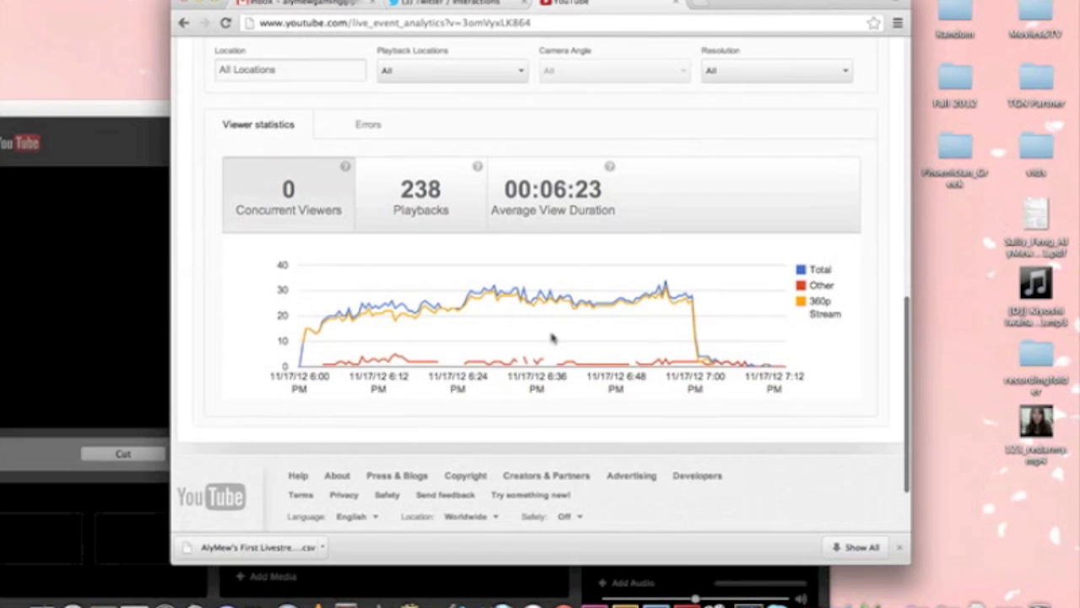
pyautogui.moveTo(827, 277)
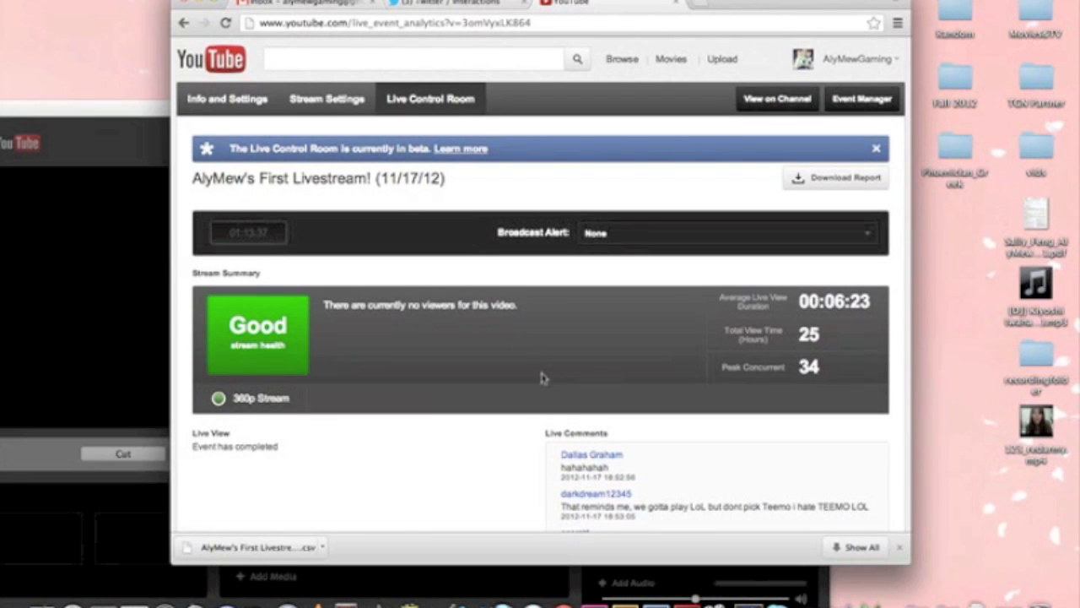
pyautogui.moveTo(564, 311)
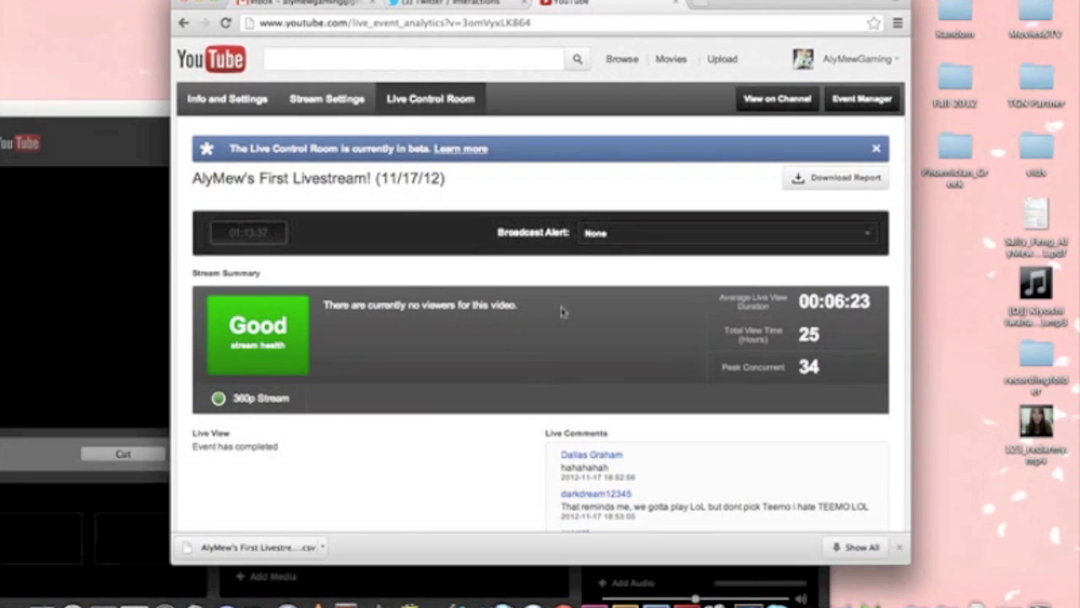
pyautogui.moveTo(543, 446)
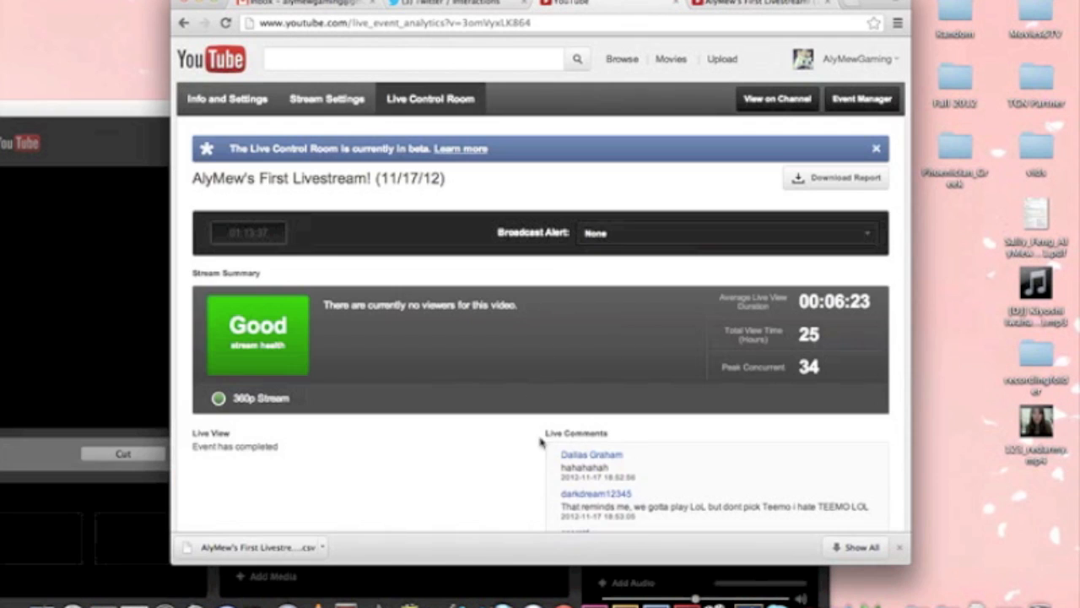
# Scroll the published livestream's watch page down and back up to look it over.
pyautogui.scroll(-3)
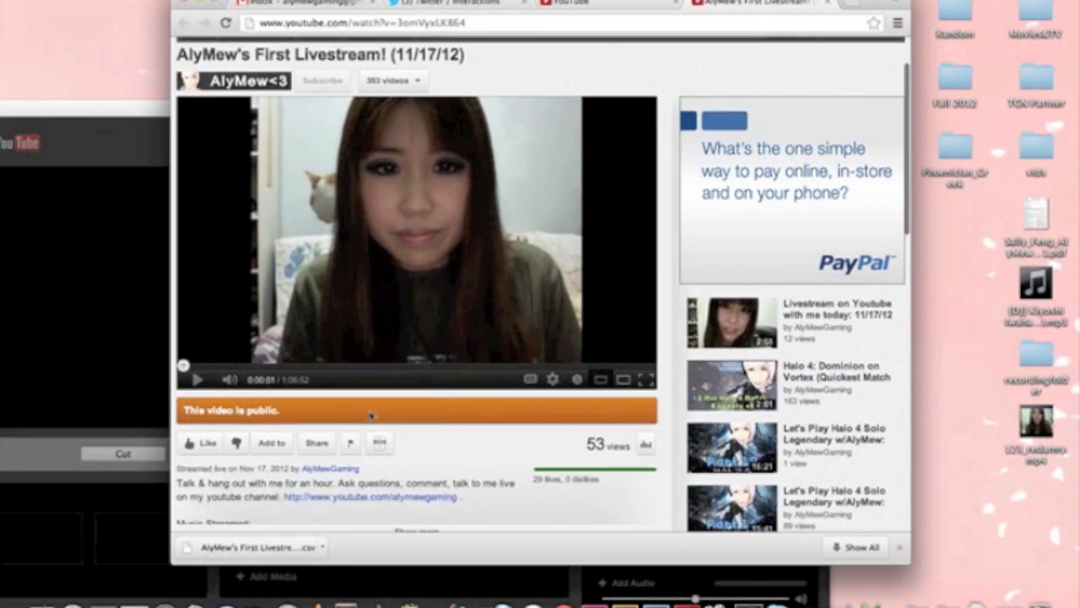
pyautogui.scroll(3)
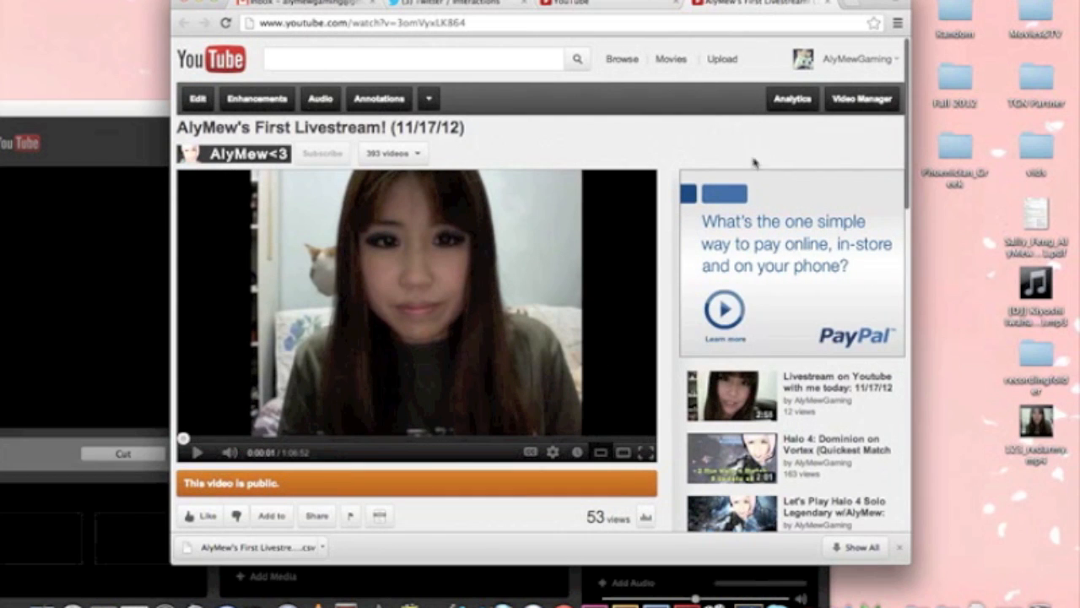
pyautogui.moveTo(773, 201)
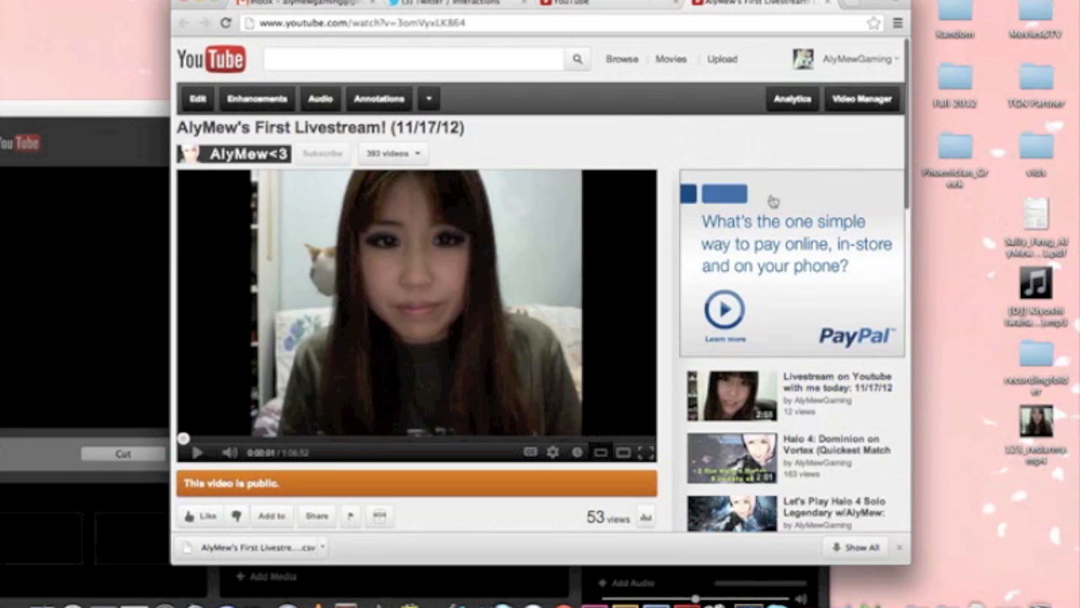
pyautogui.moveTo(749, 160)
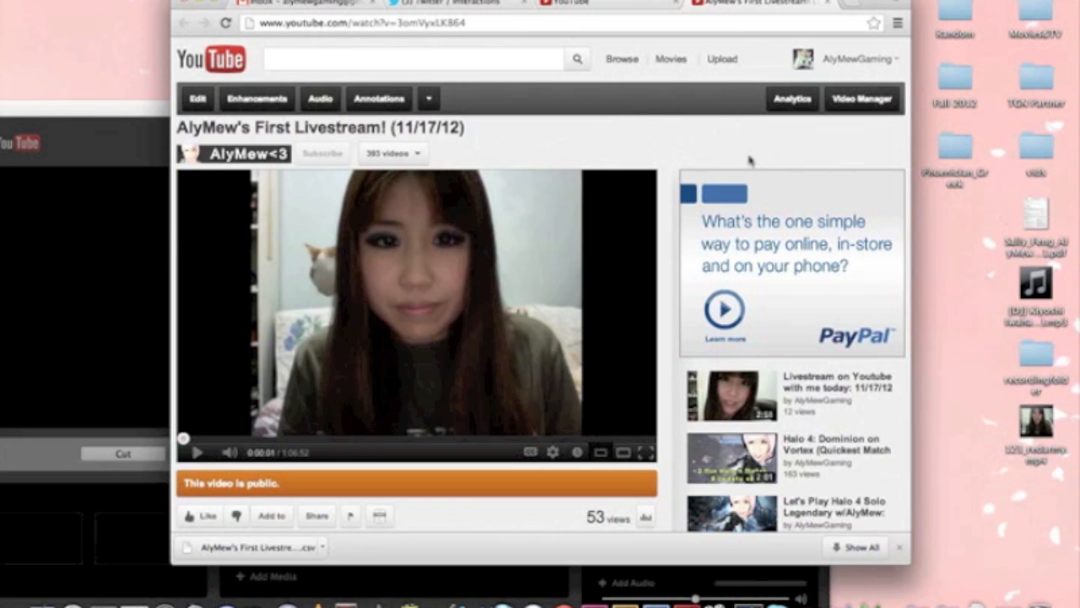
pyautogui.moveTo(732, 149)
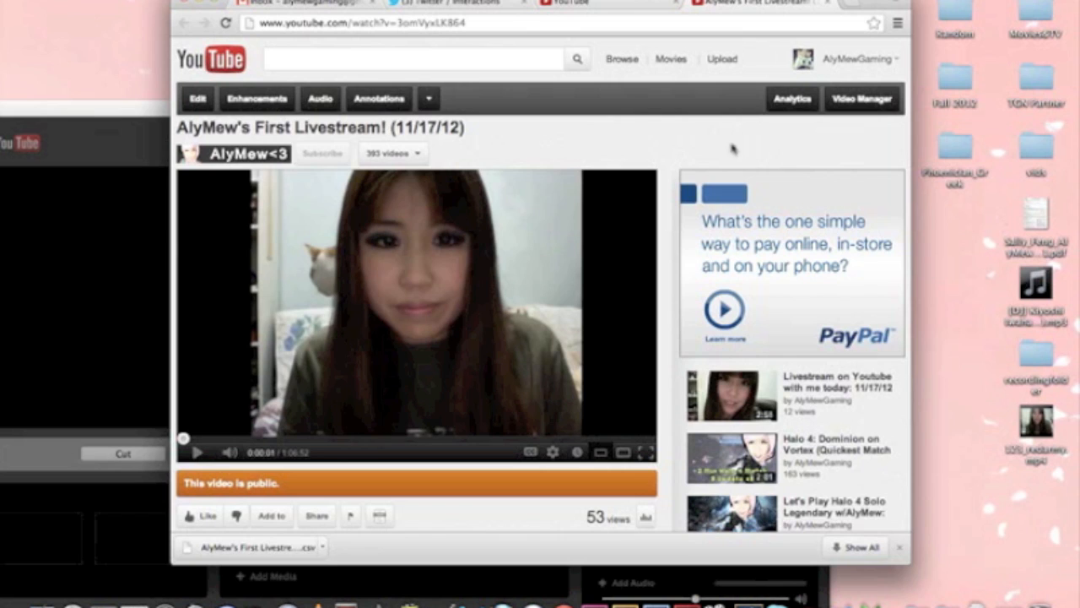
pyautogui.moveTo(793, 168)
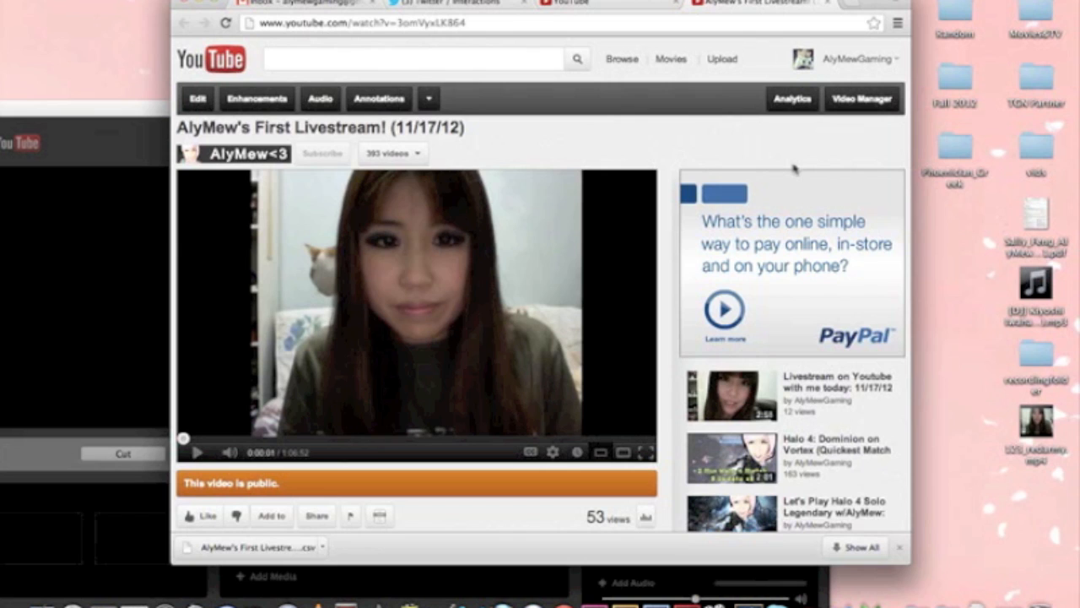
pyautogui.moveTo(778, 159)
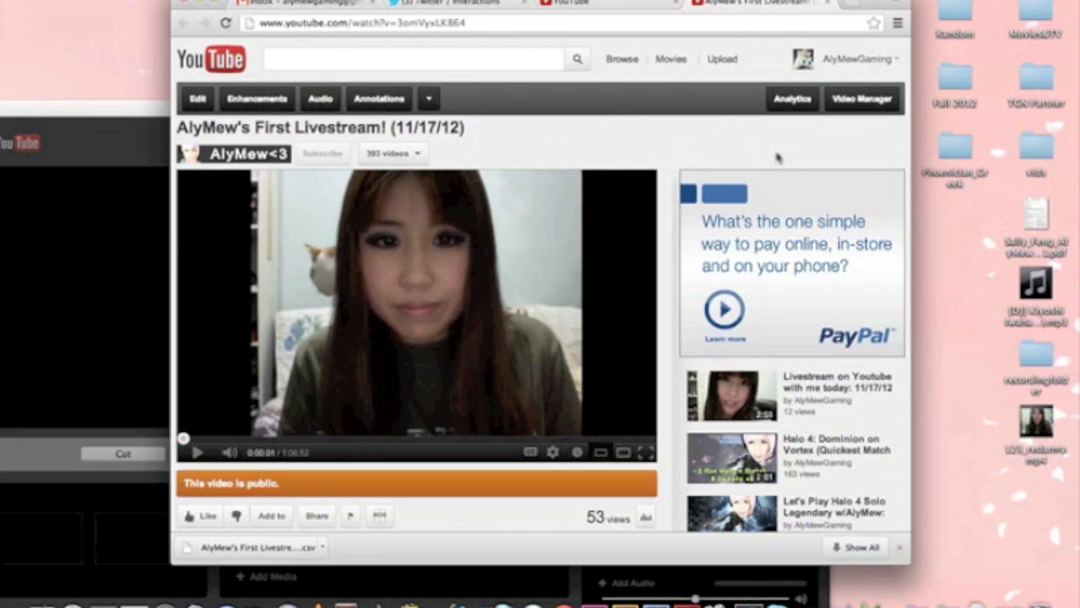
pyautogui.moveTo(750, 140)
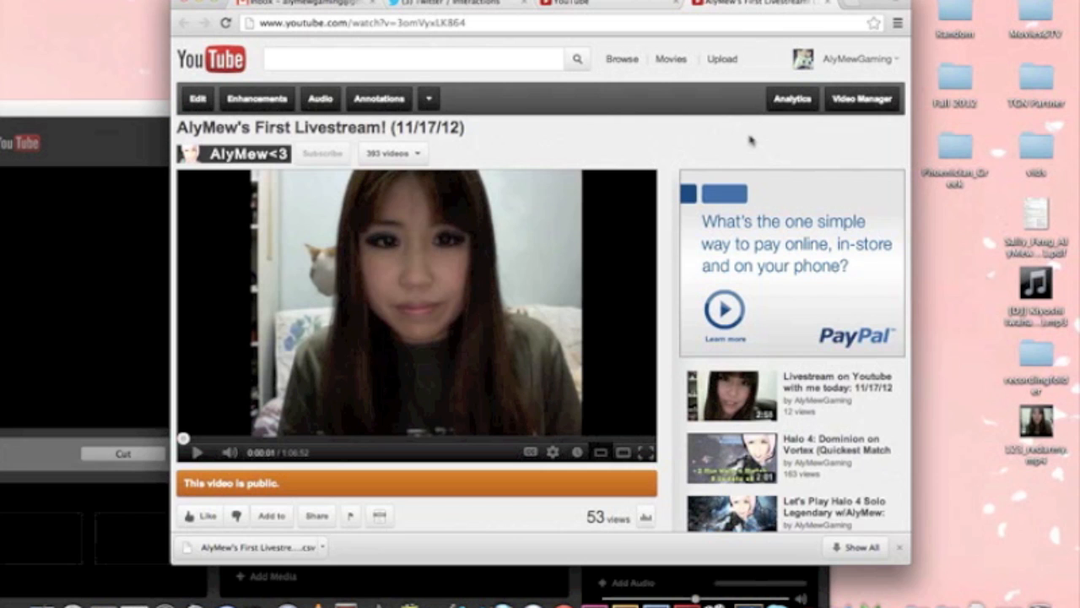
# Scroll through the video's comments and show the next page under All Comments.
pyautogui.scroll(-3)
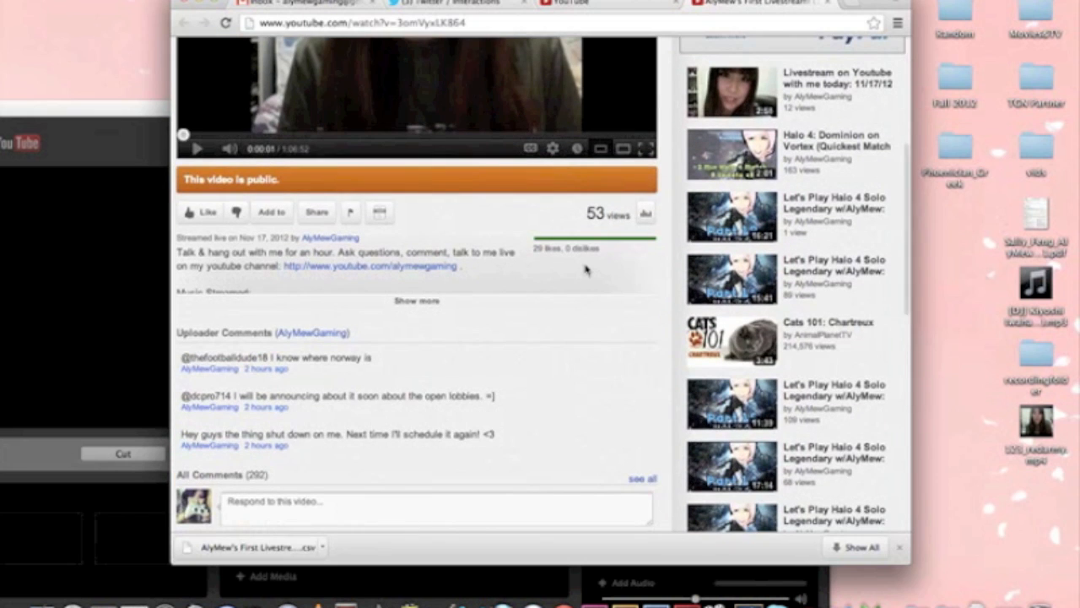
pyautogui.scroll(-3)
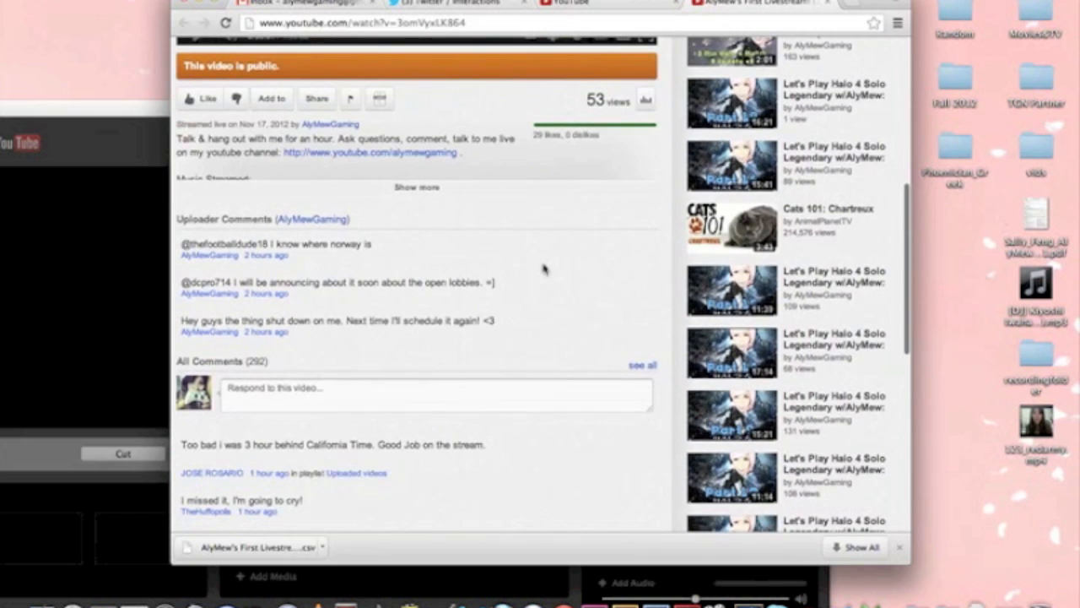
pyautogui.scroll(-3)
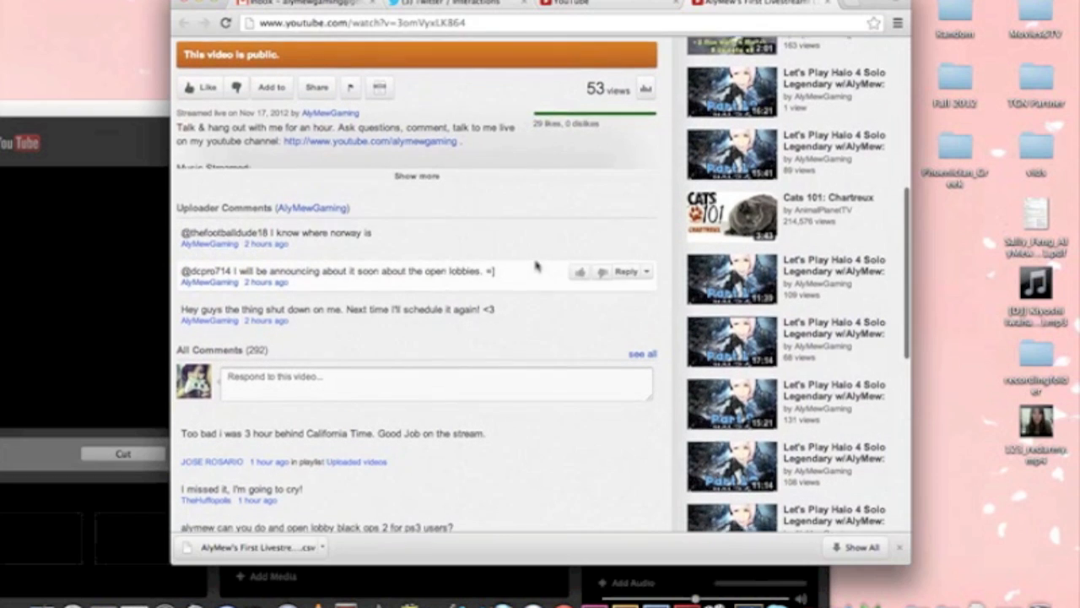
pyautogui.scroll(-3)
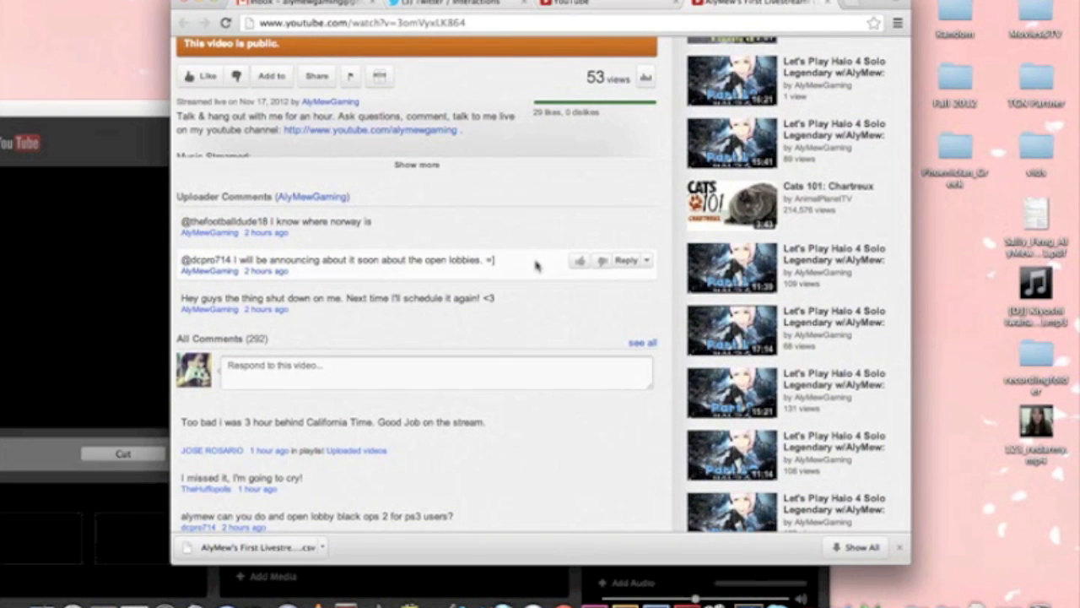
pyautogui.scroll(-3)
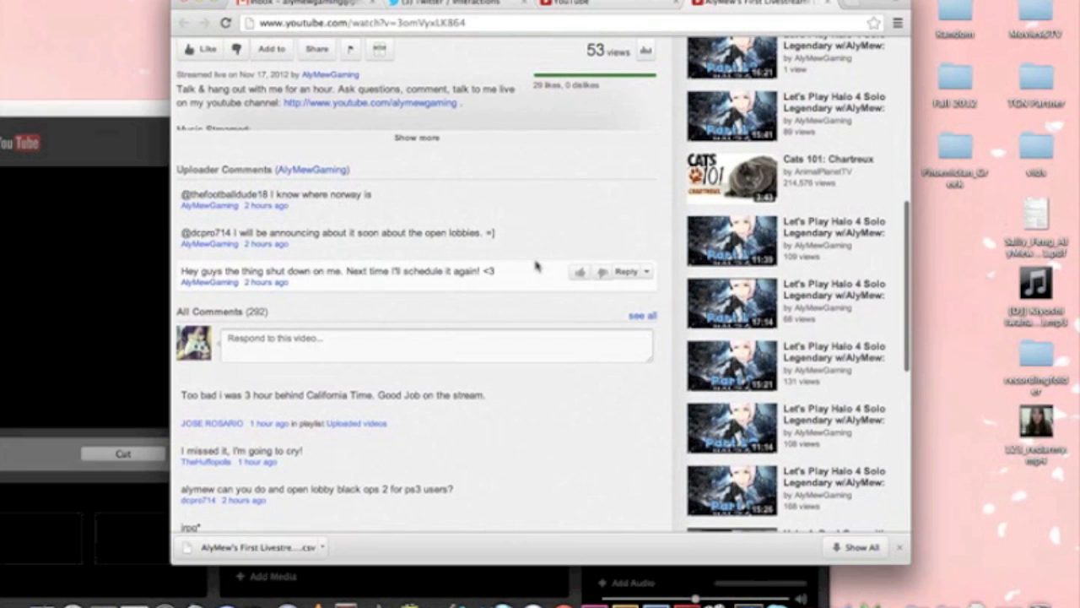
pyautogui.scroll(-3)
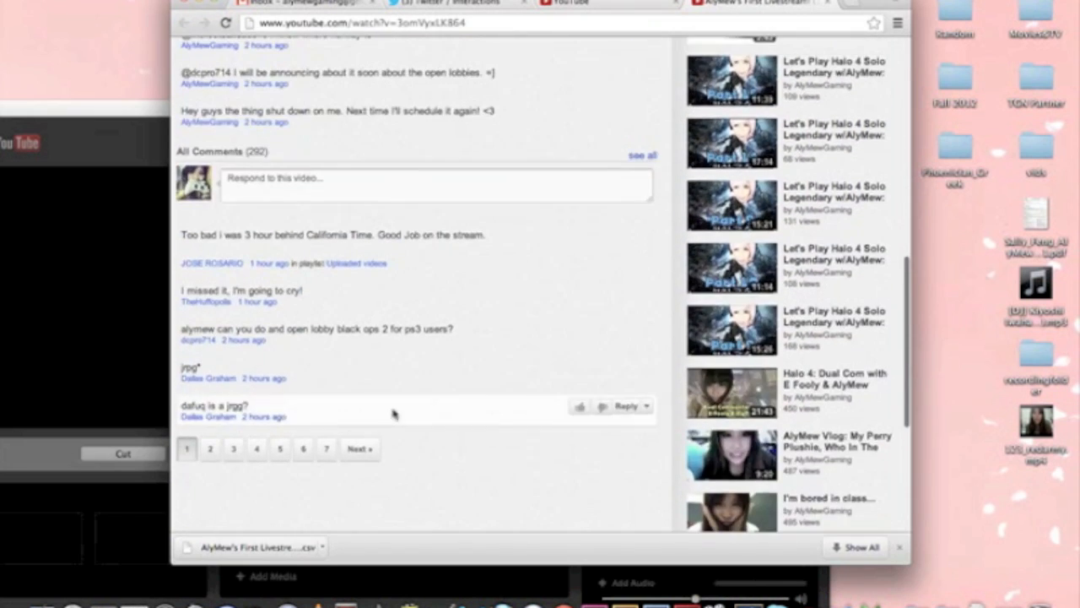
pyautogui.click(358, 449)
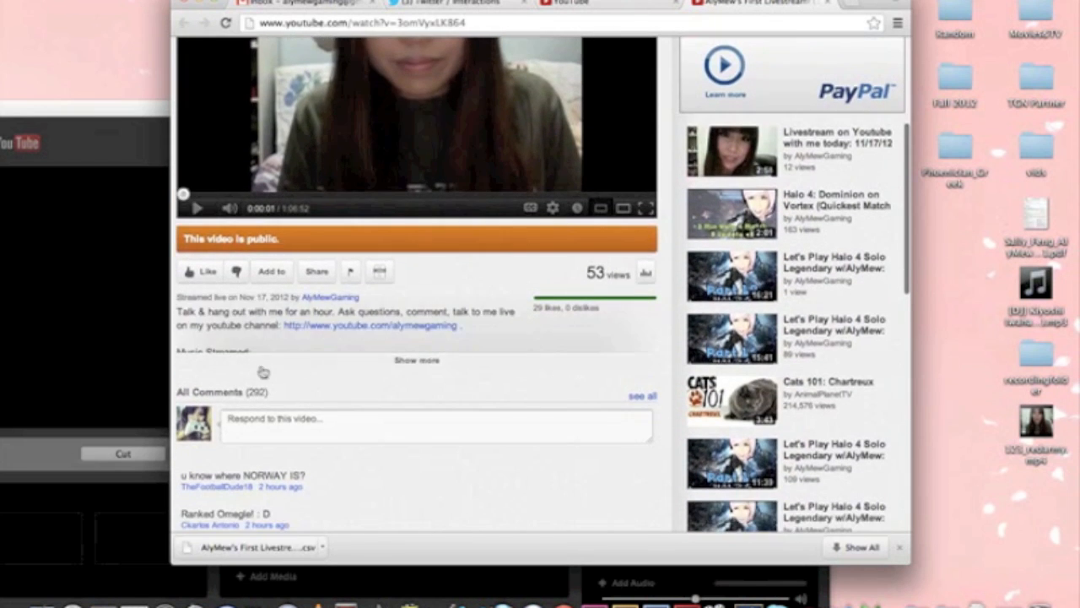
pyautogui.moveTo(389, 542)
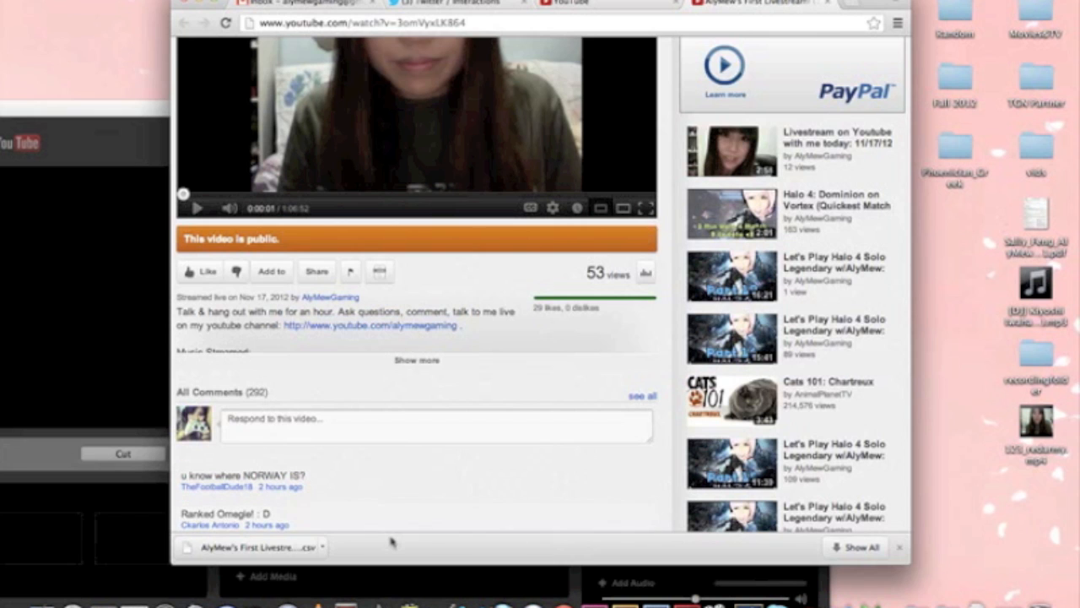
pyautogui.scroll(3)
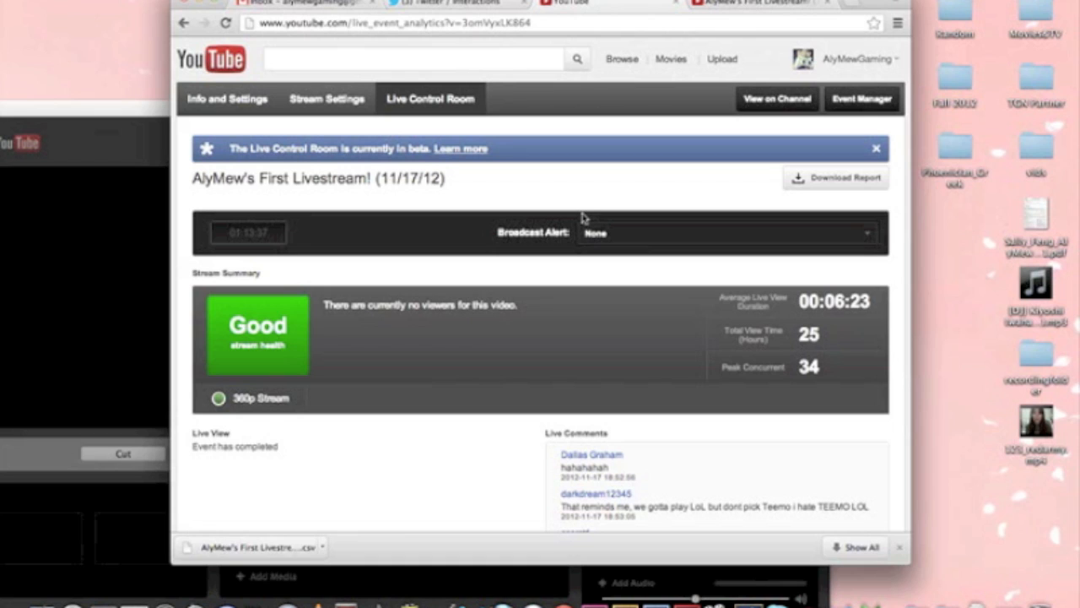
pyautogui.moveTo(662, 202)
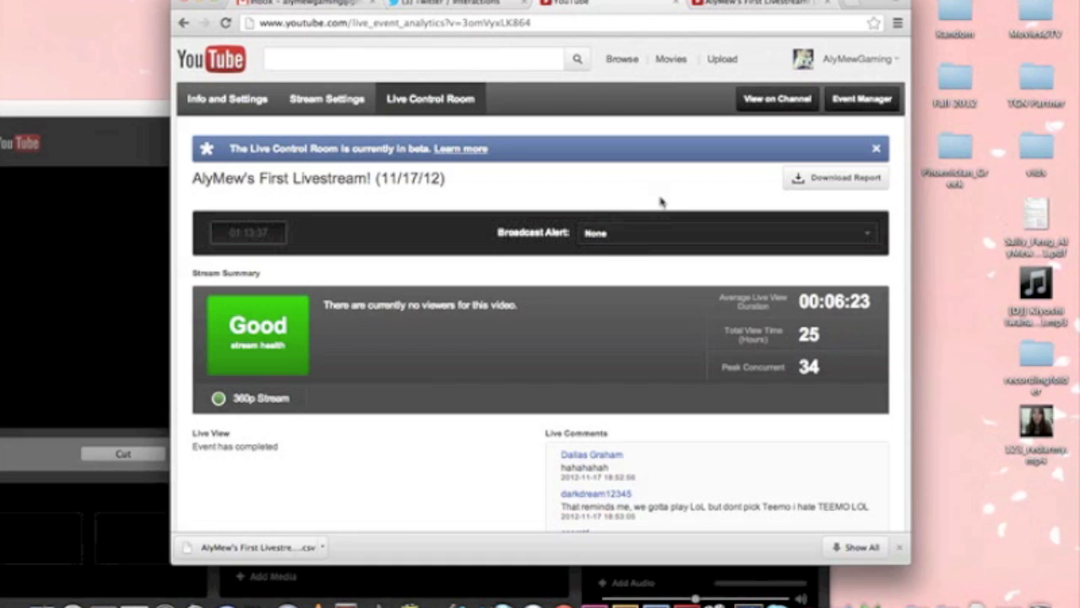